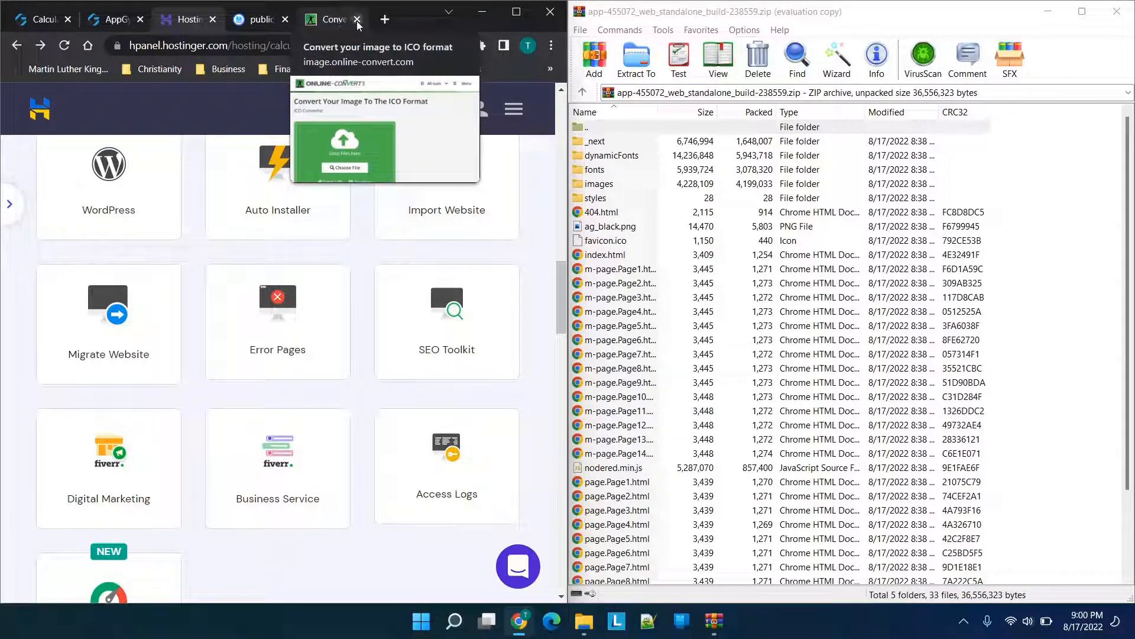
Step: Load calculatingdiabetes.com in a new tab to see the app's Disclaimer page
left_click(385, 20)
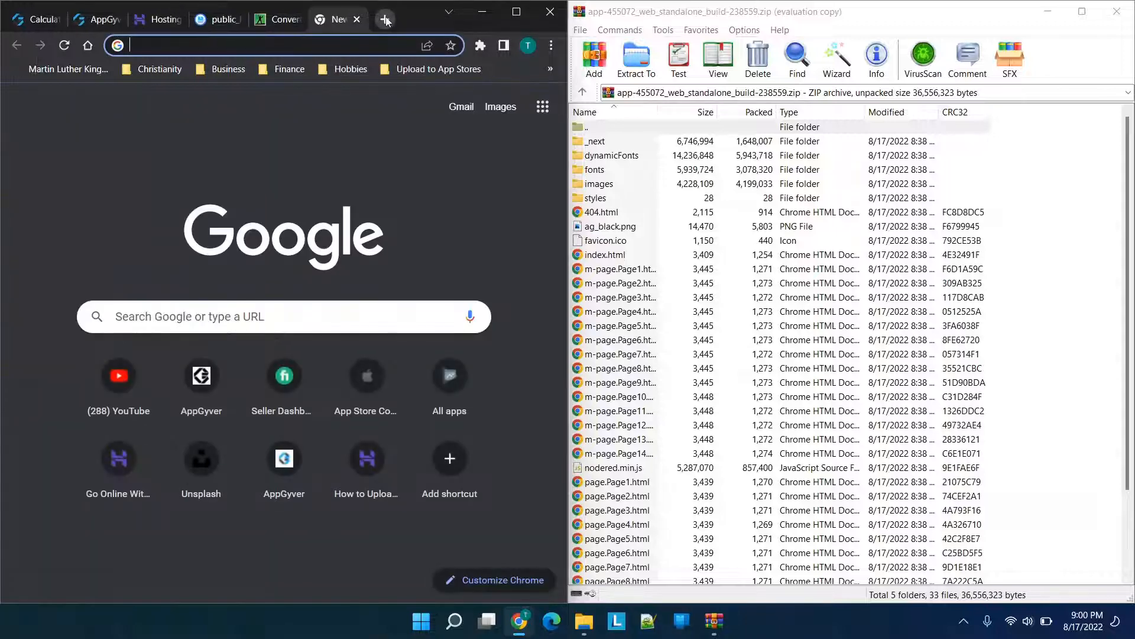
type("calculatingdiabetes.com")
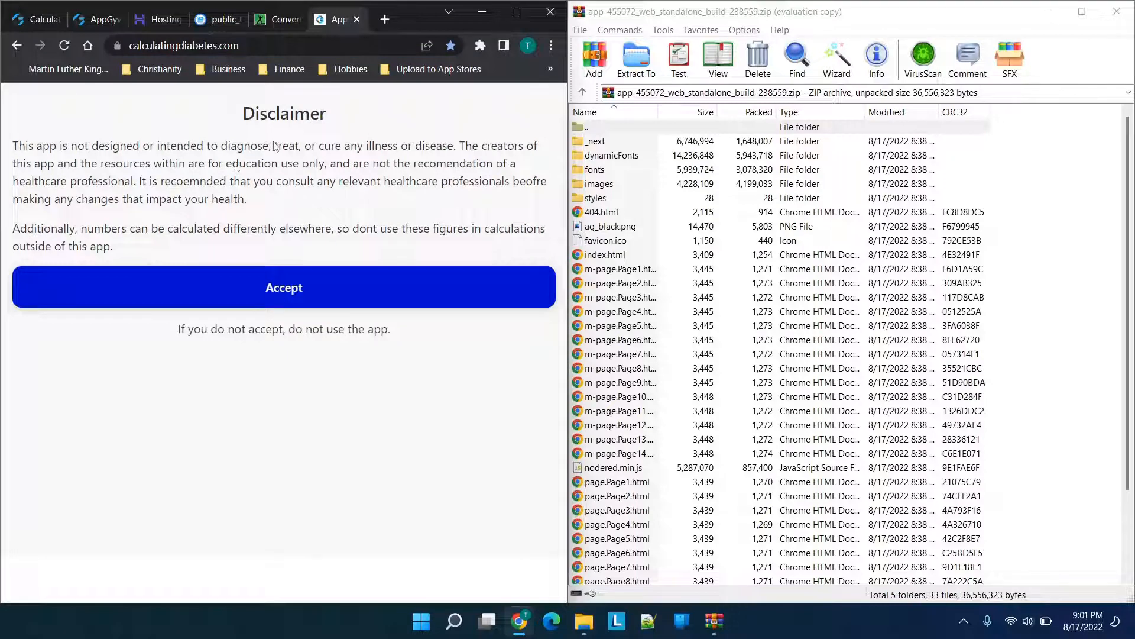
mouse_move(215, 131)
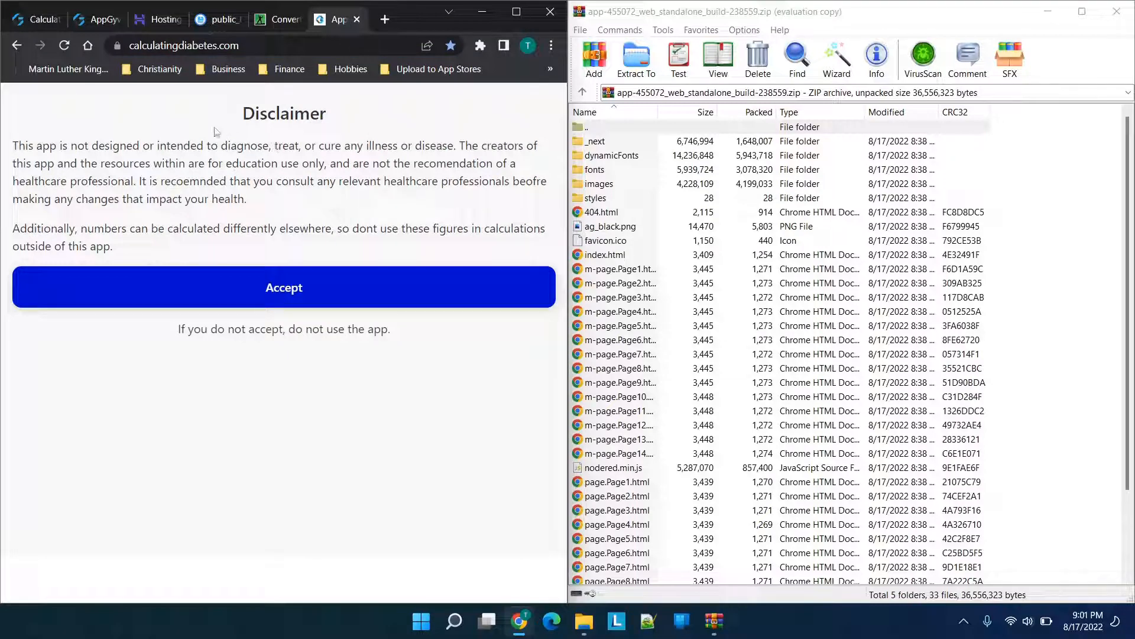
mouse_move(239, 153)
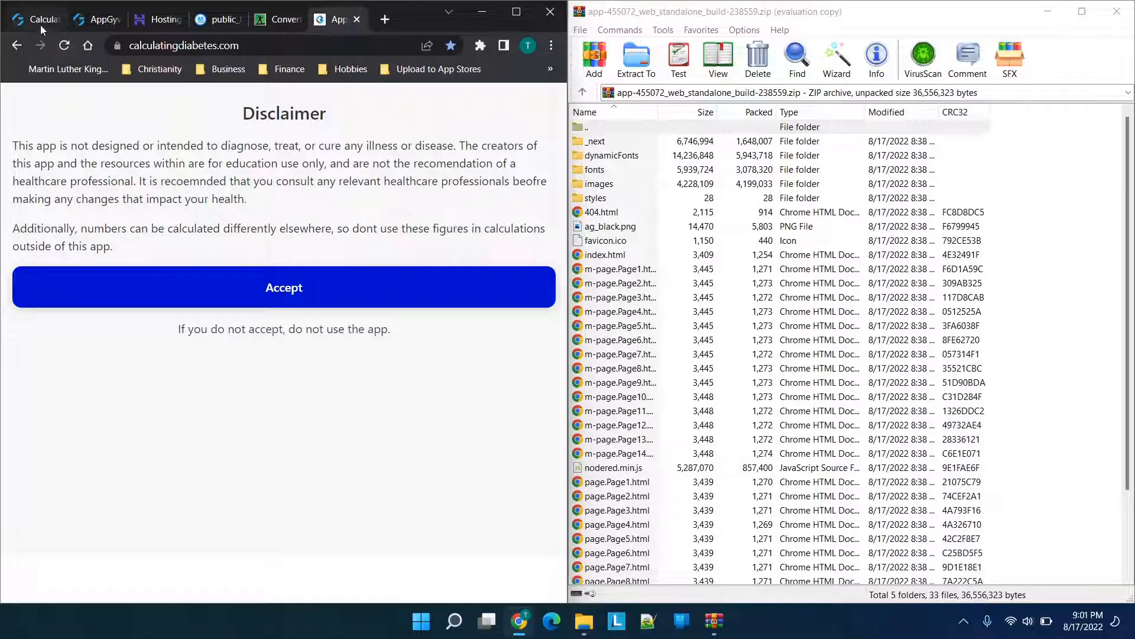
mouse_move(41, 19)
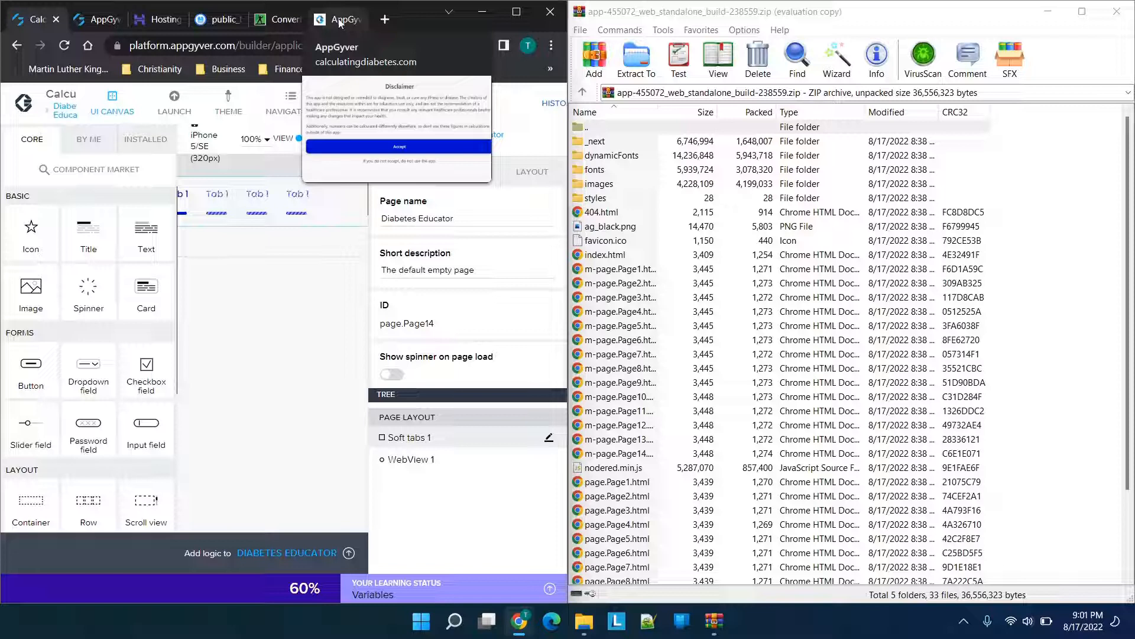
Step: Show the Web App History section of the AppGyver build settings page
left_click(397, 147)
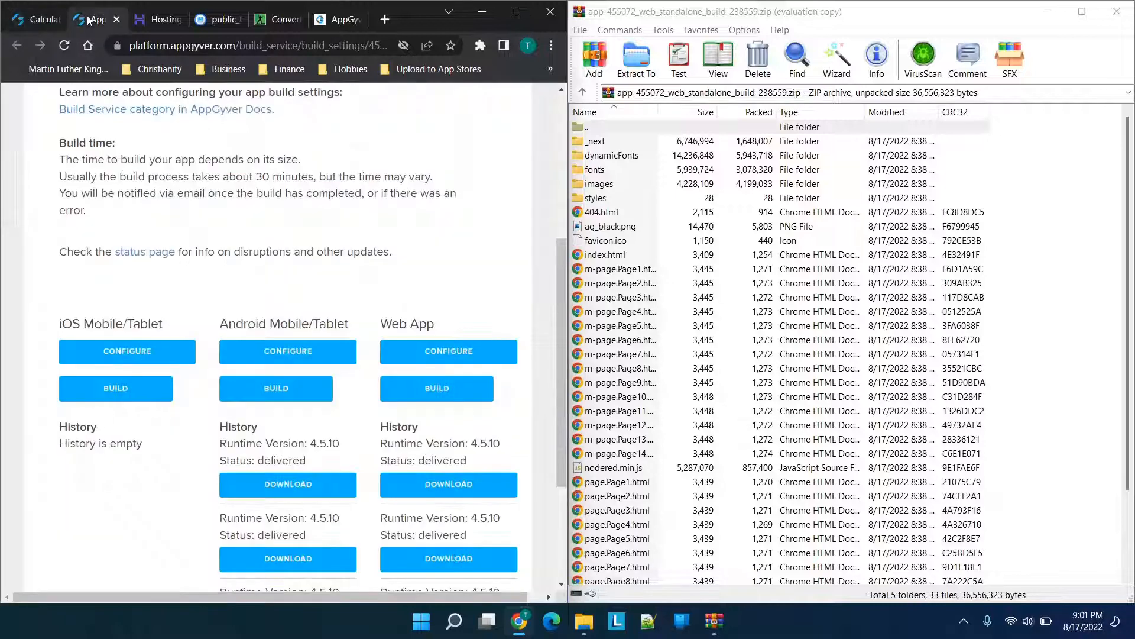
scroll("down", 3)
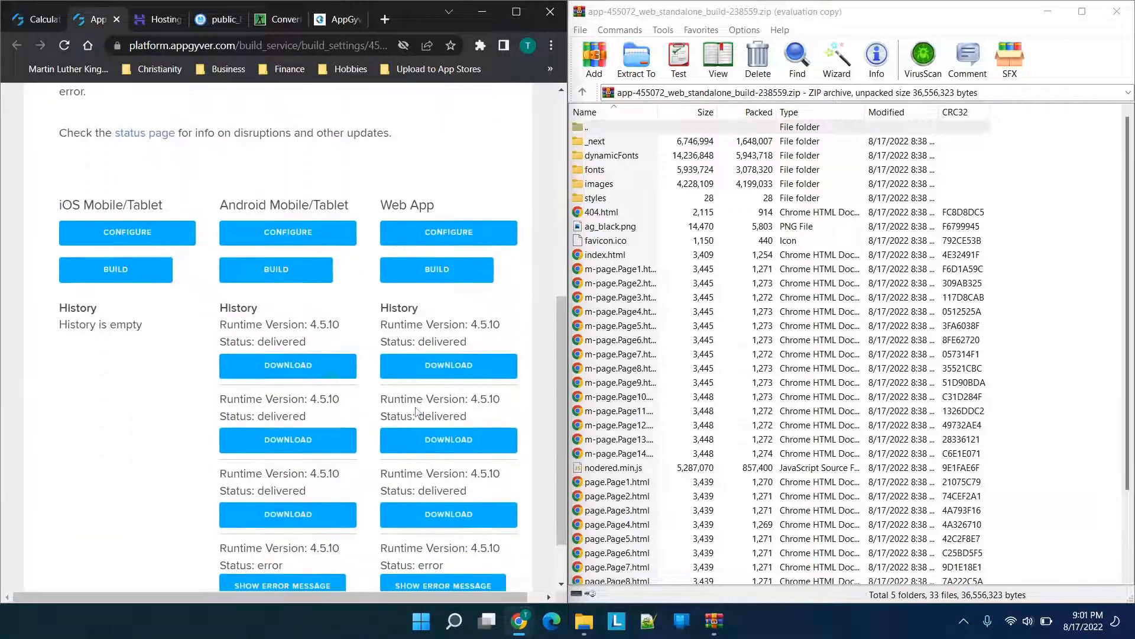
mouse_move(448, 365)
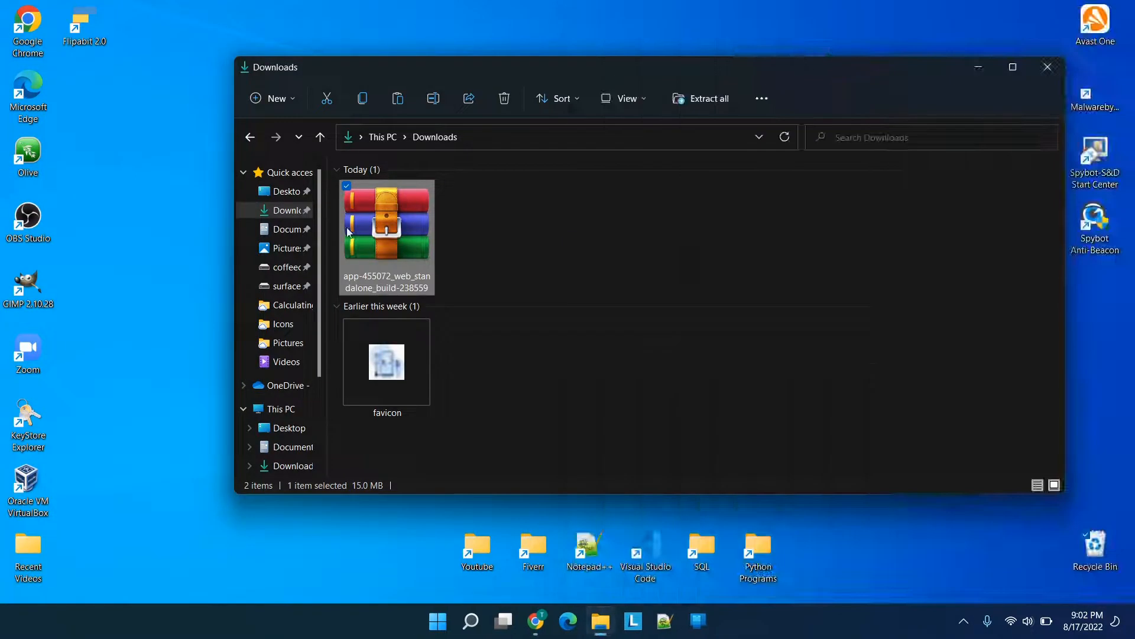
Step: Open the downloaded web build zip in WinRAR and dismiss the trial-expired notice
double_click(386, 221)
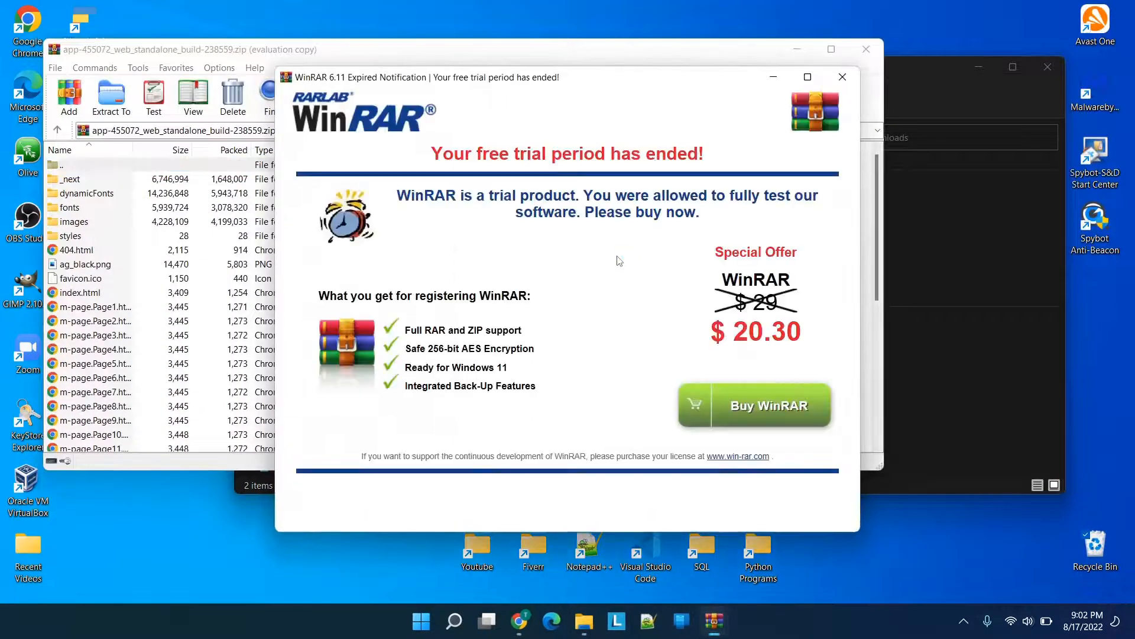
left_click(841, 77)
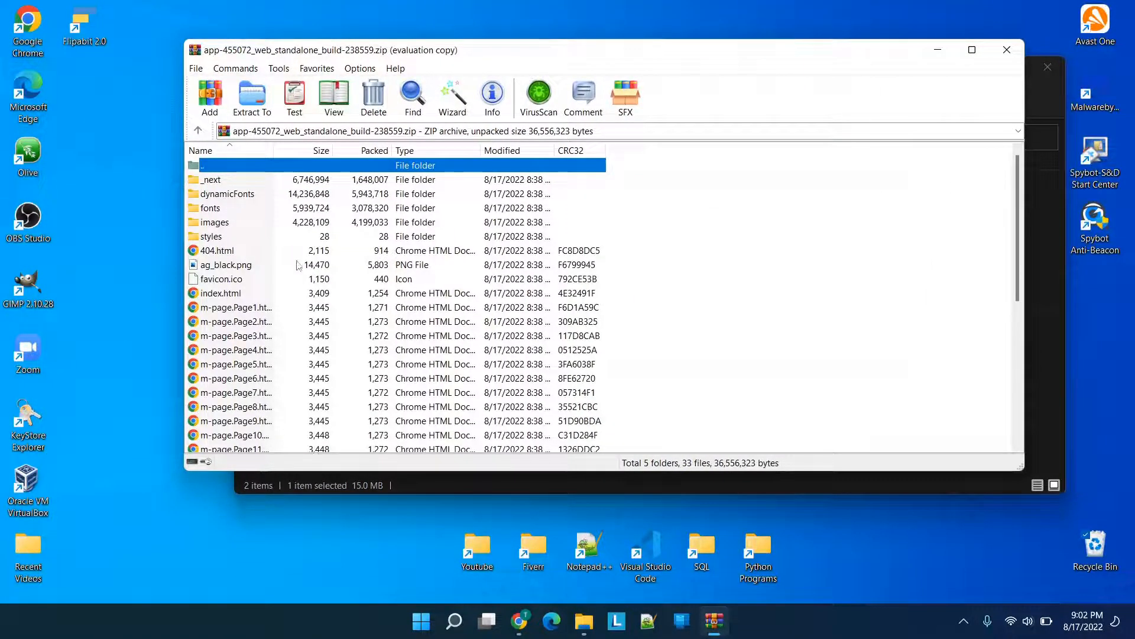
scroll("down", 3)
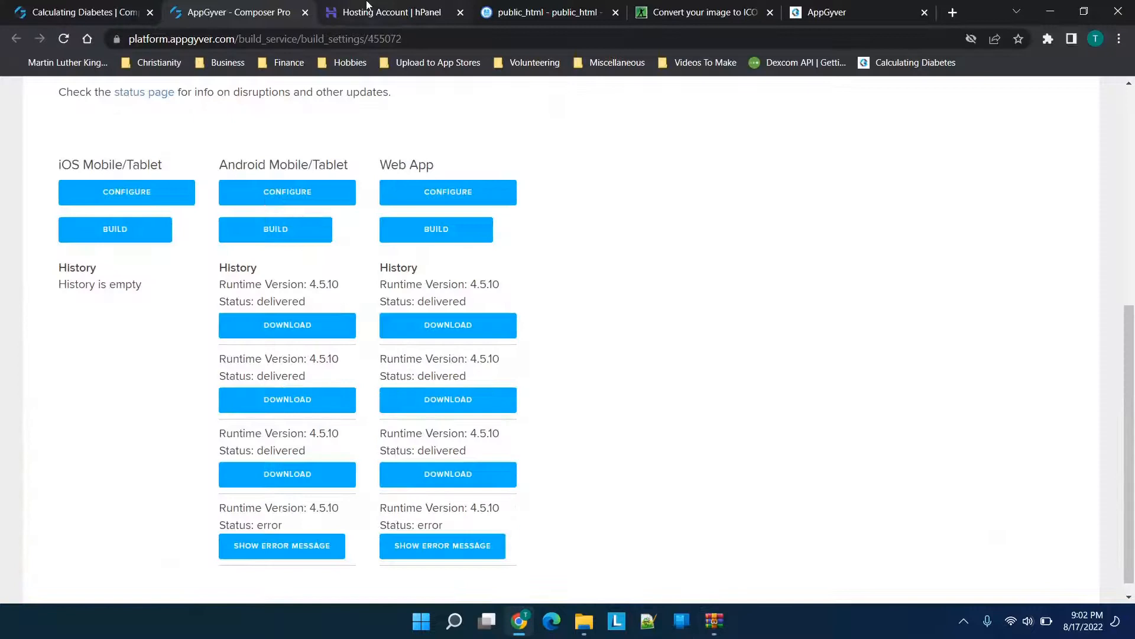
Step: Edit the live page's <title> in DevTools Elements from AppGyver to Calculating
left_click(825, 11)
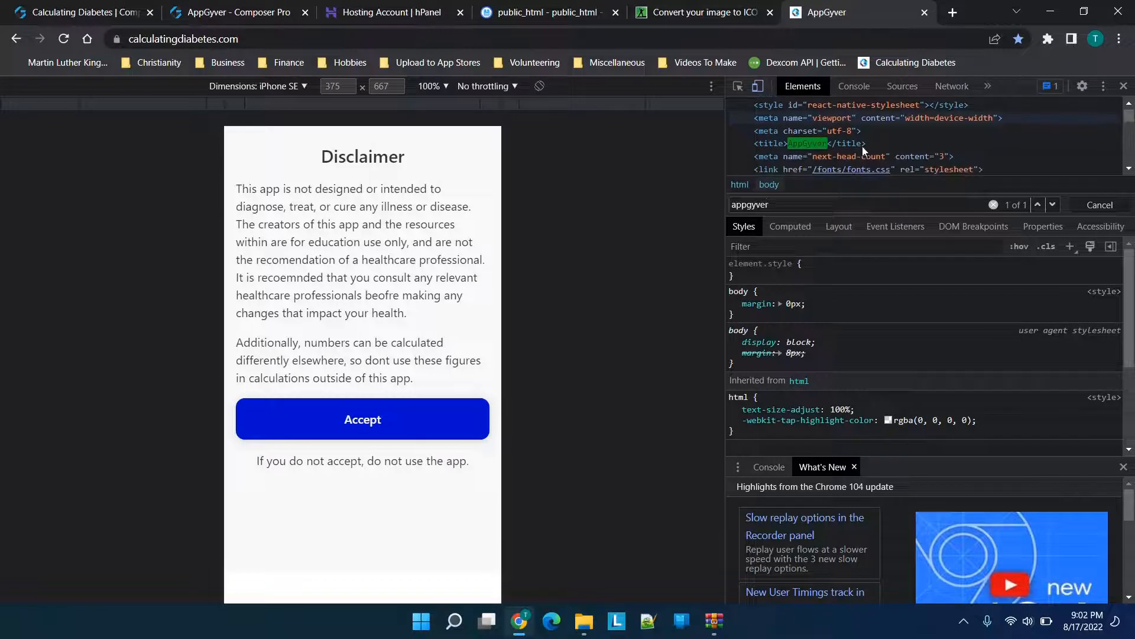
left_click(805, 143)
type("Calculating")
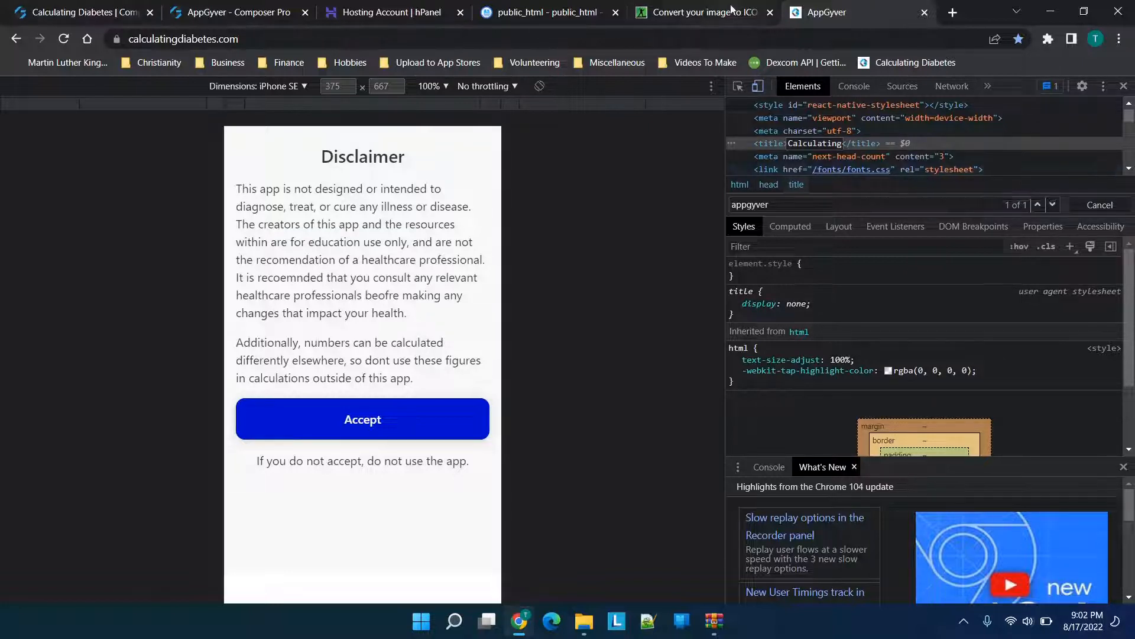
left_click(817, 143)
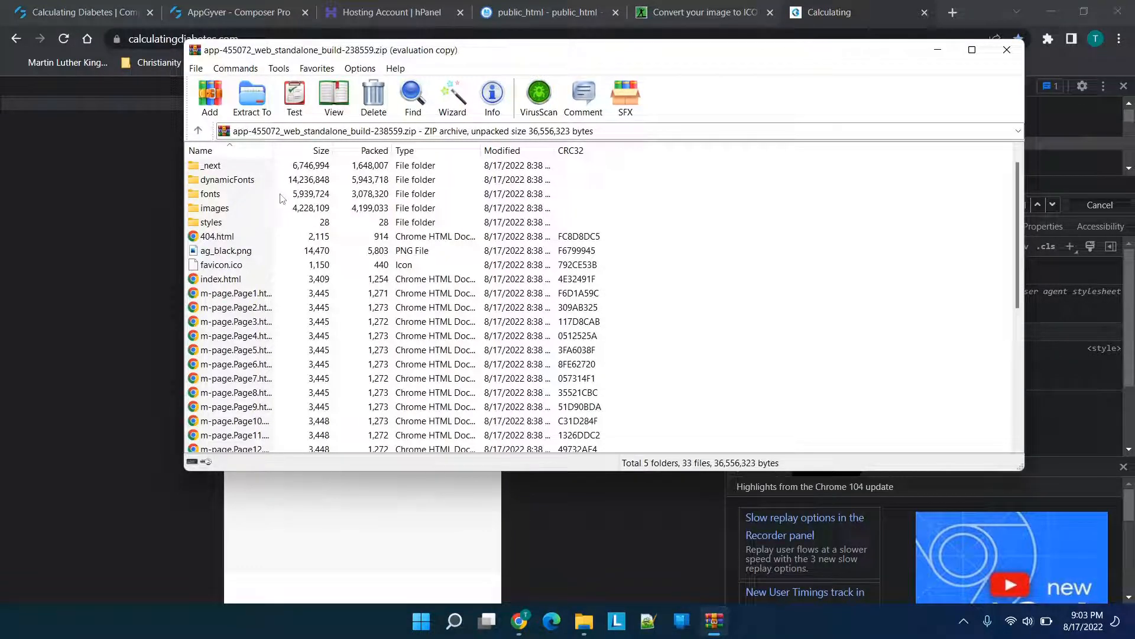
mouse_move(868, 523)
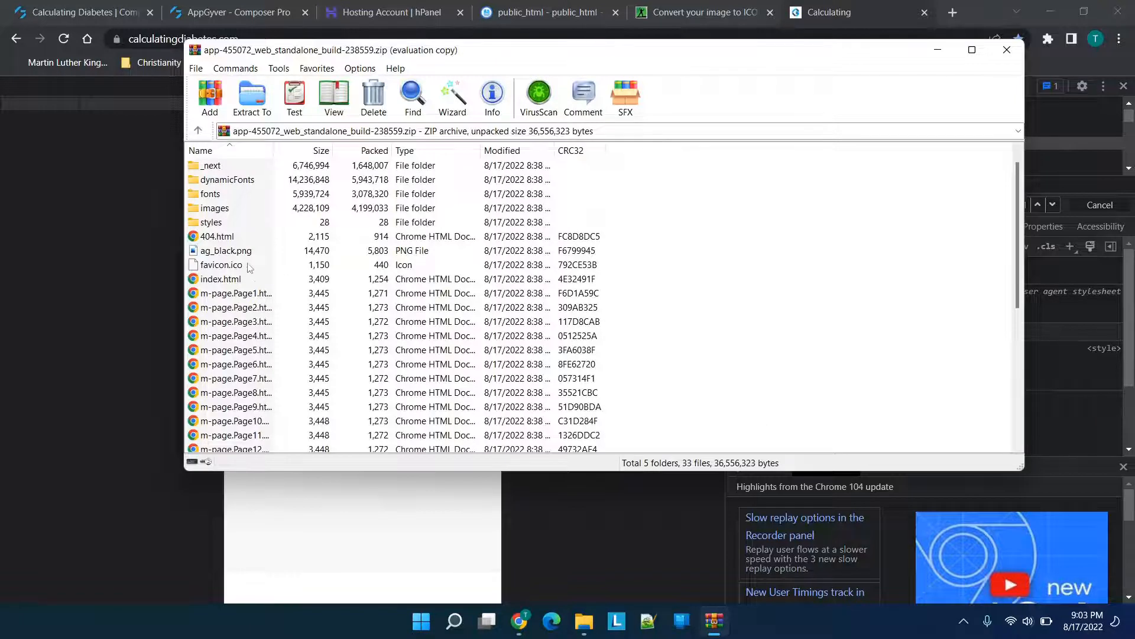
Step: Select the favicon in Downloads to check it is a 16 × 16 icon
left_click(221, 263)
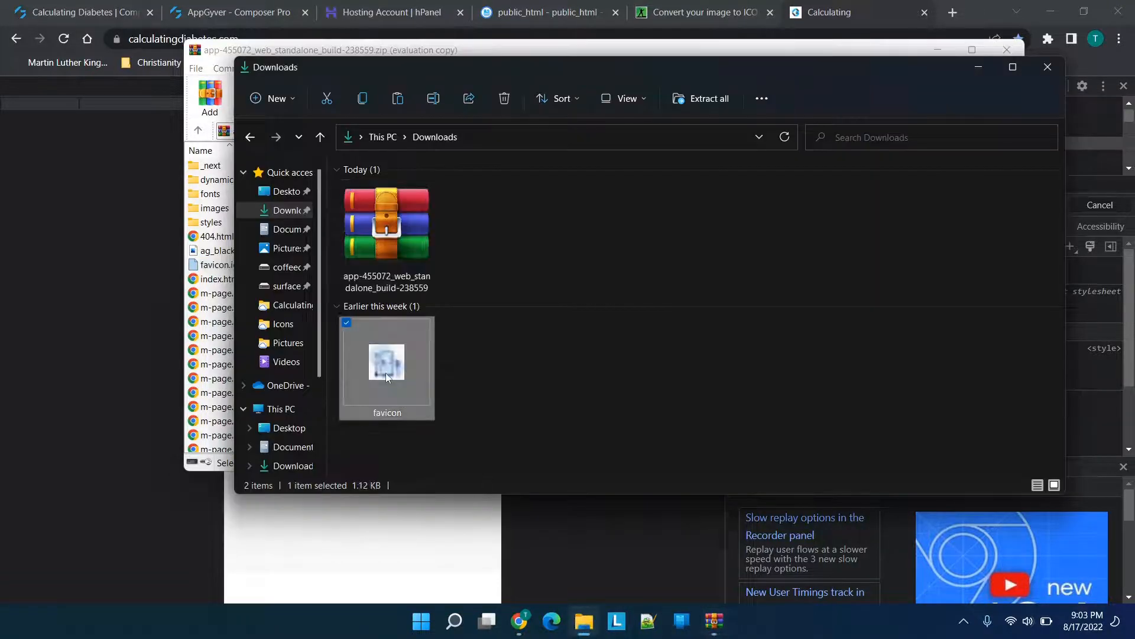
mouse_move(388, 361)
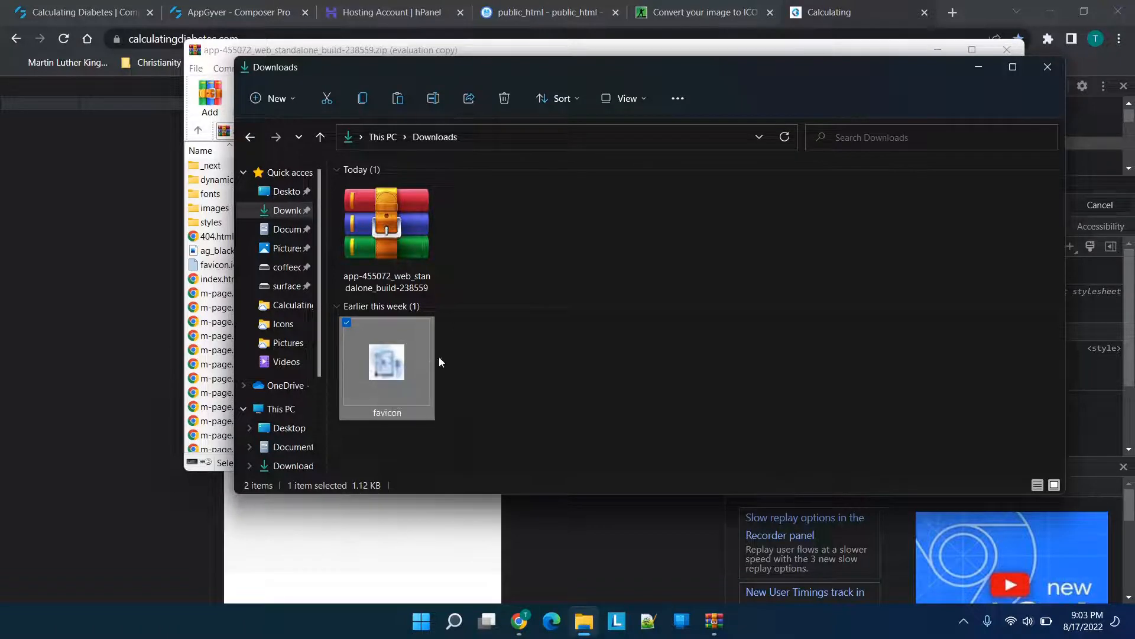
mouse_move(476, 365)
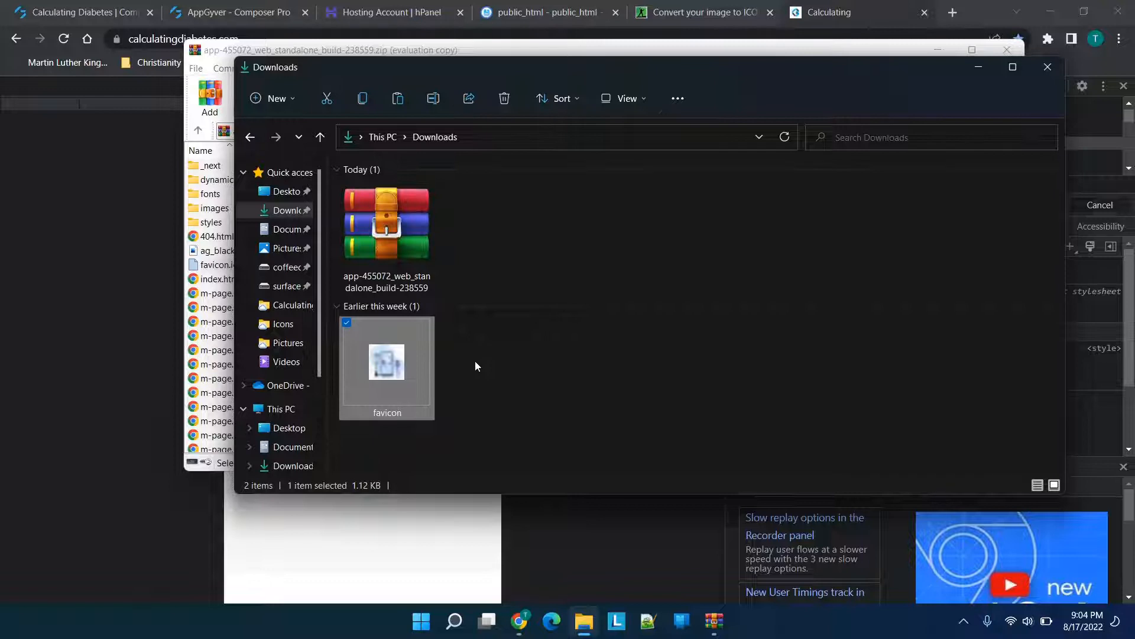
mouse_move(628, 199)
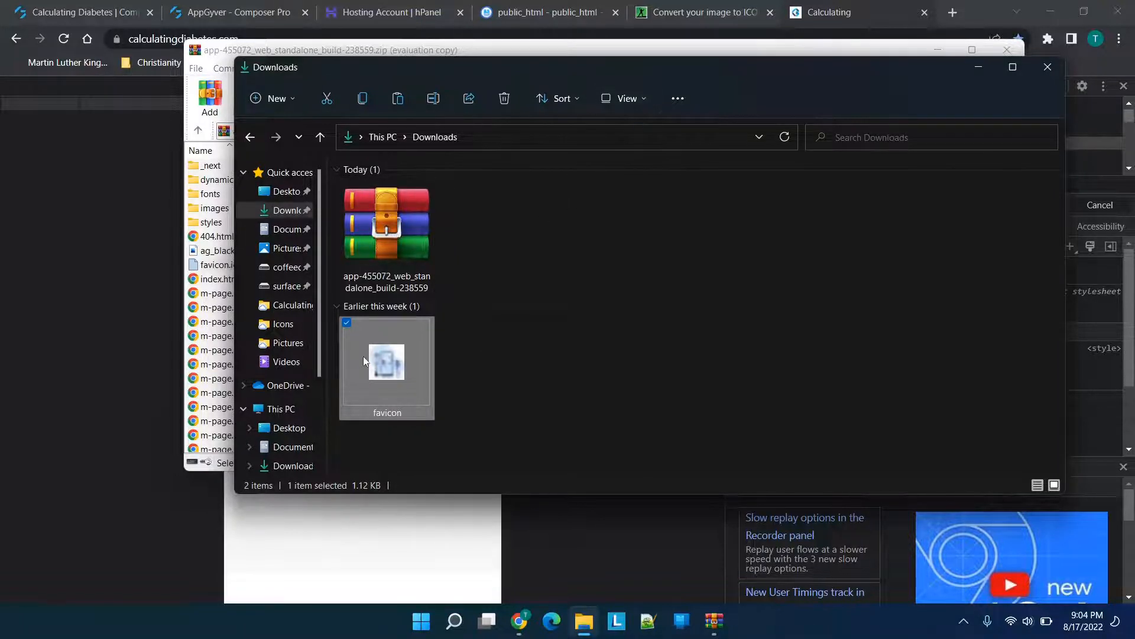
mouse_move(418, 393)
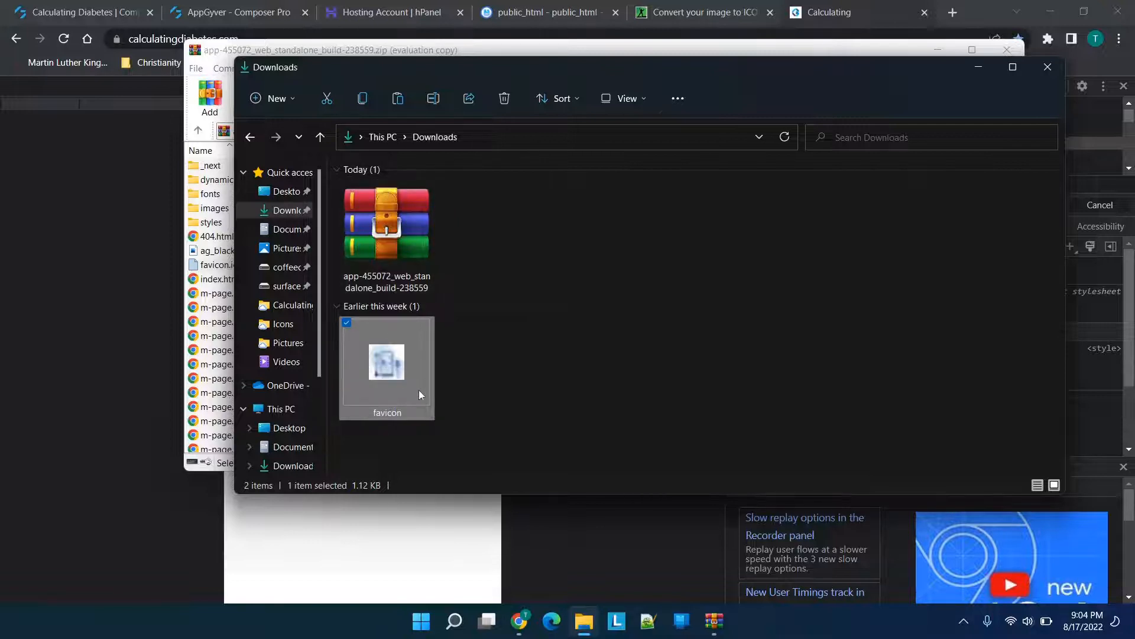
mouse_move(392, 369)
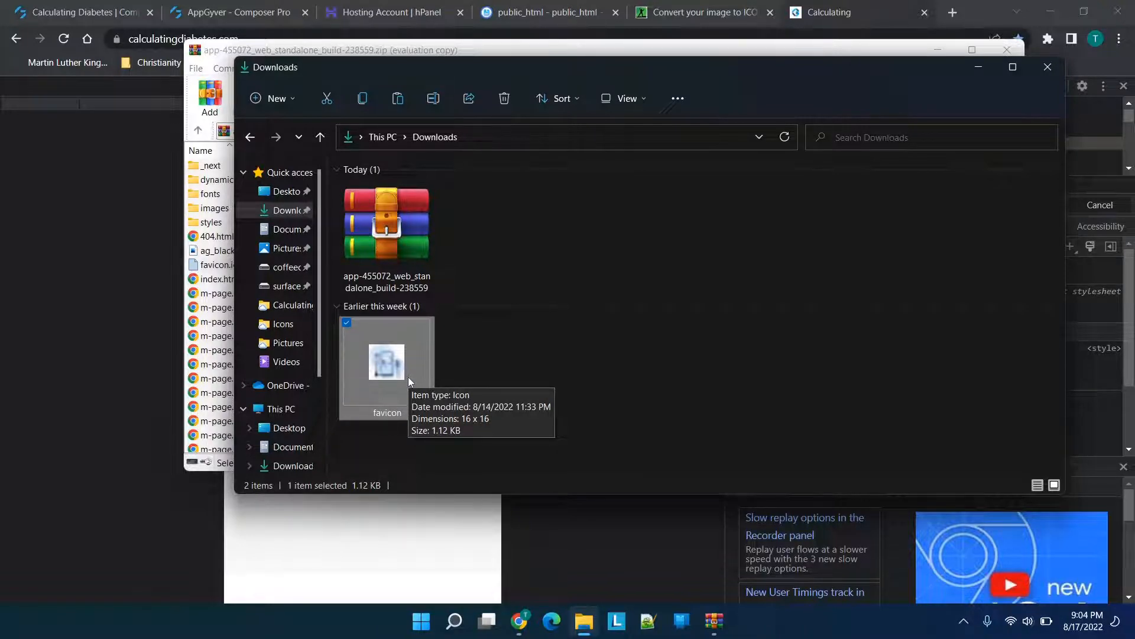
mouse_move(368, 389)
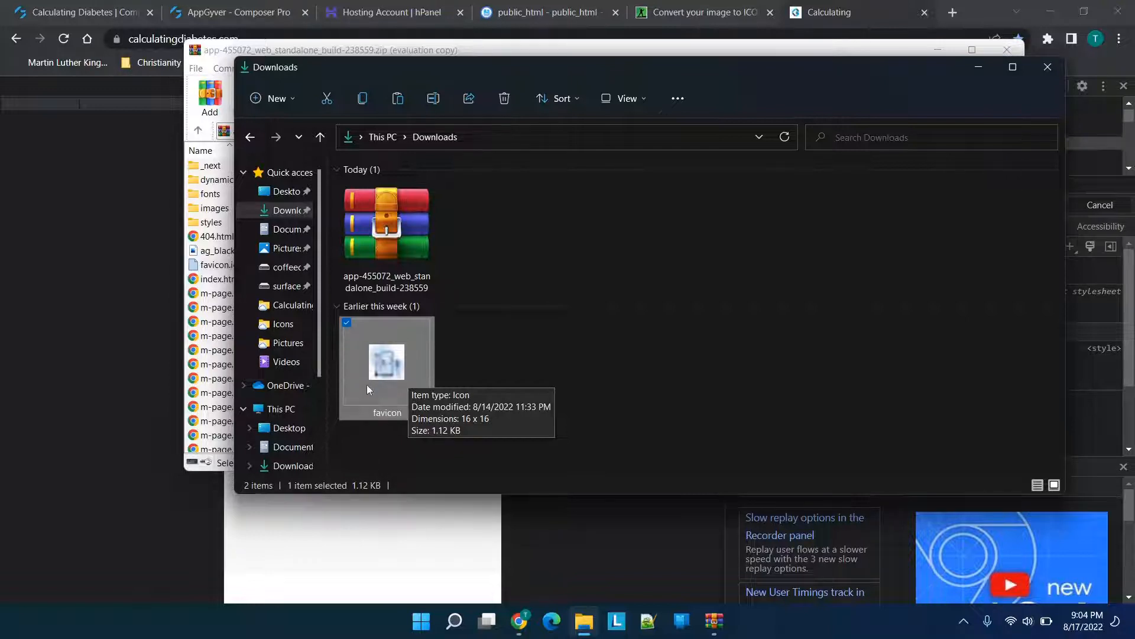
mouse_move(413, 376)
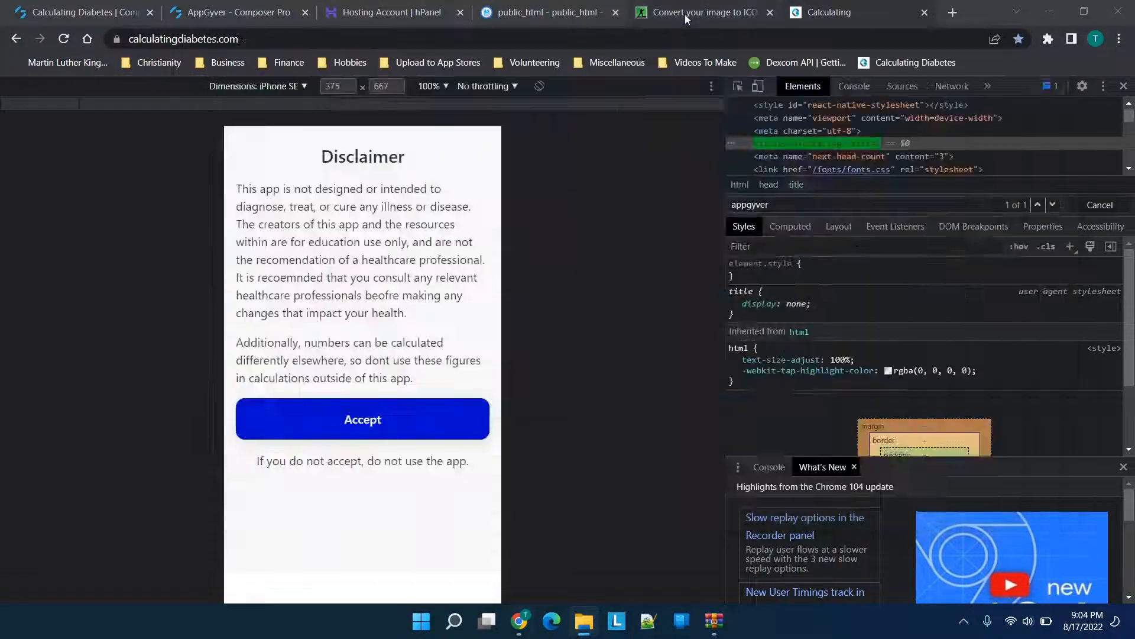
Step: Show the 'Convert your image to ICO' page on image.online-convert.com
left_click(700, 12)
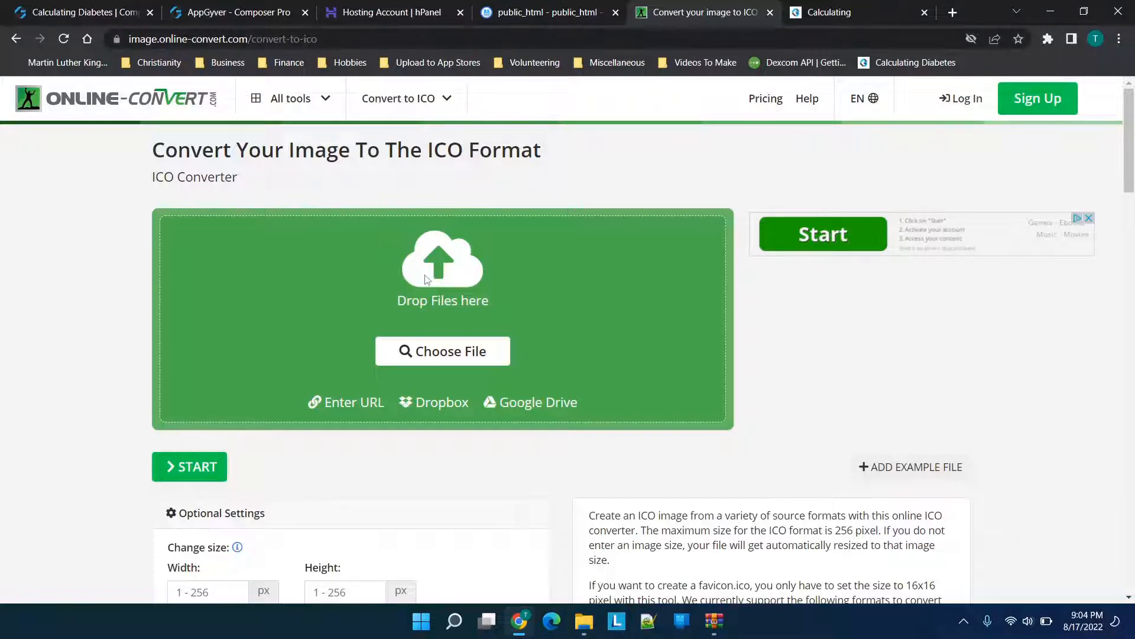
scroll("down", 3)
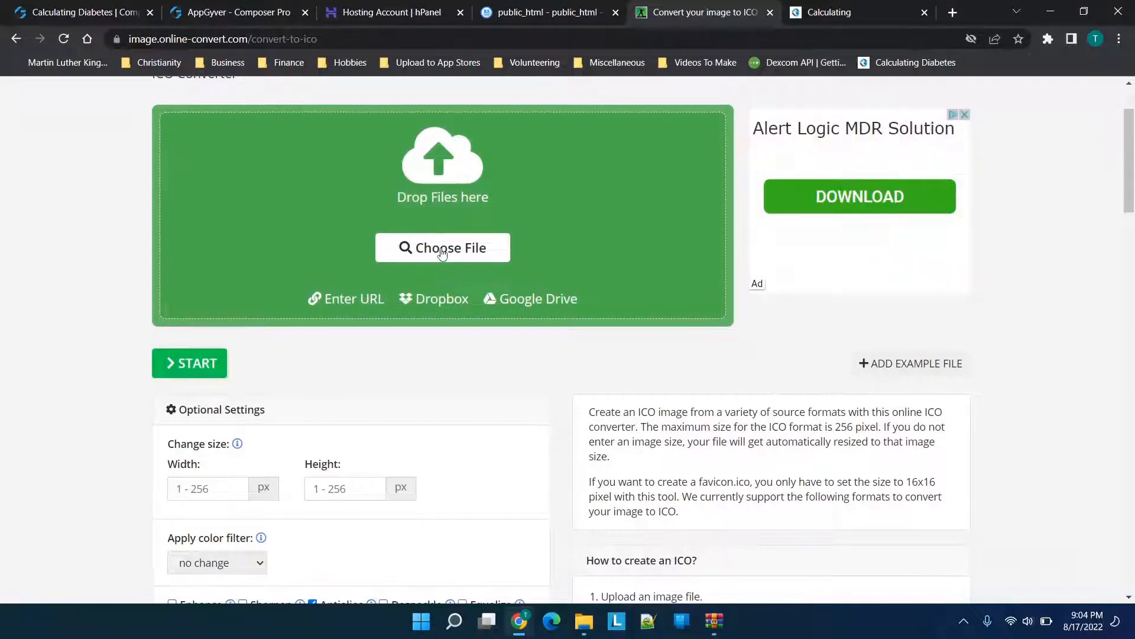
scroll("down", 3)
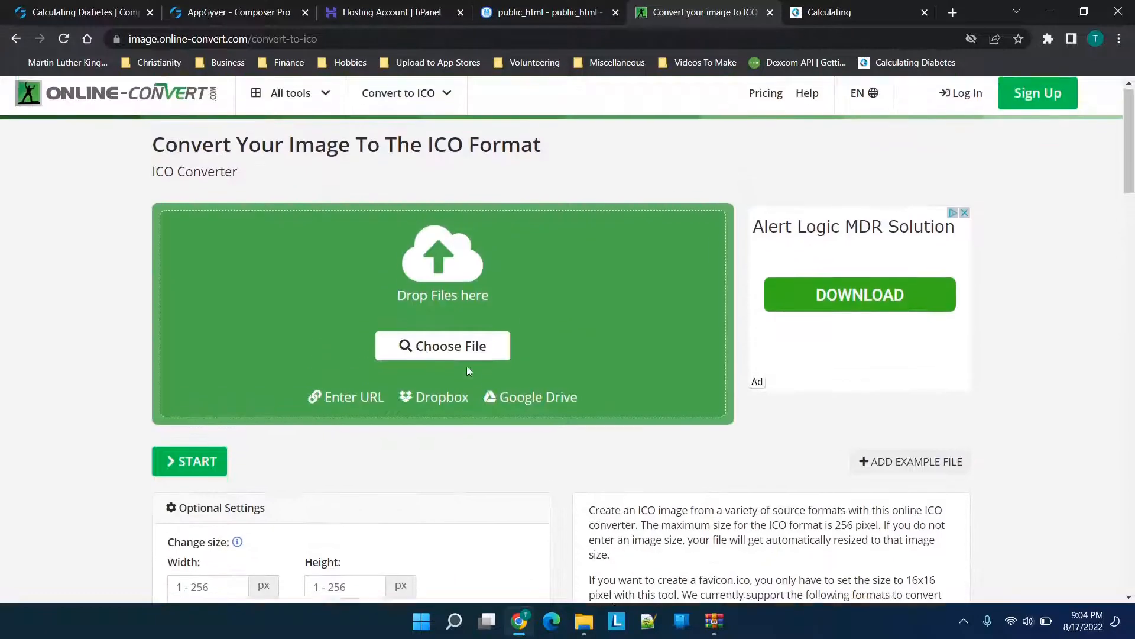
scroll("down", 3)
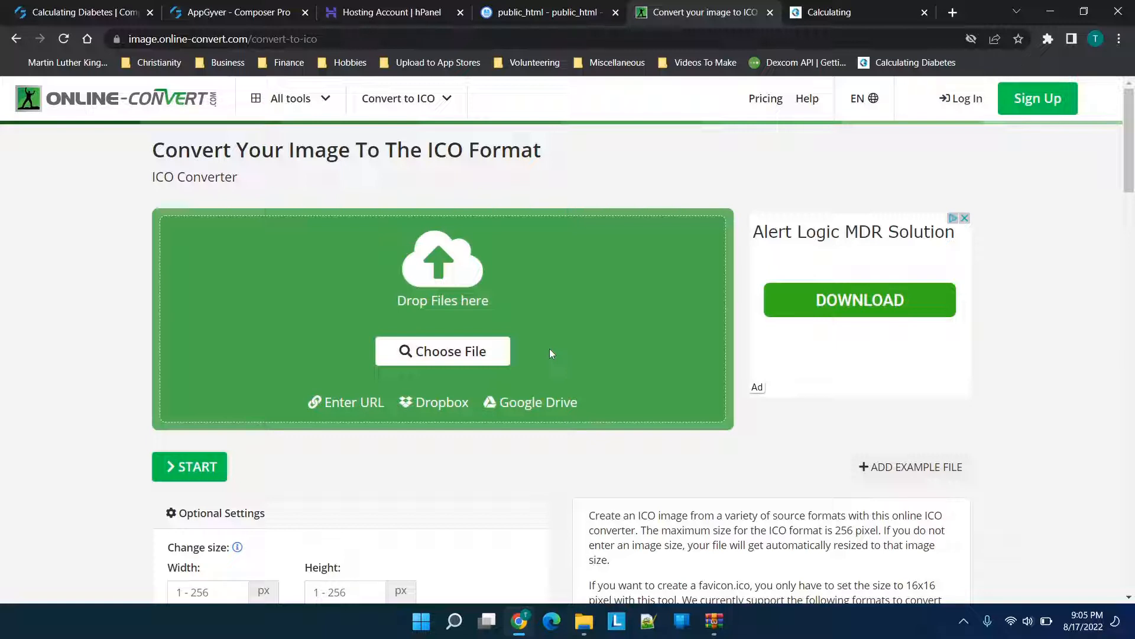
mouse_move(632, 240)
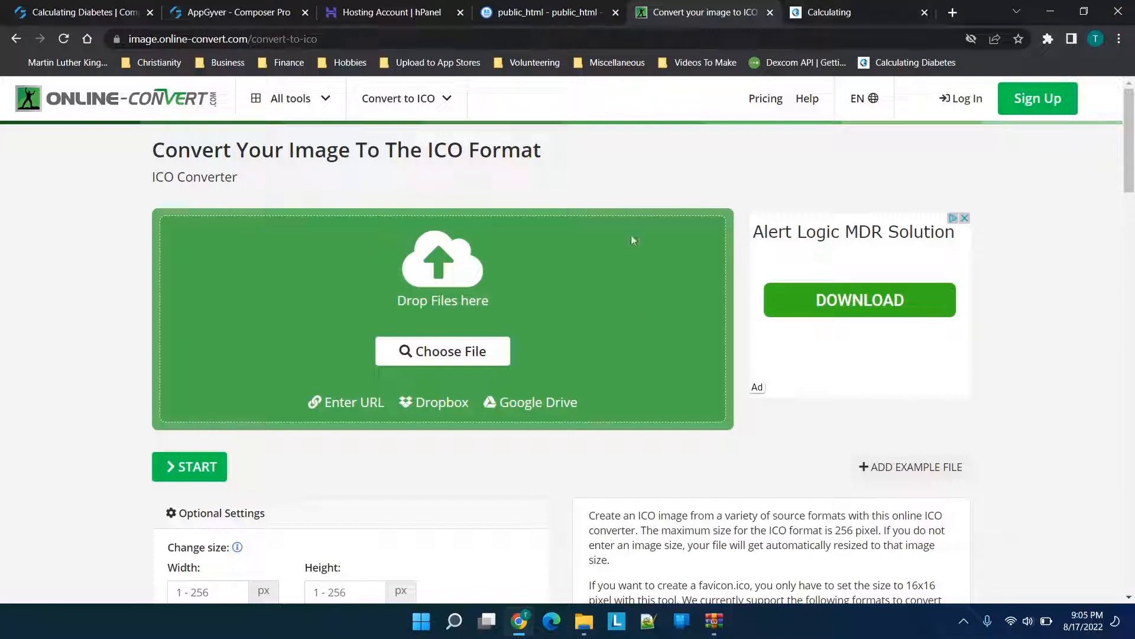
mouse_move(1063, 27)
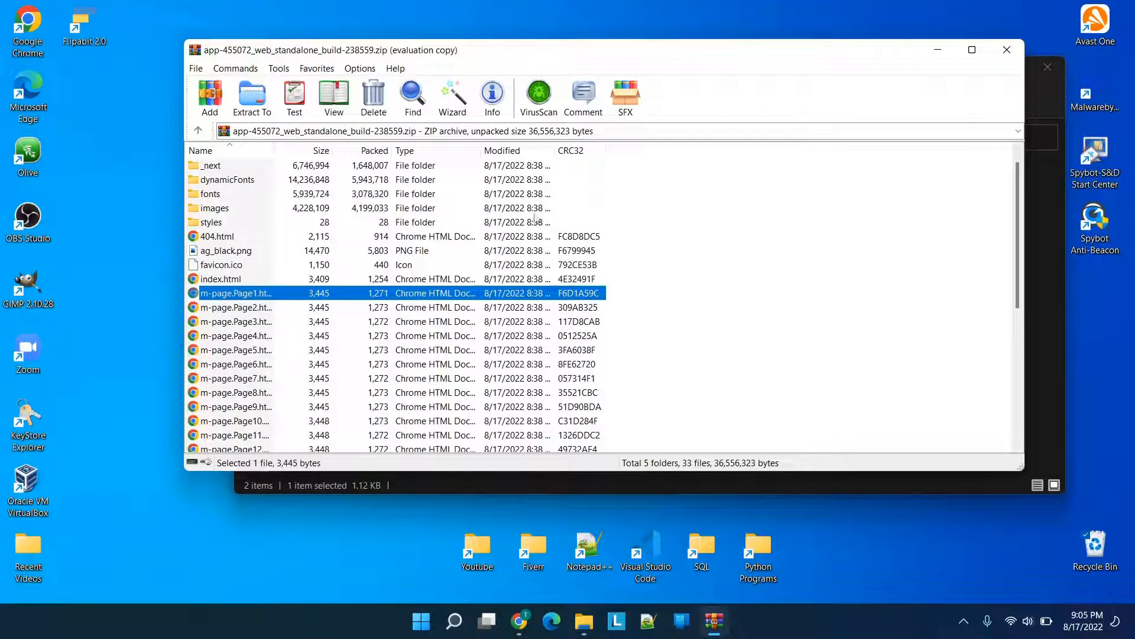
mouse_move(1036, 295)
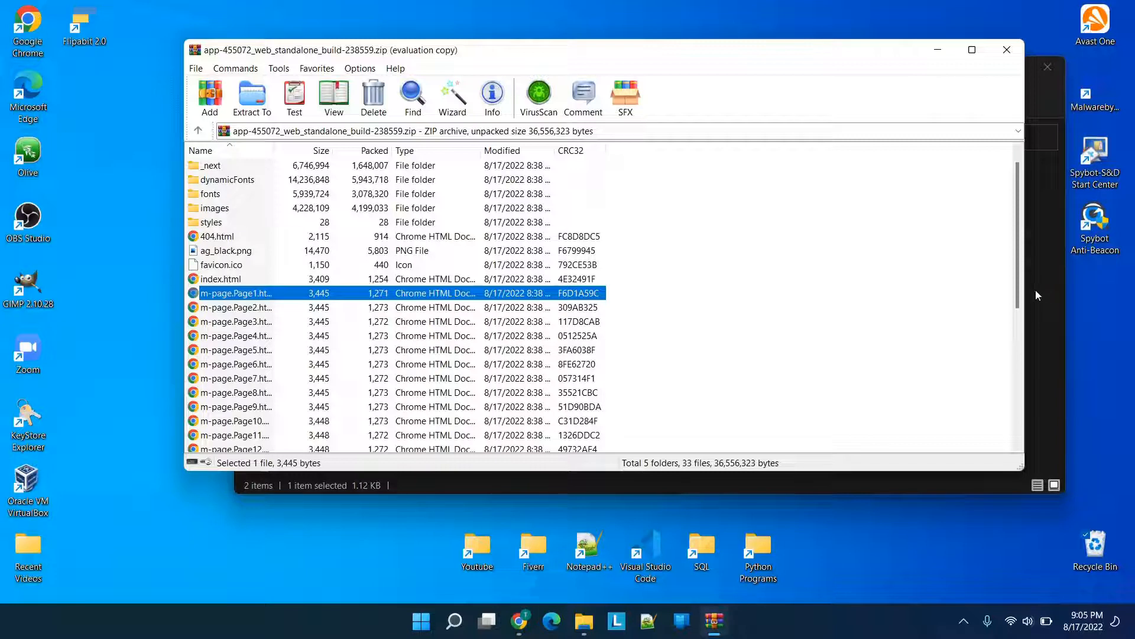
mouse_move(471, 194)
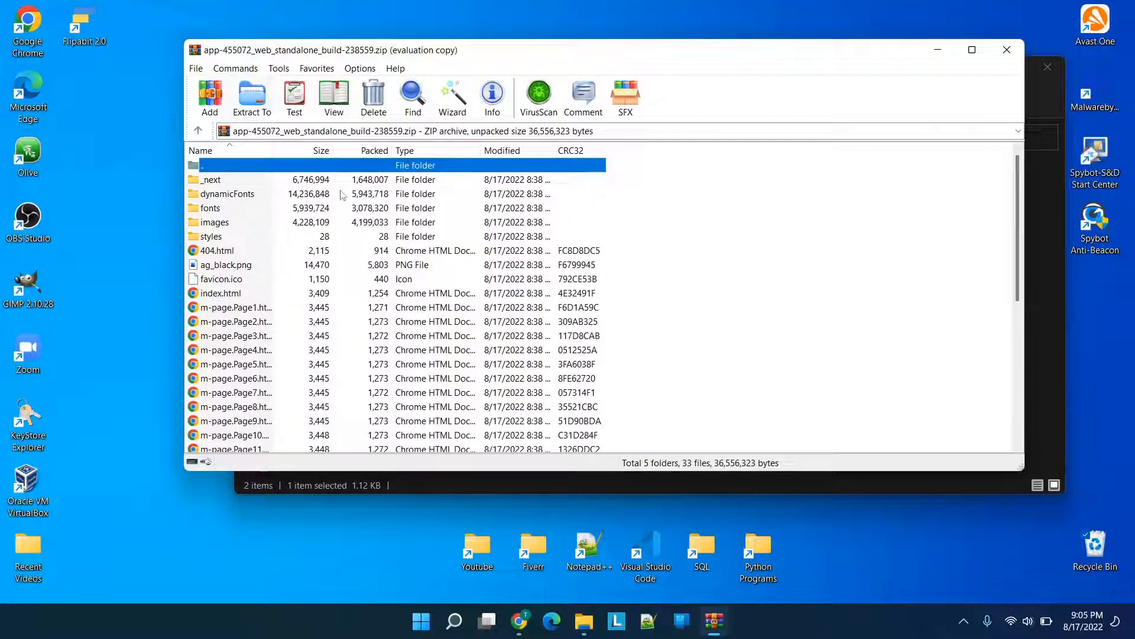
Step: Extract the web build archive's contents to the Desktop via Extract To
left_click(251, 99)
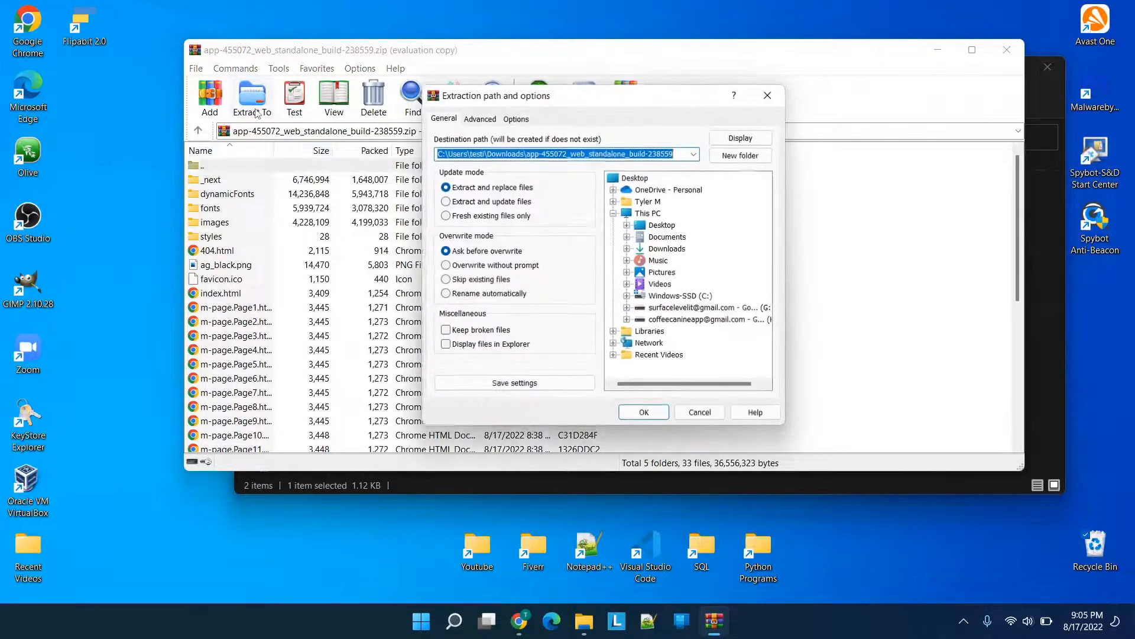
left_click(660, 178)
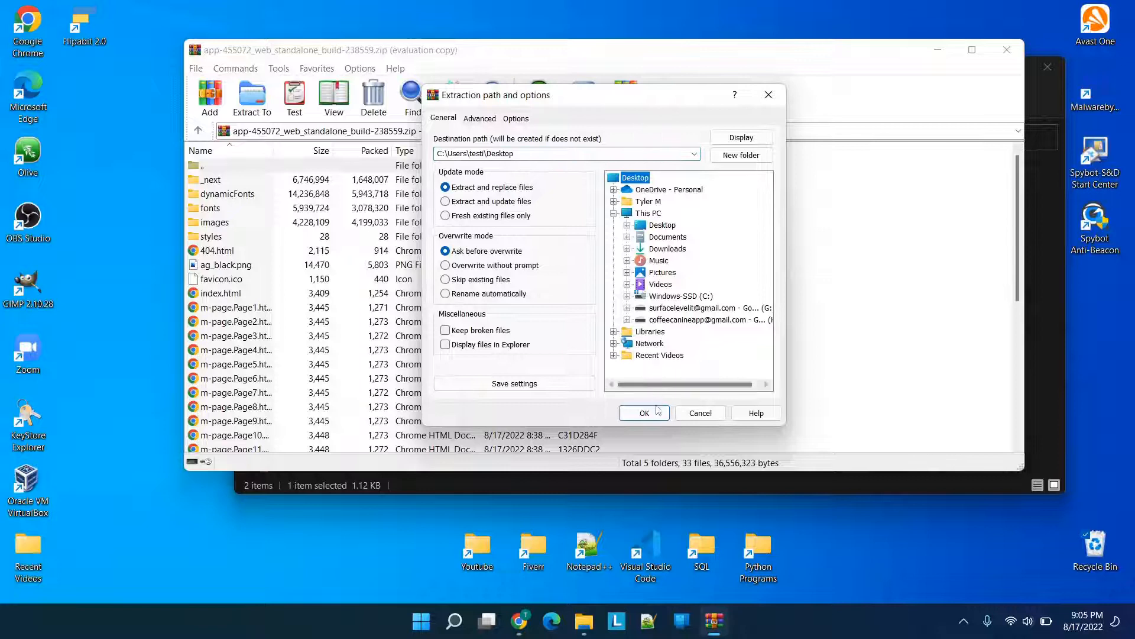
left_click(640, 412)
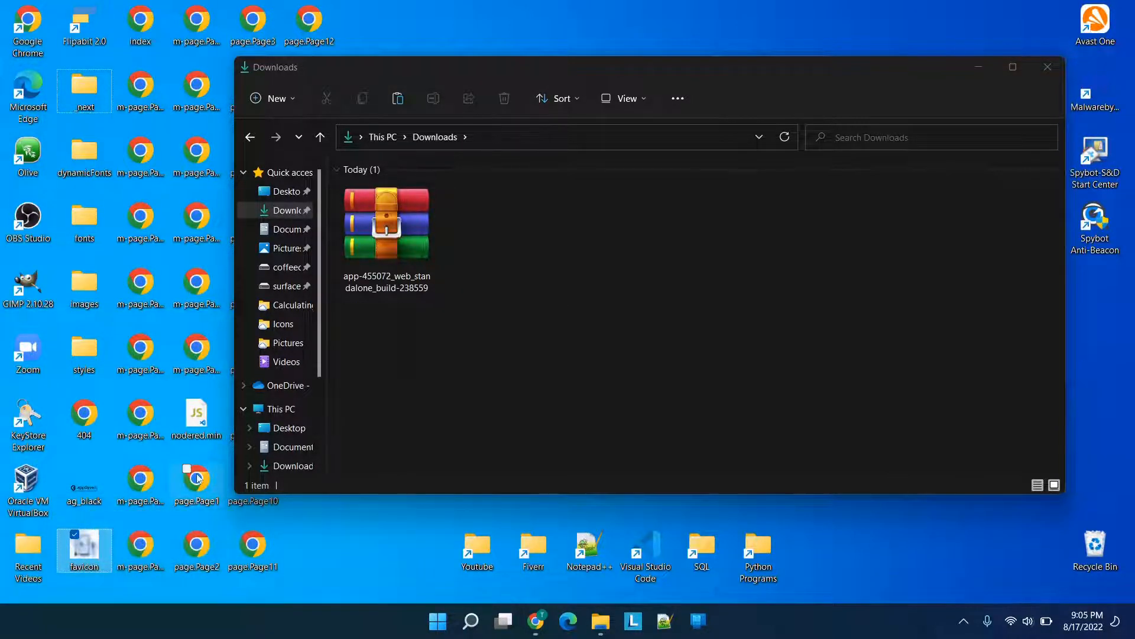
mouse_move(196, 477)
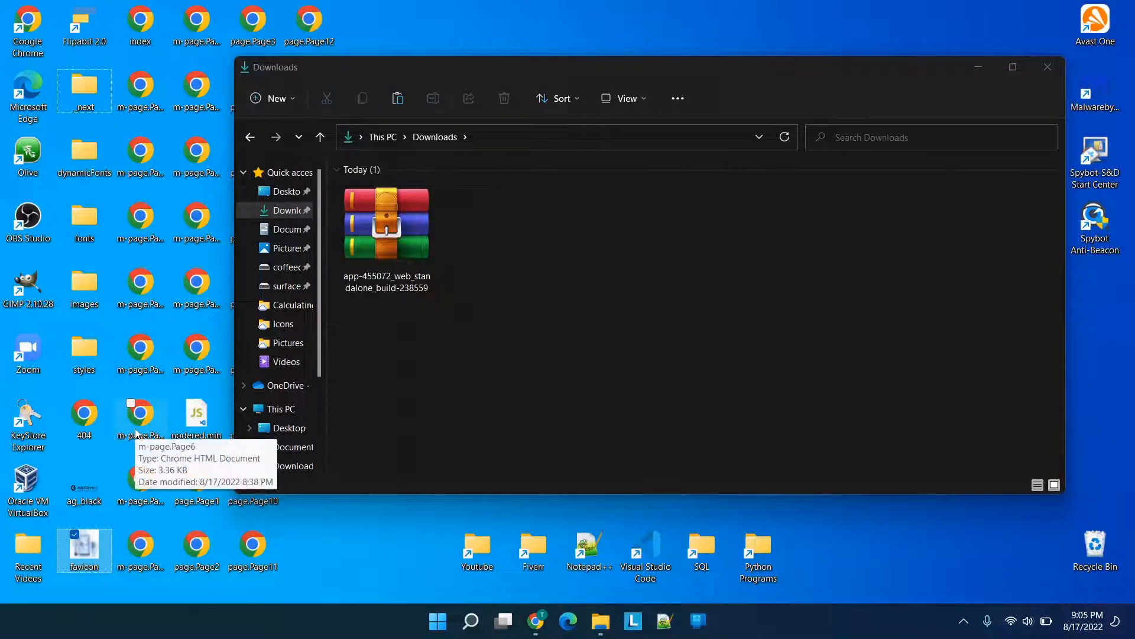
mouse_move(83, 550)
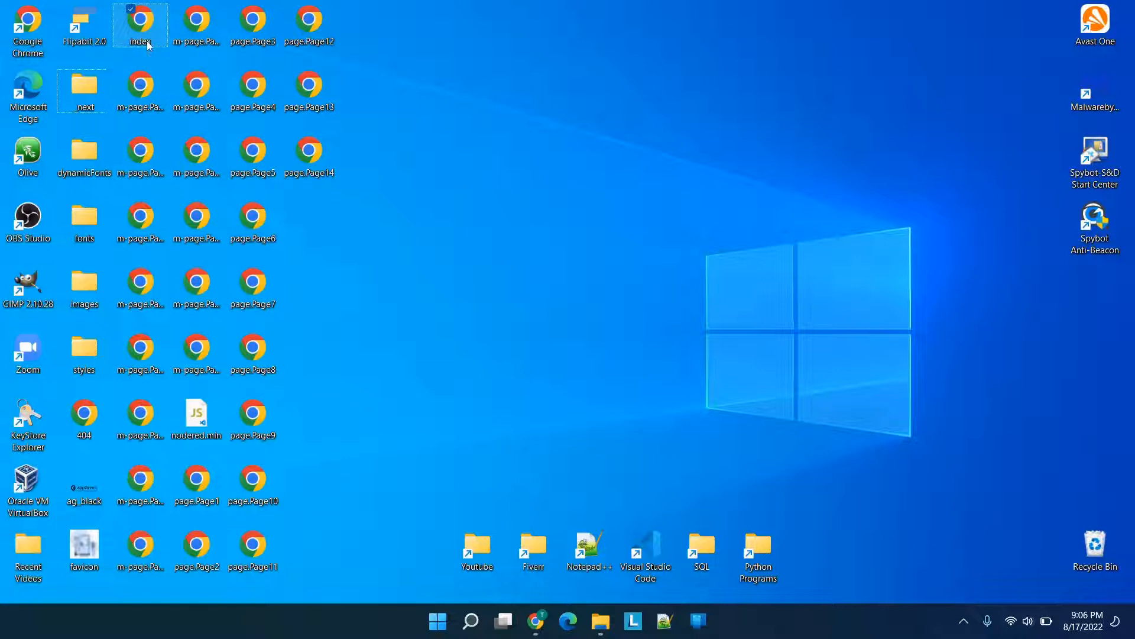
right_click(140, 24)
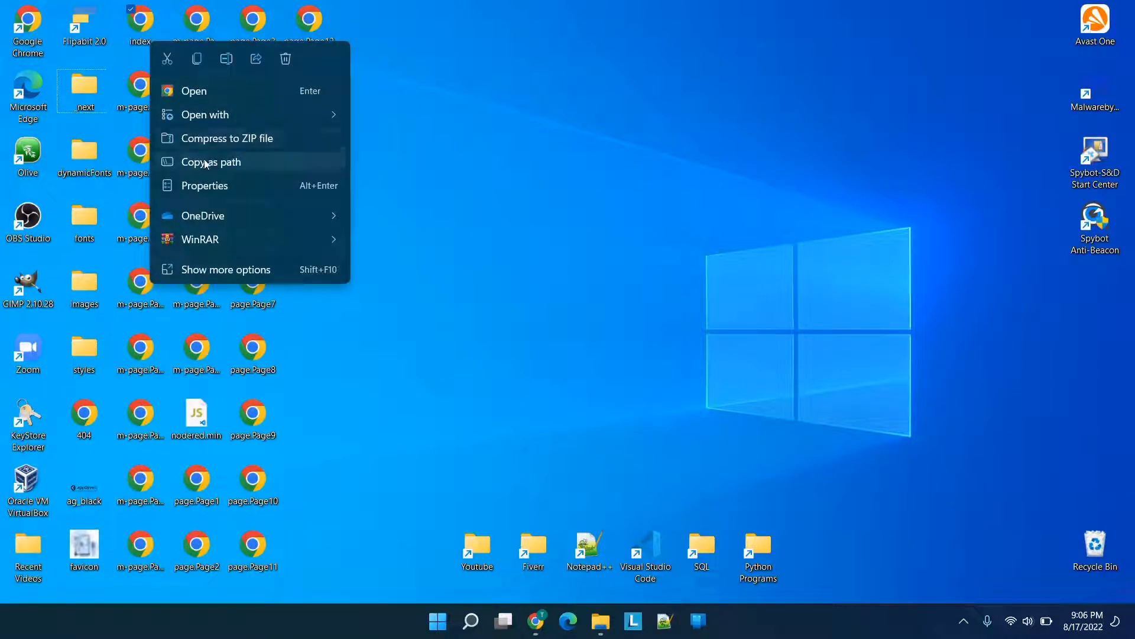
left_click(205, 115)
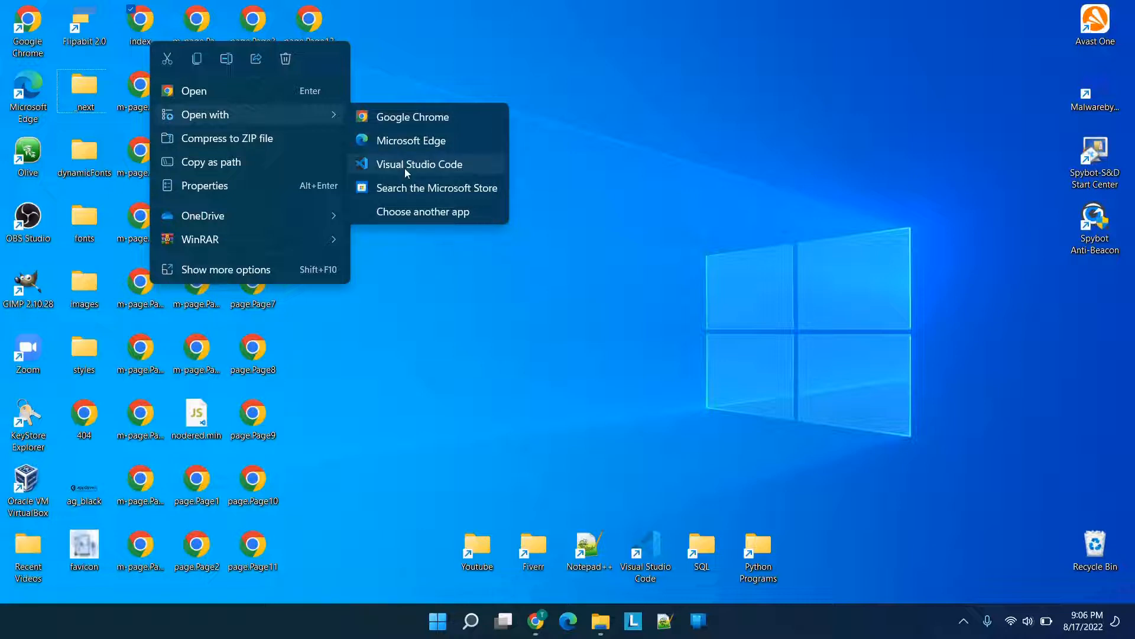
left_click(418, 163)
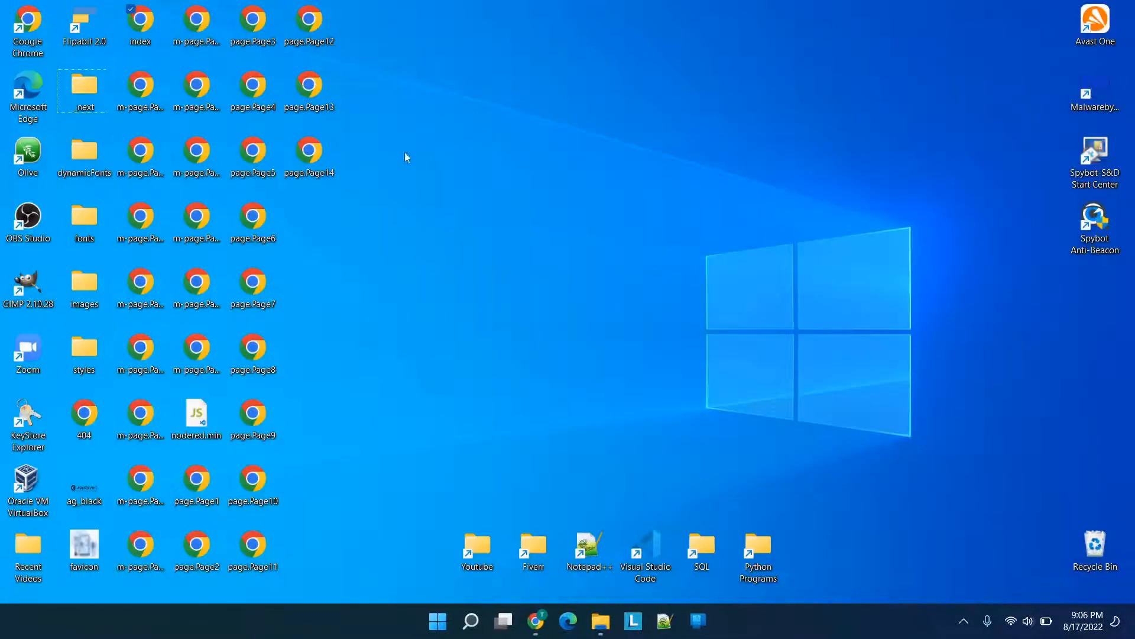
mouse_move(141, 218)
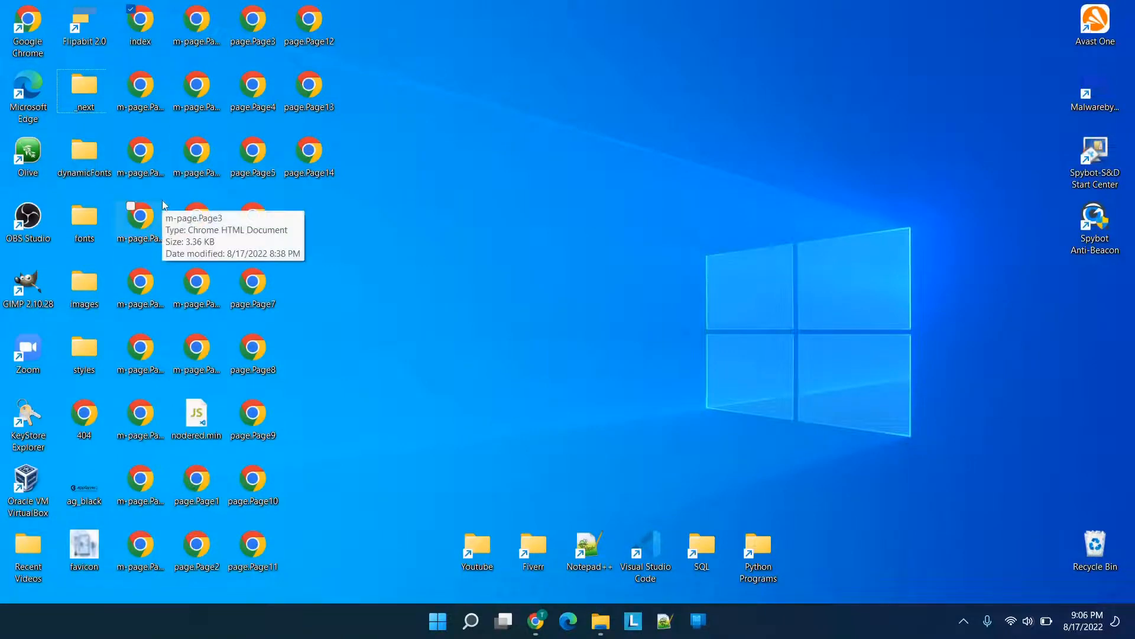
mouse_move(141, 352)
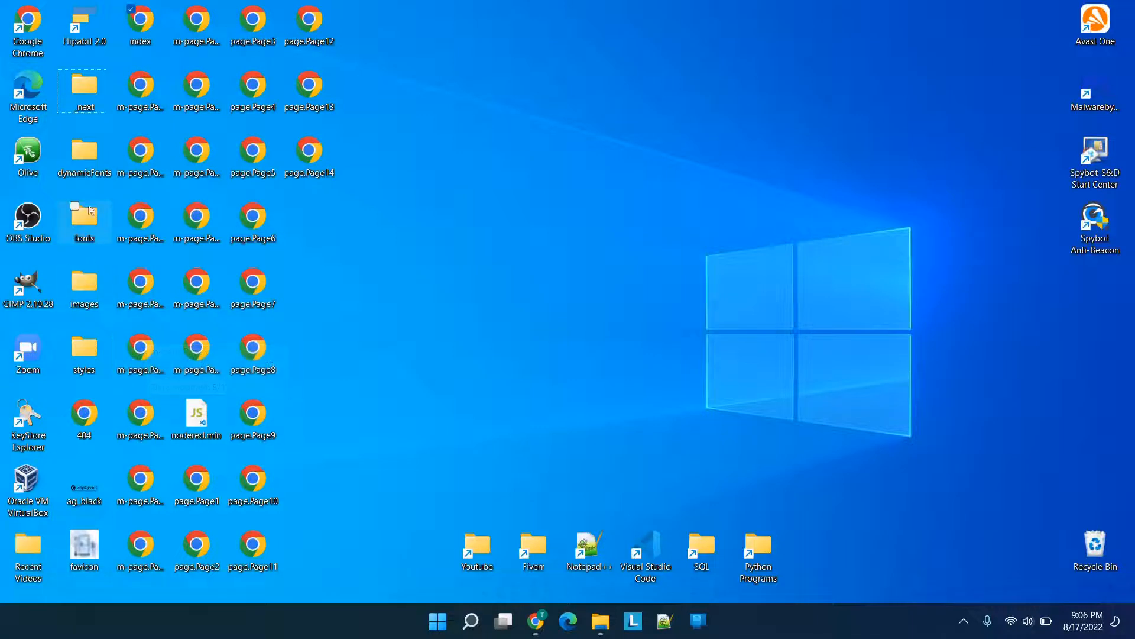
mouse_move(253, 218)
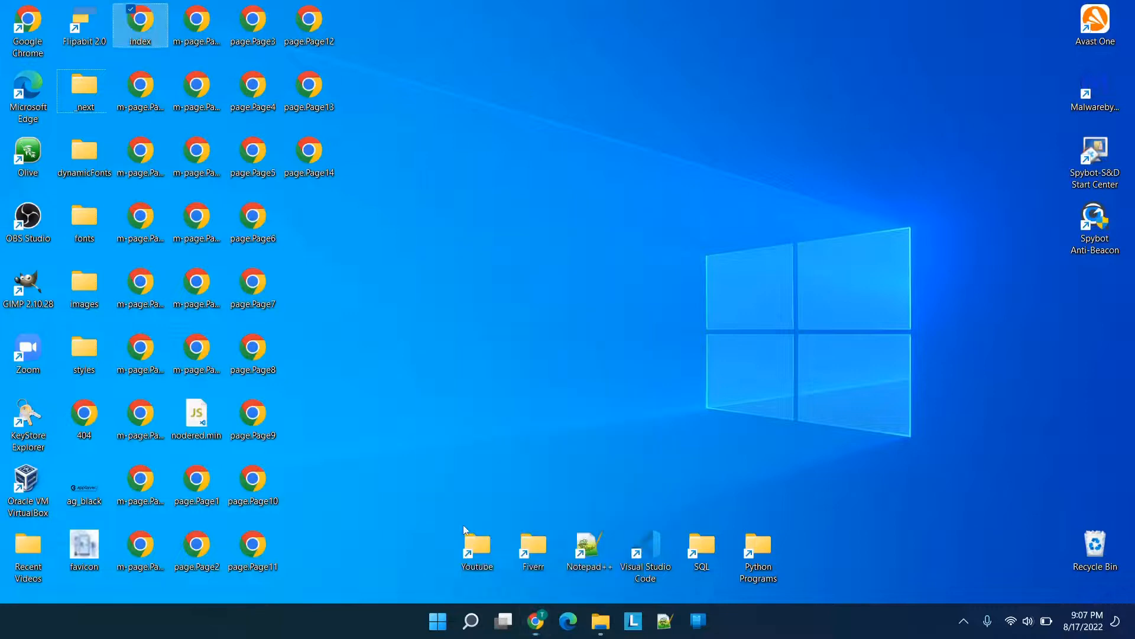
left_click(534, 621)
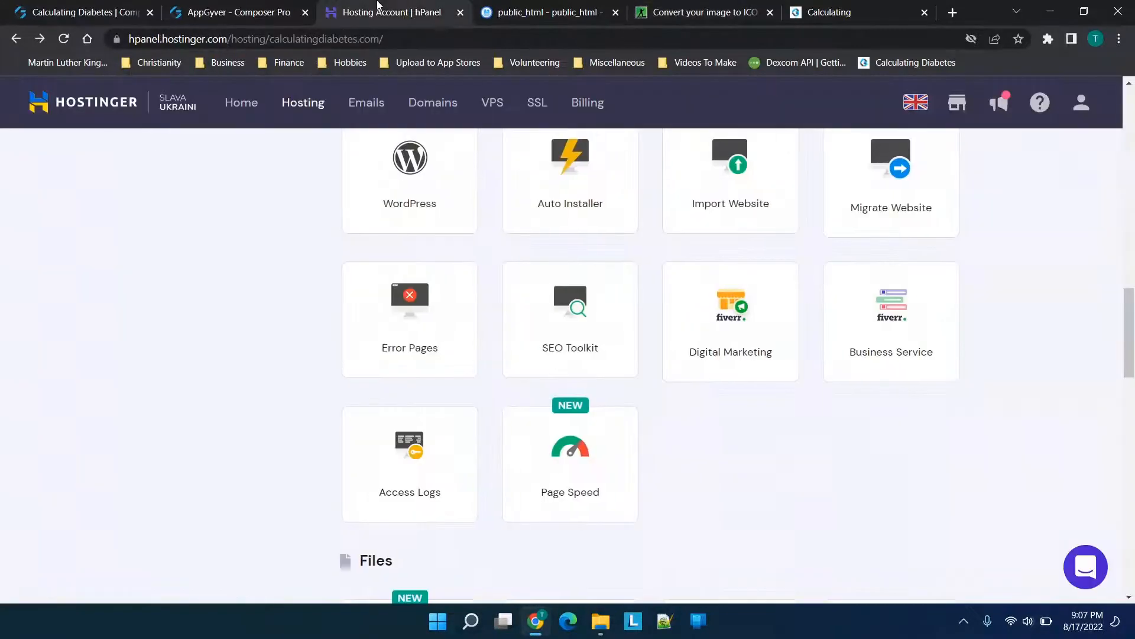
mouse_move(730, 195)
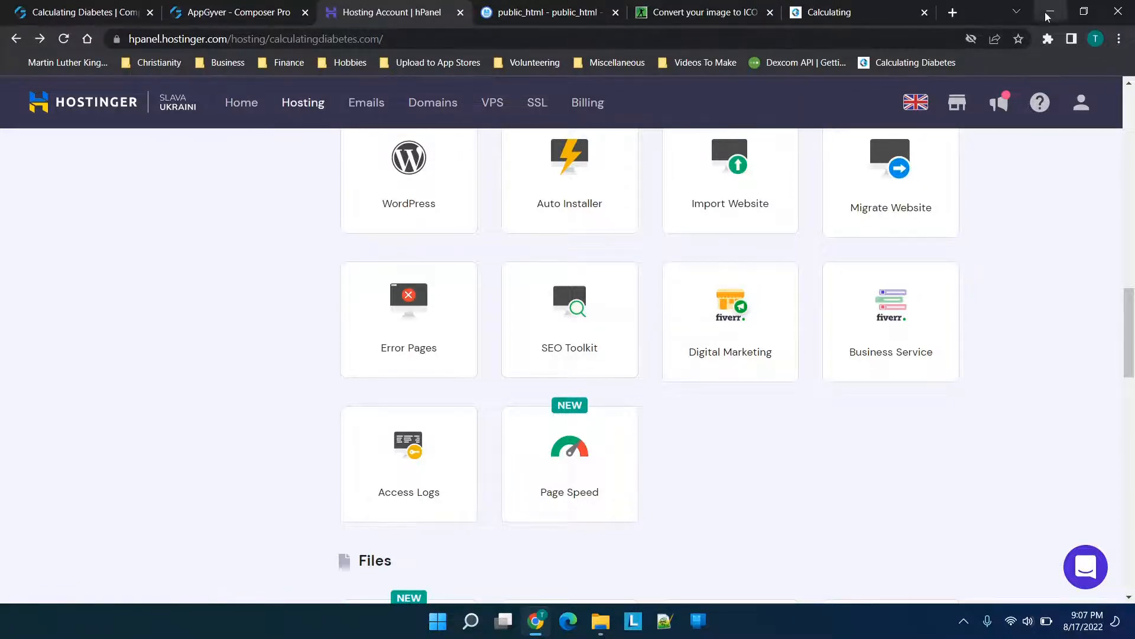
mouse_move(1047, 13)
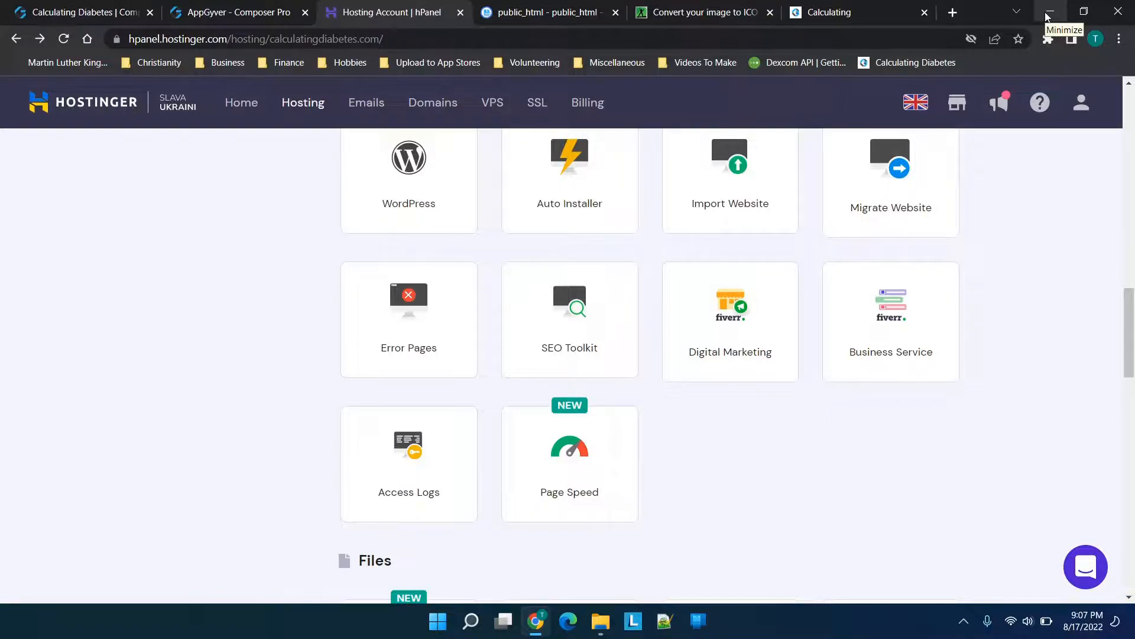
left_click(1046, 12)
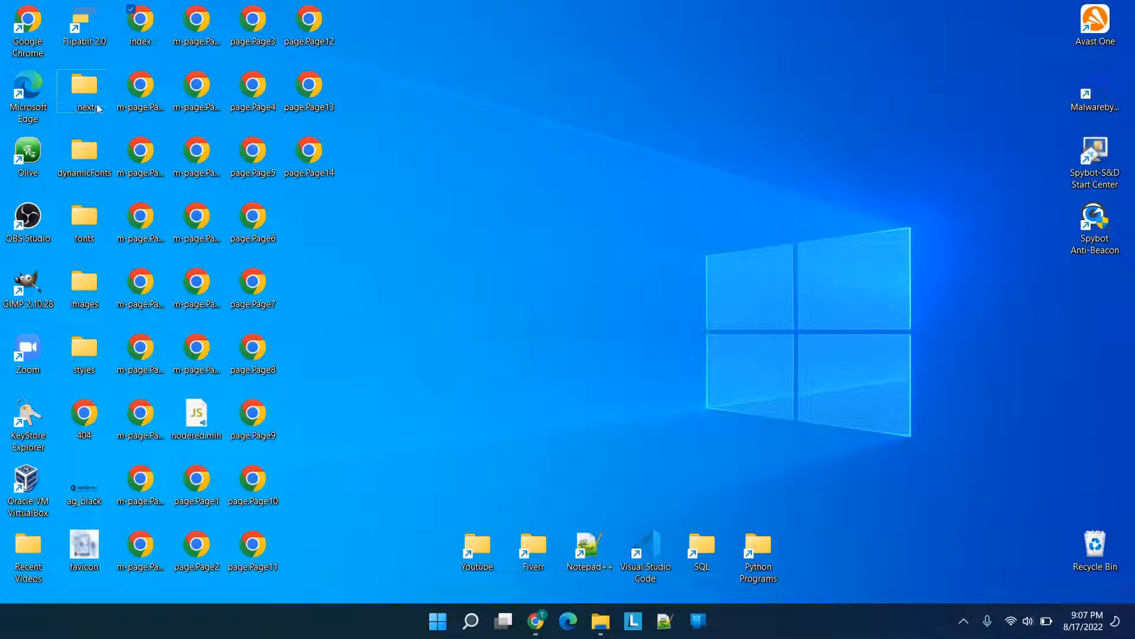
Step: Navigate into the build's _next/static/chunks/pages folder
left_click(83, 350)
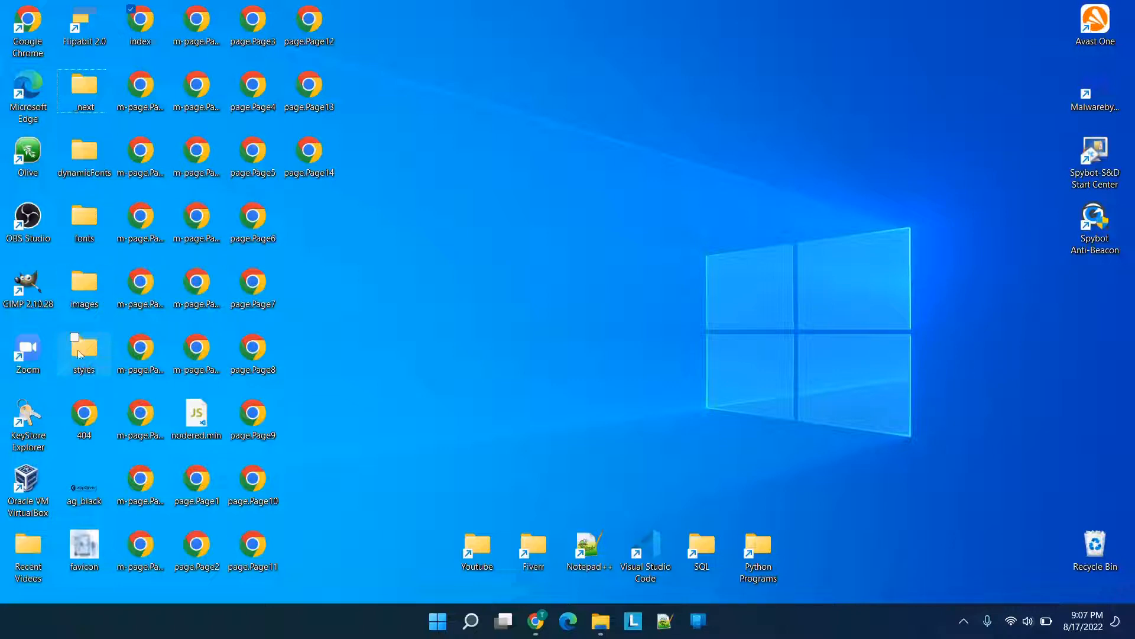
left_click(83, 91)
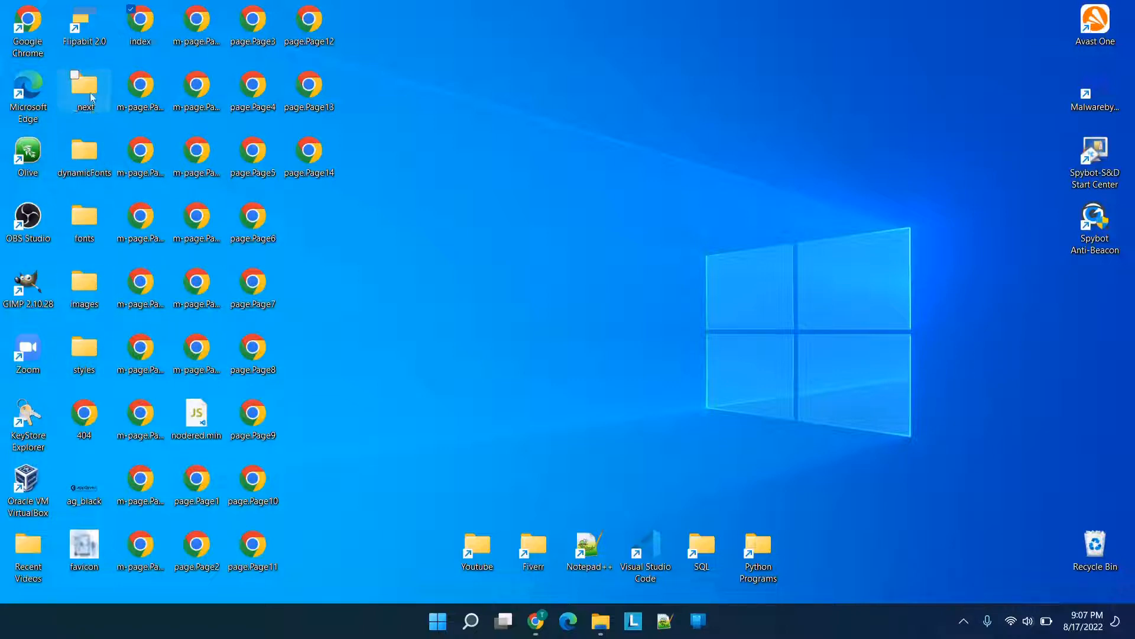
double_click(84, 87)
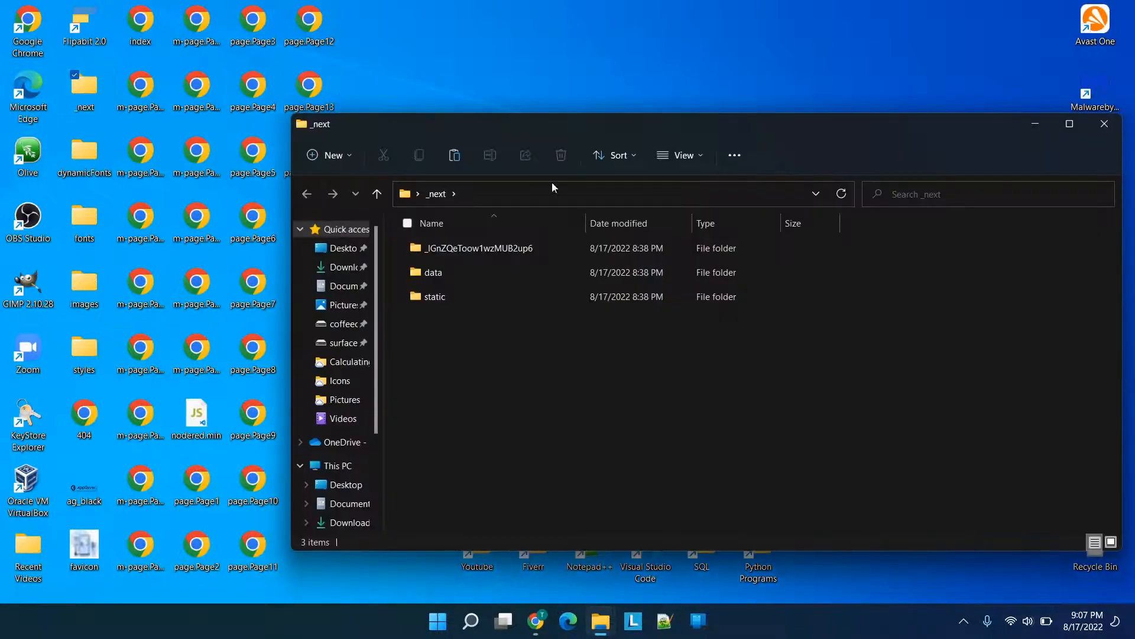
left_click(472, 247)
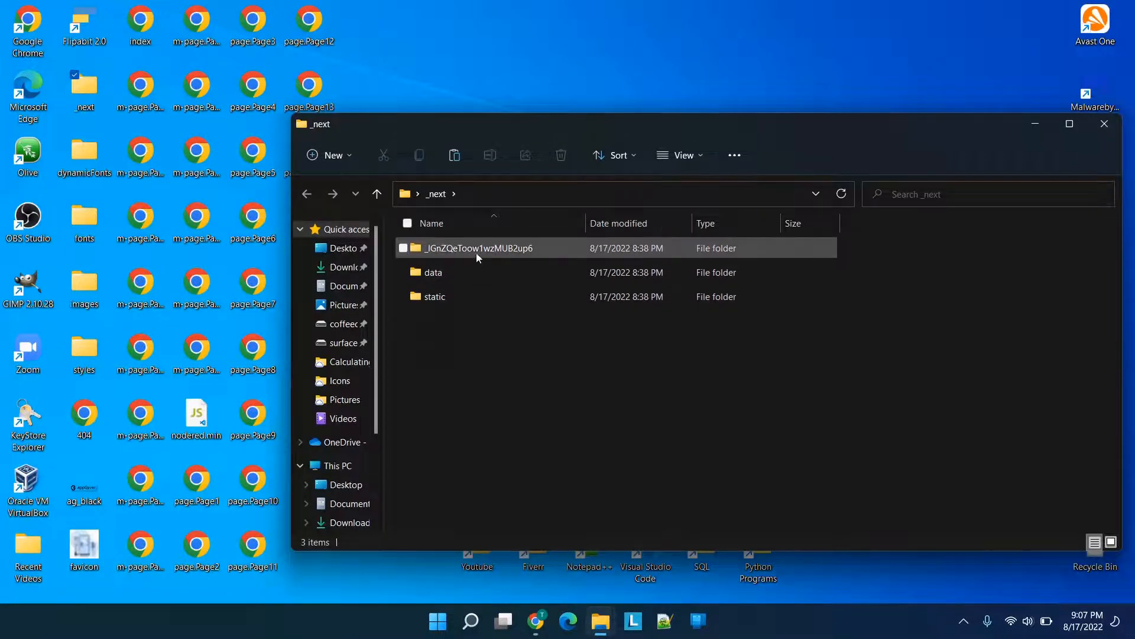
double_click(434, 295)
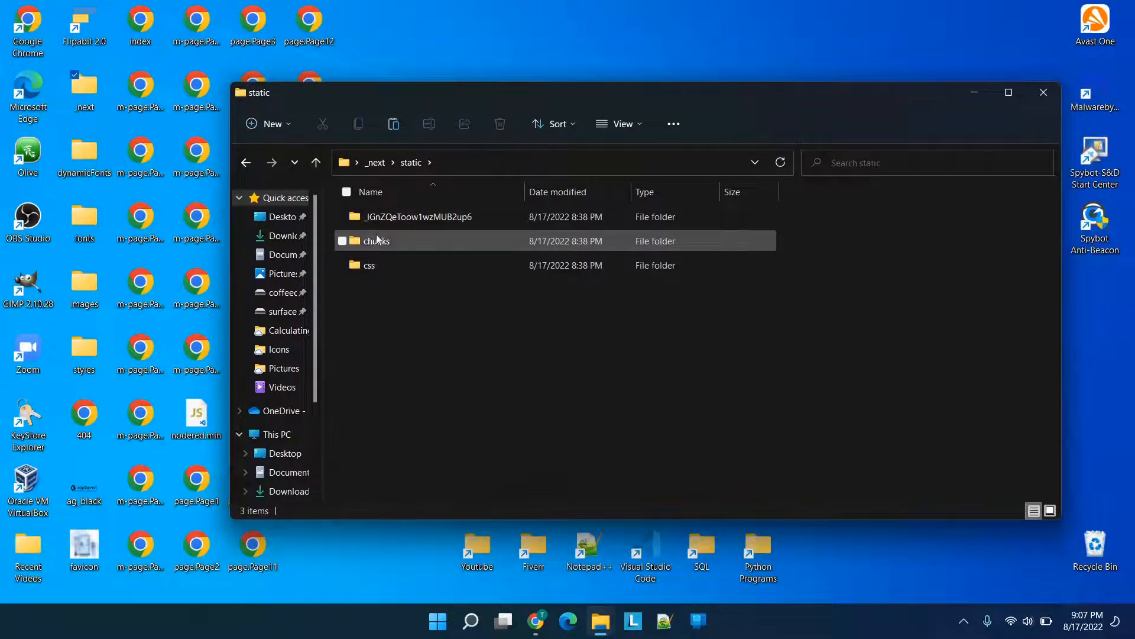
left_click(376, 240)
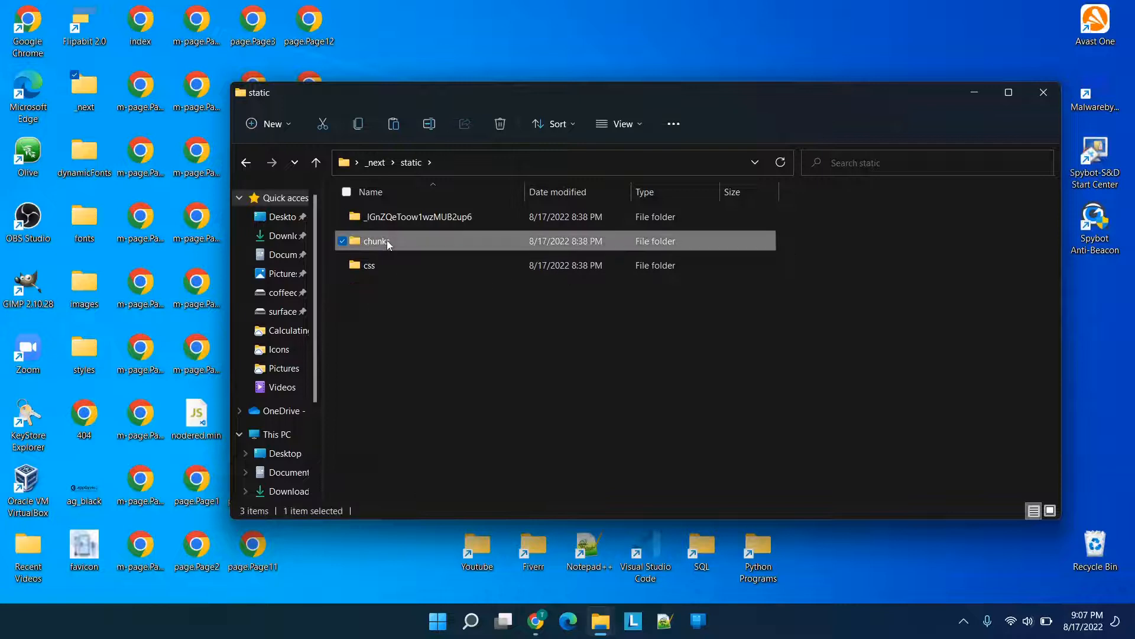
double_click(376, 240)
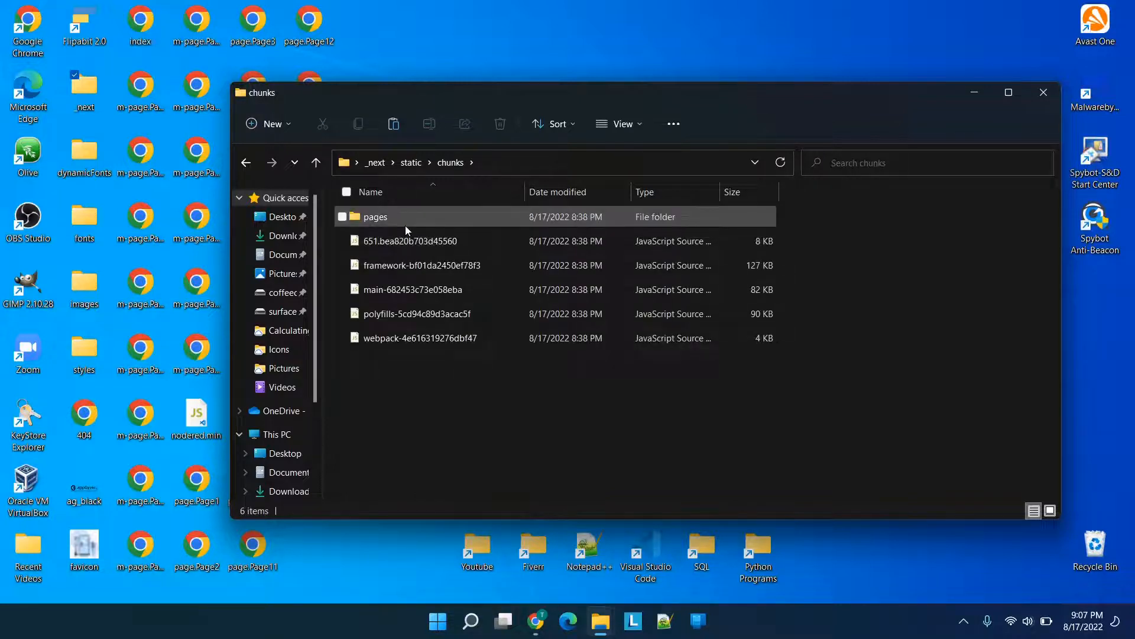
double_click(375, 216)
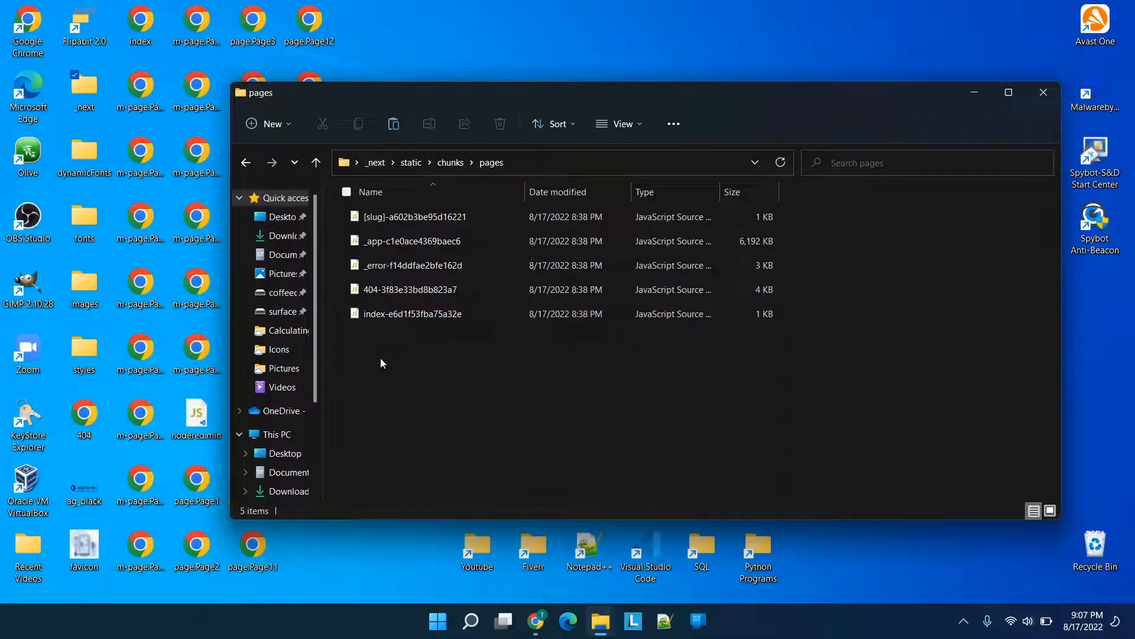
Step: Open the large _app-c1e0ace4369baec6 JavaScript file in VS Code
left_click(84, 87)
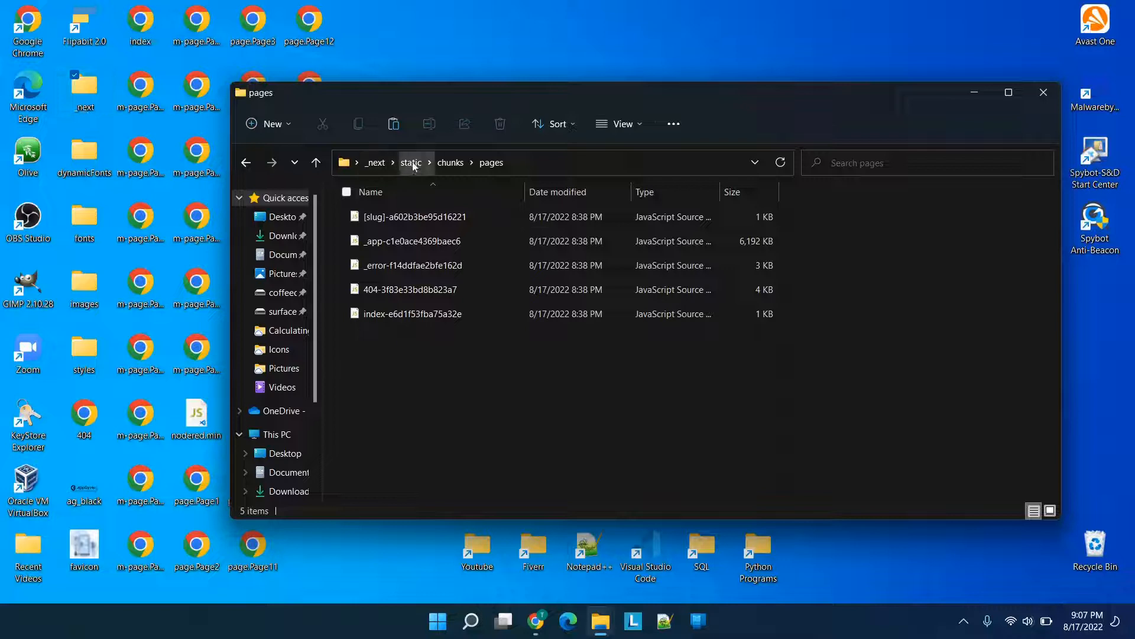
left_click(412, 264)
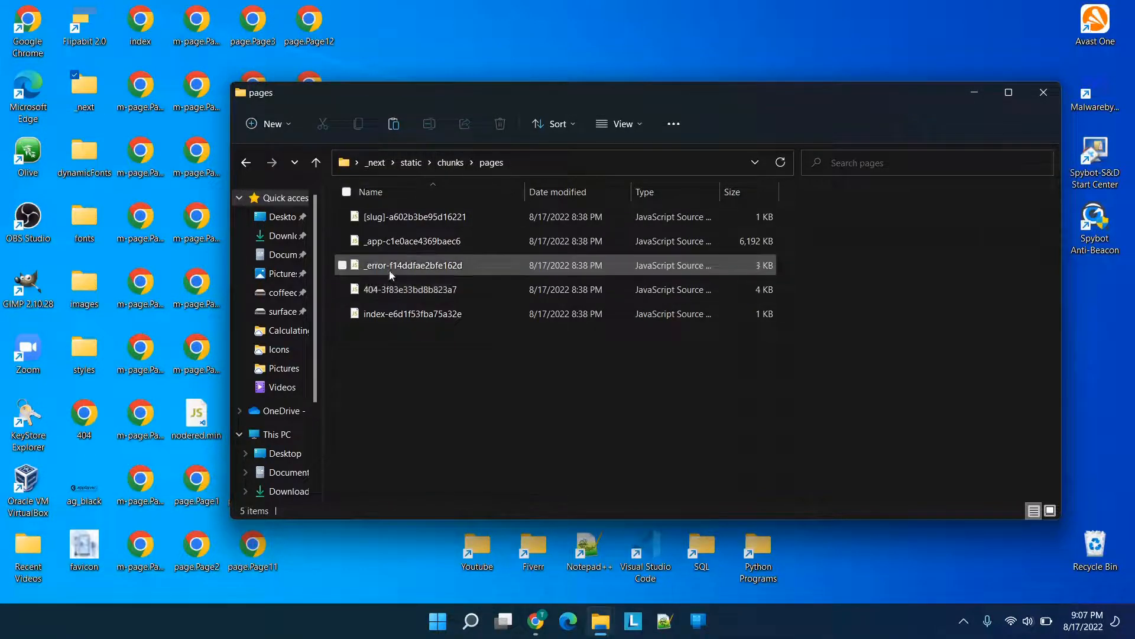
mouse_move(413, 240)
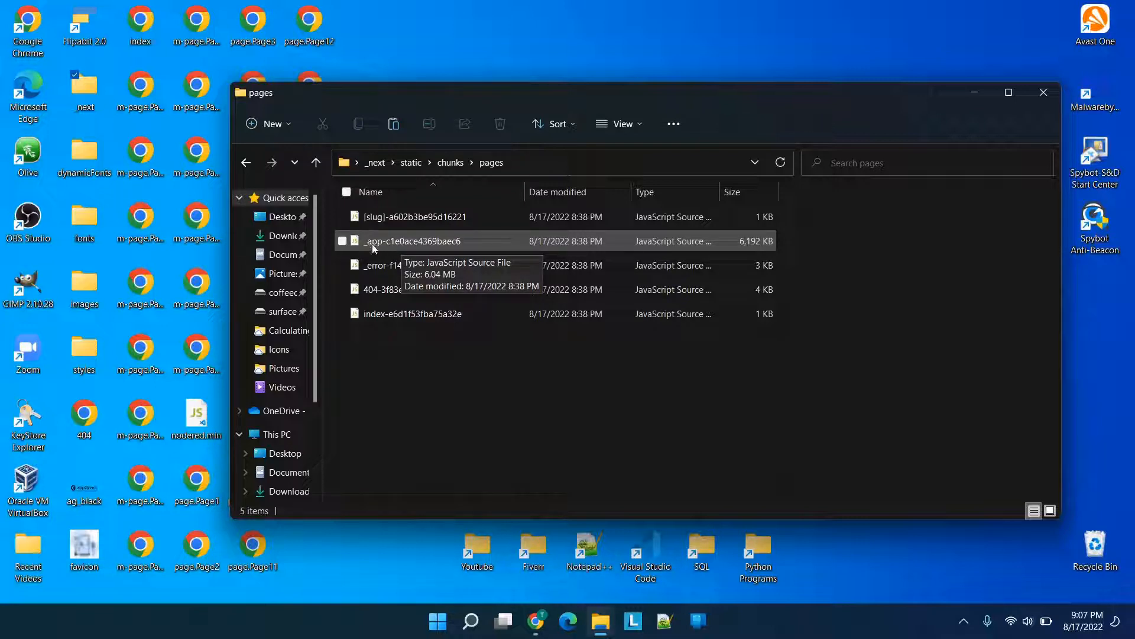
left_click(420, 240)
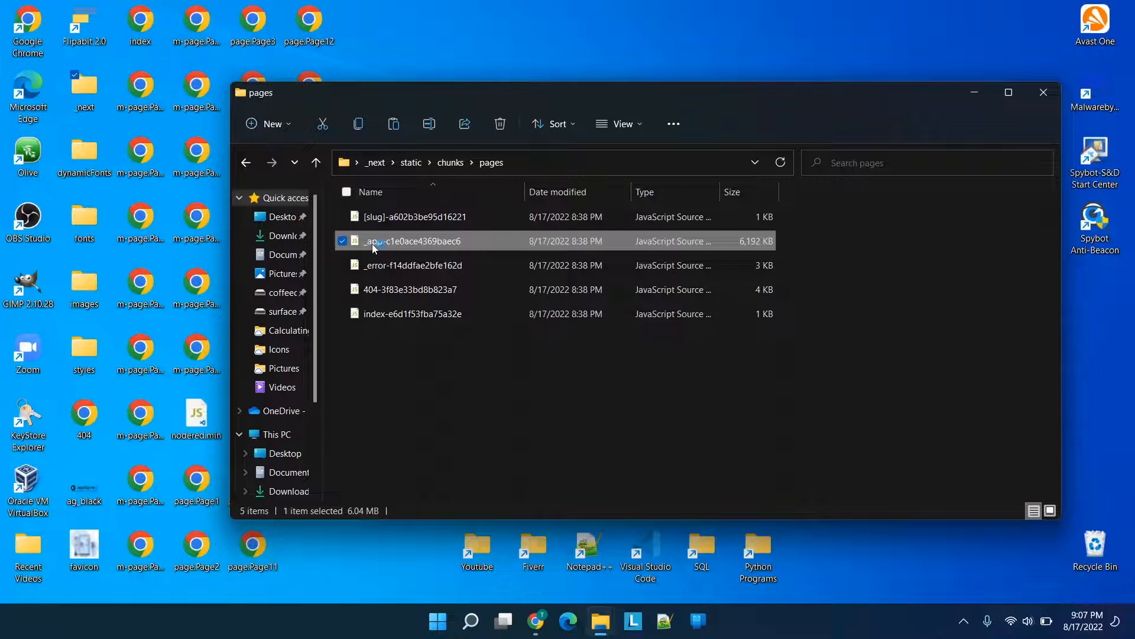
double_click(415, 240)
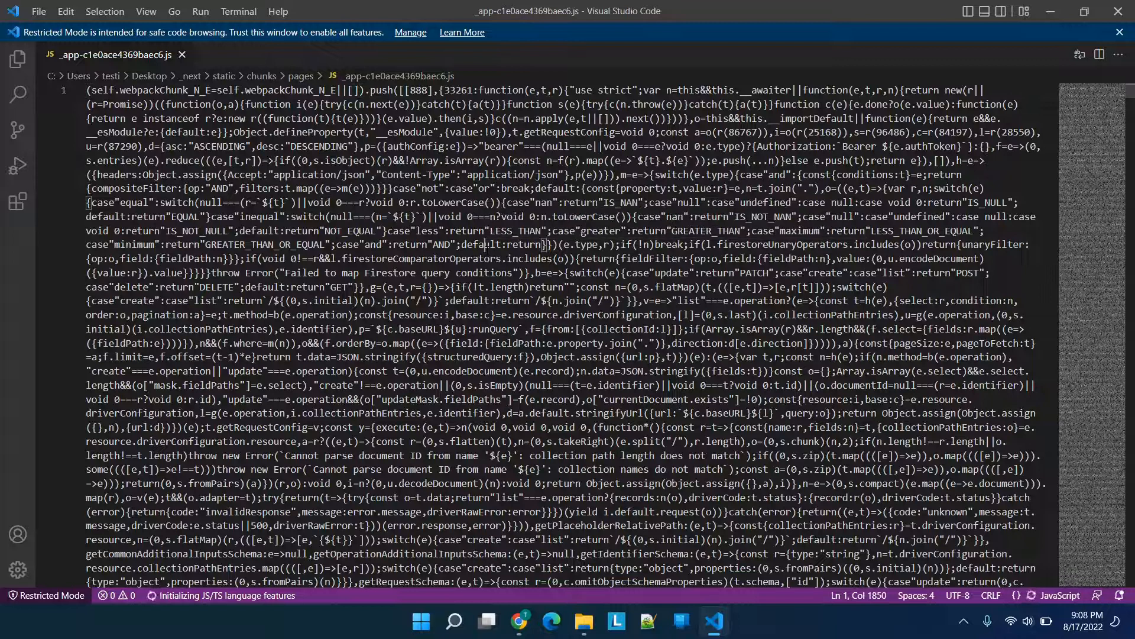
Step: Find the "title" AppGyver match in the _app bundle, change the title and save
key("Ctrl+f")
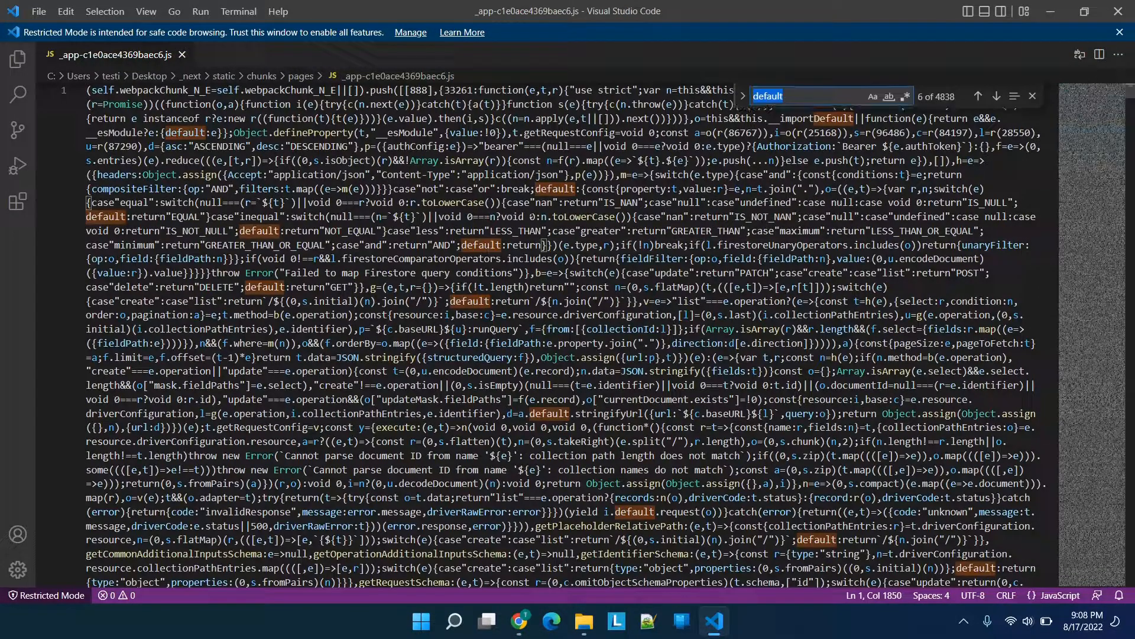
mouse_move(742, 95)
type("appgyver")
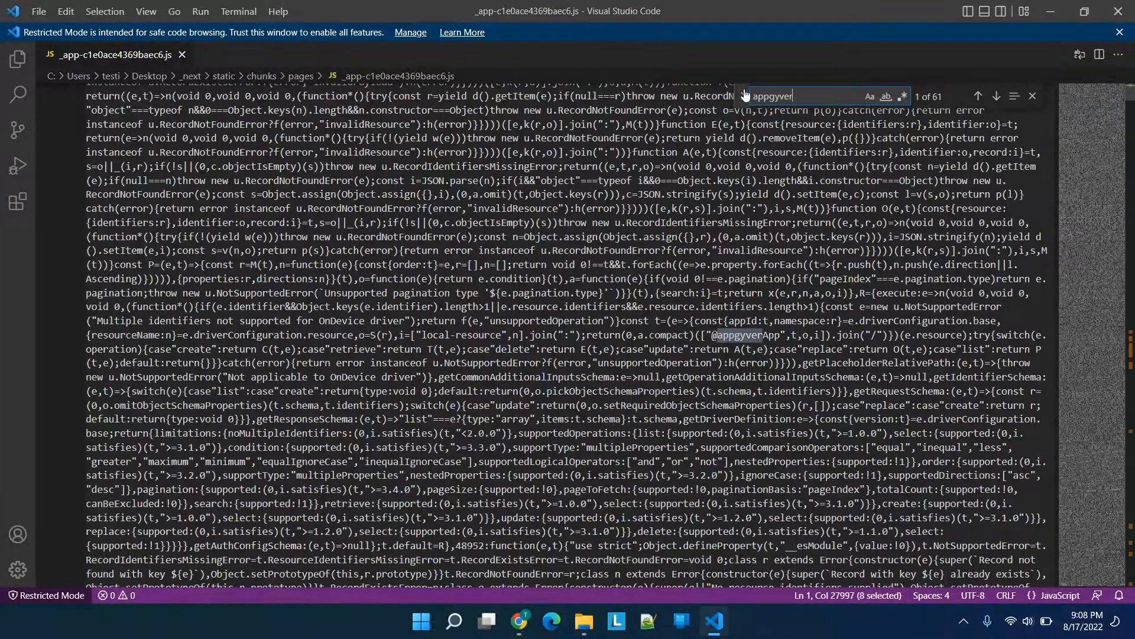
left_click(996, 96)
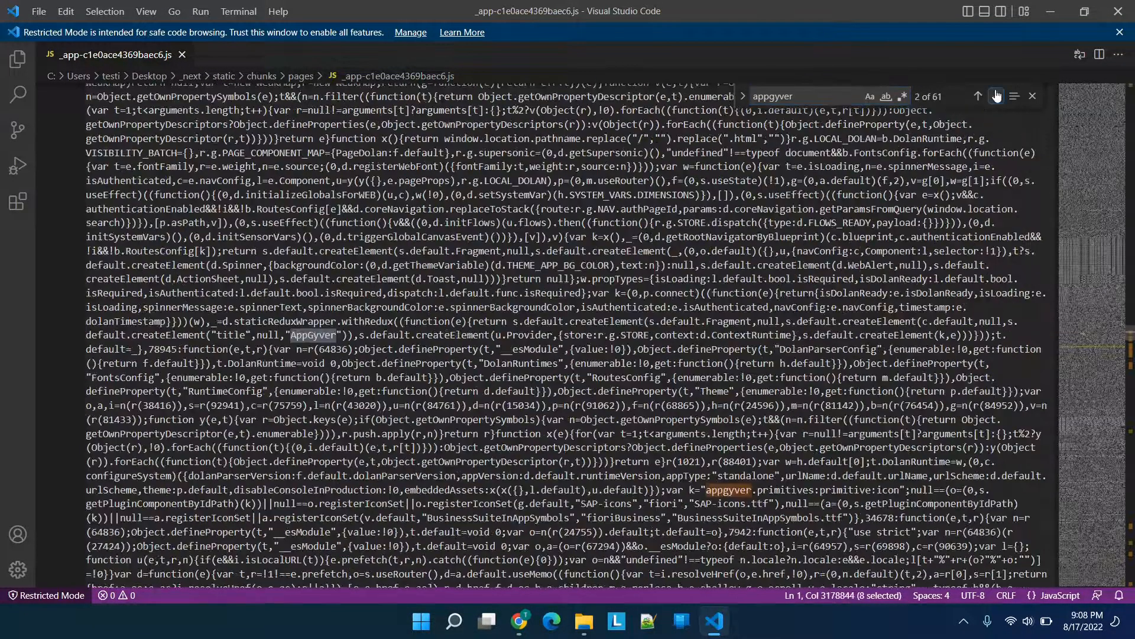
left_click(999, 96)
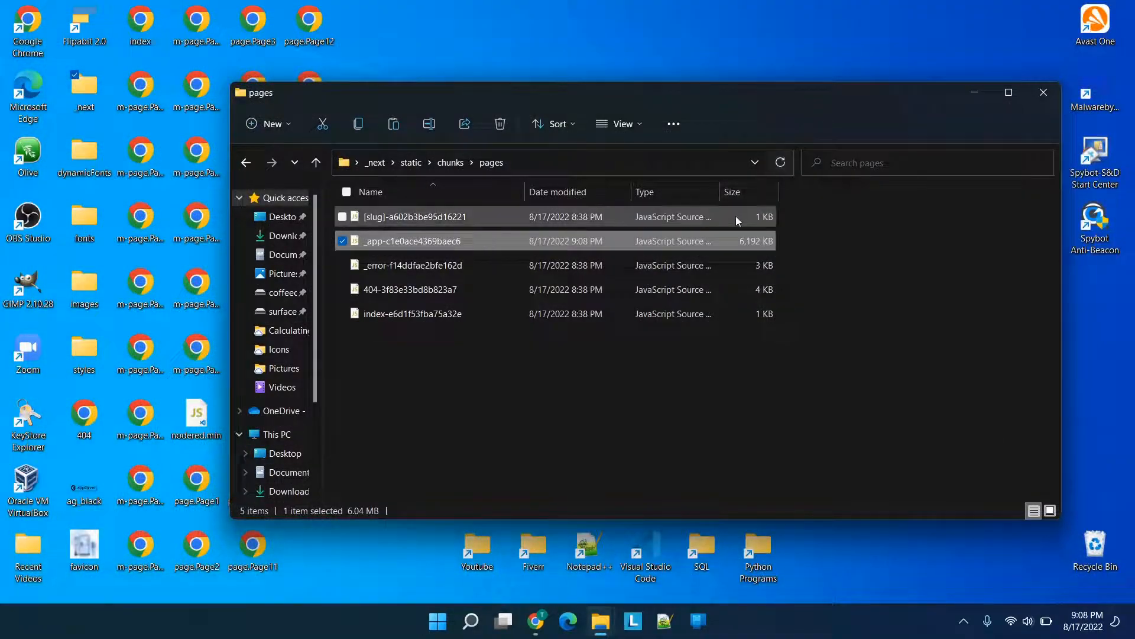
mouse_move(1031, 125)
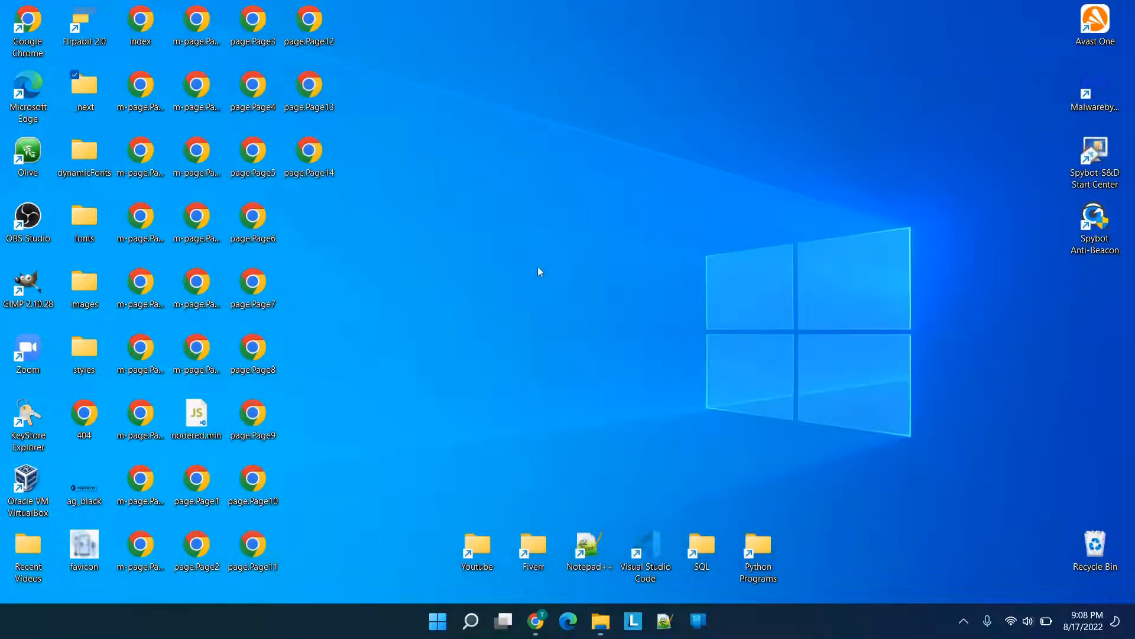
Step: Create a New WinRAR ZIP archive on the desktop, then return to Hostinger's empty public_html tab
right_click(539, 272)
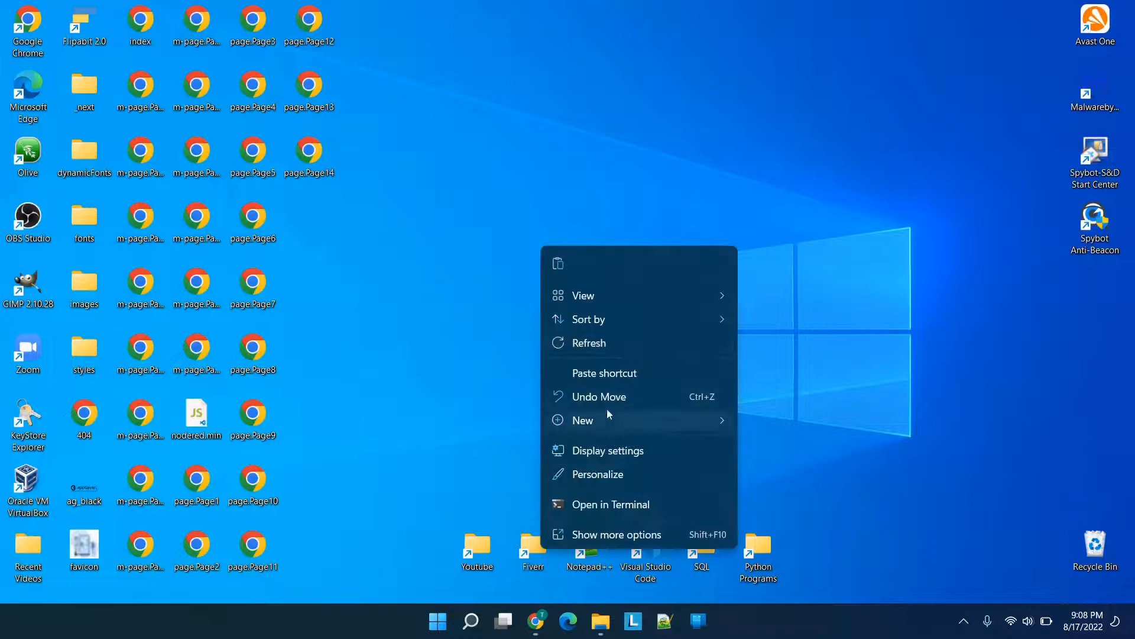
left_click(582, 420)
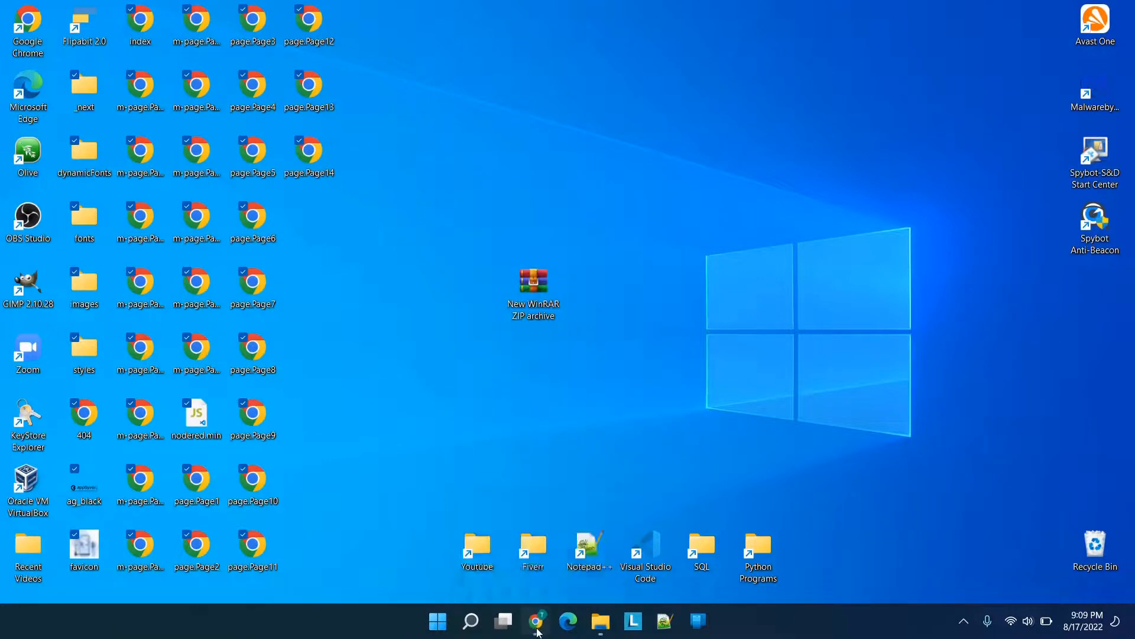
left_click(536, 621)
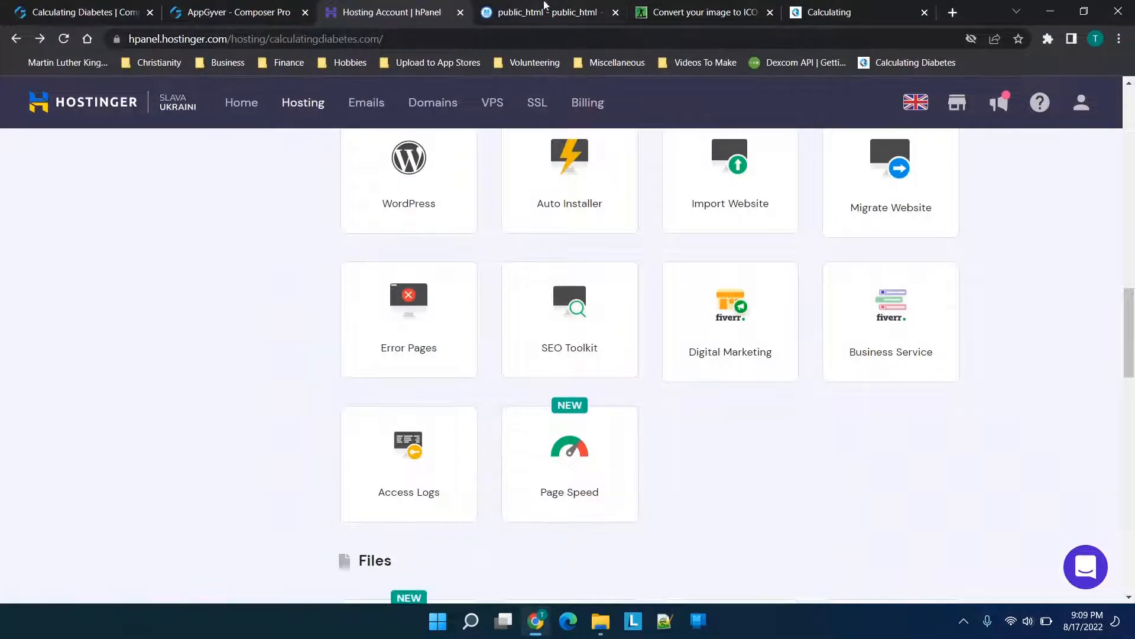
left_click(539, 12)
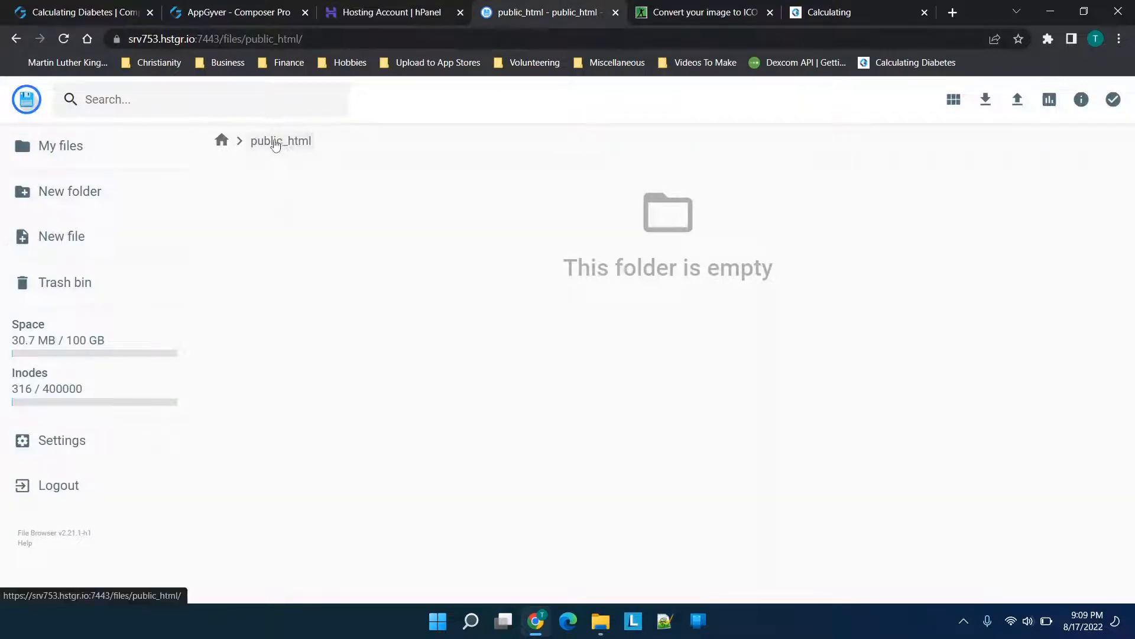
mouse_move(455, 251)
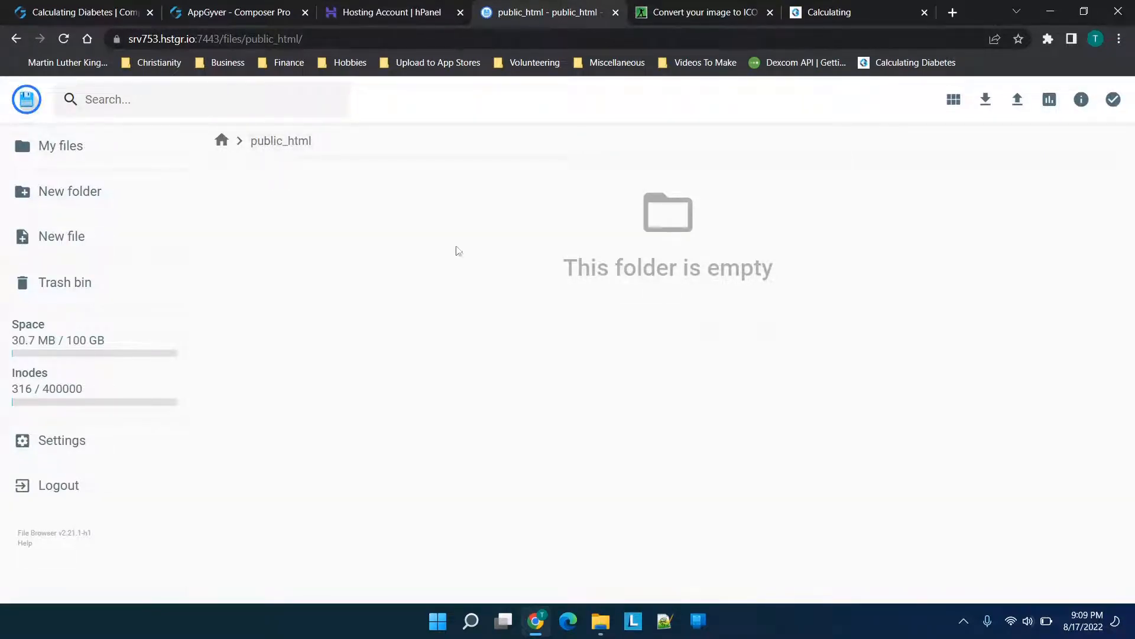
Step: Check public_html is empty, then go to hPanel's Import Website page for calculatingdiabetes.com
left_click(383, 12)
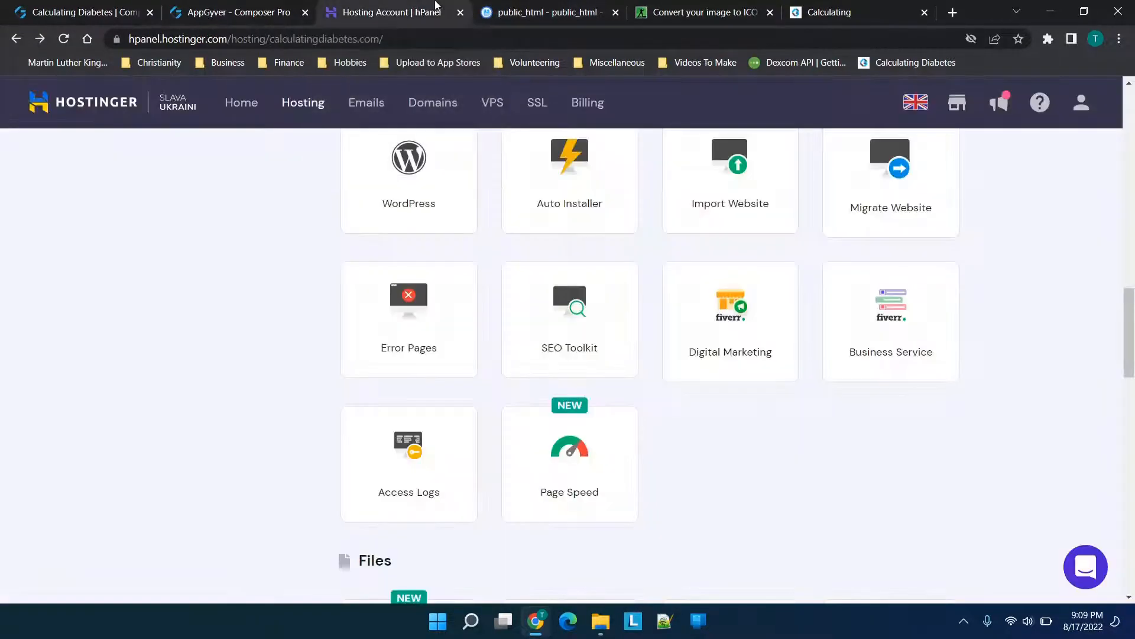
mouse_move(456, 290)
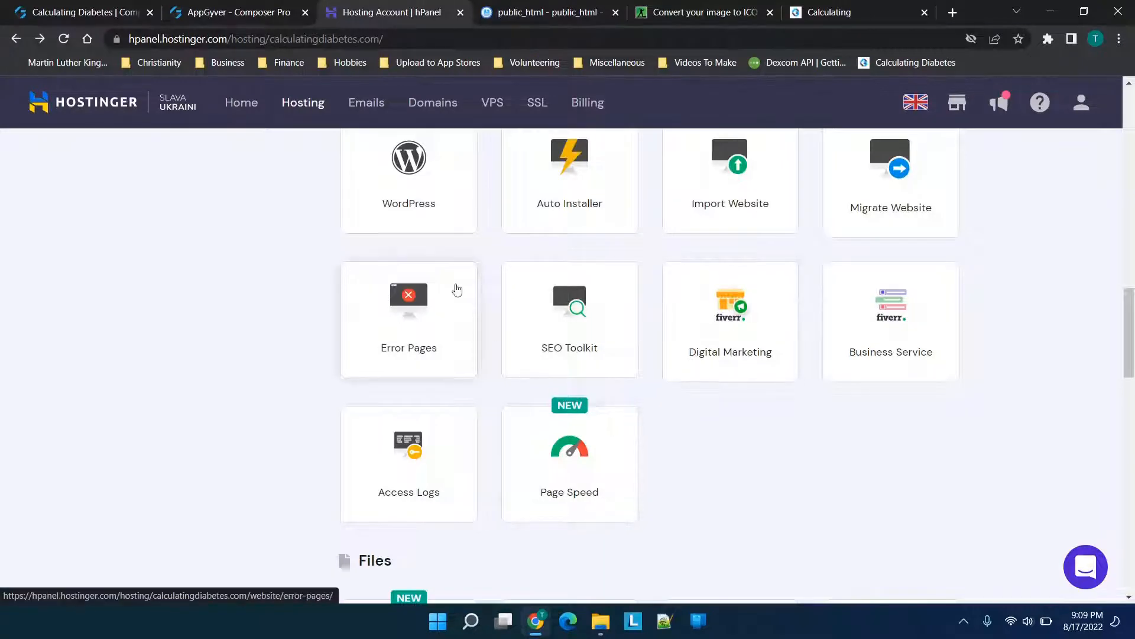
scroll("down", 3)
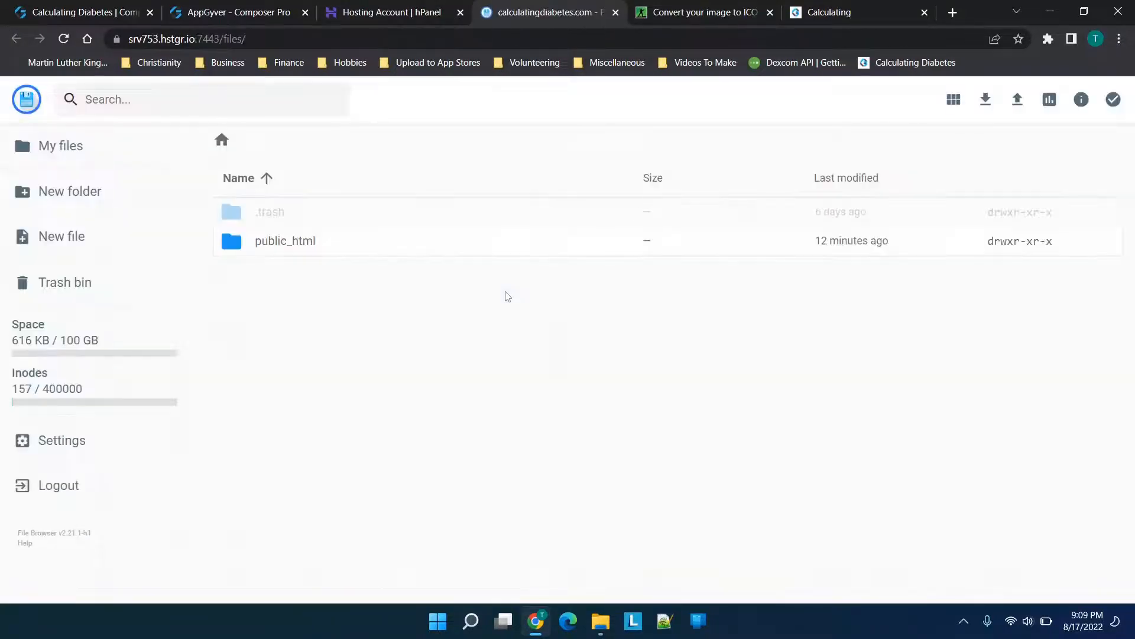
double_click(285, 240)
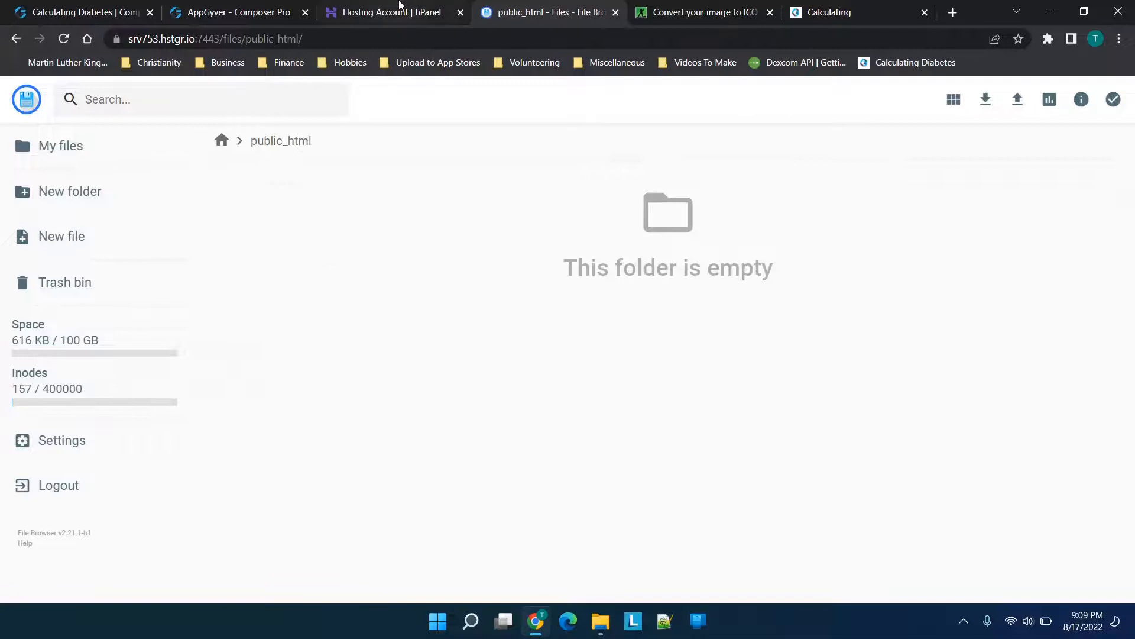
left_click(384, 12)
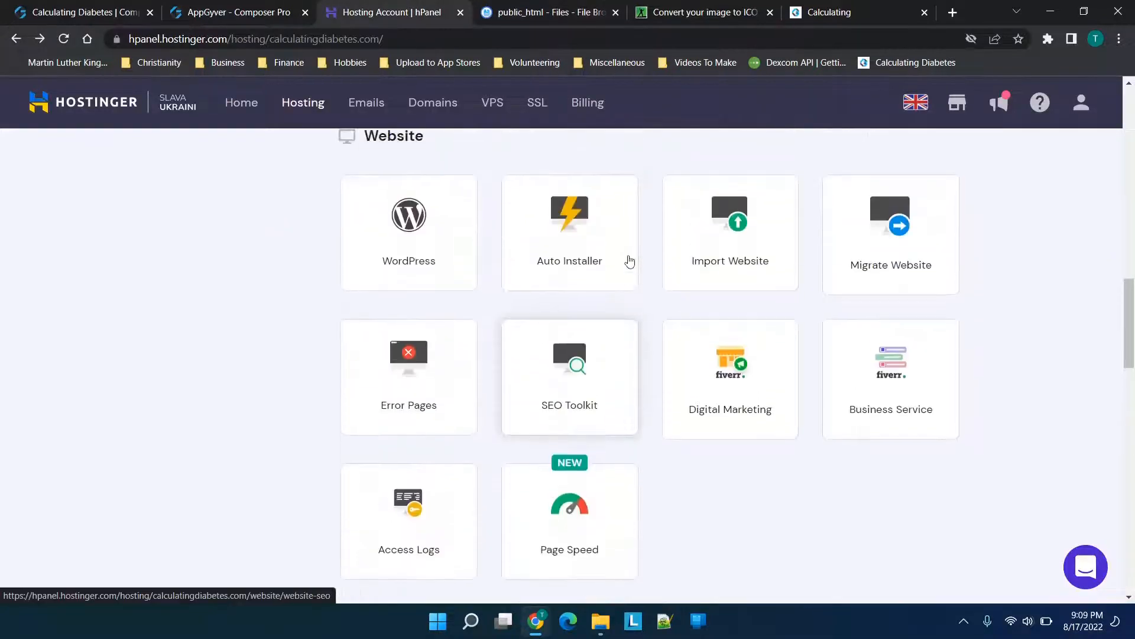
left_click(730, 232)
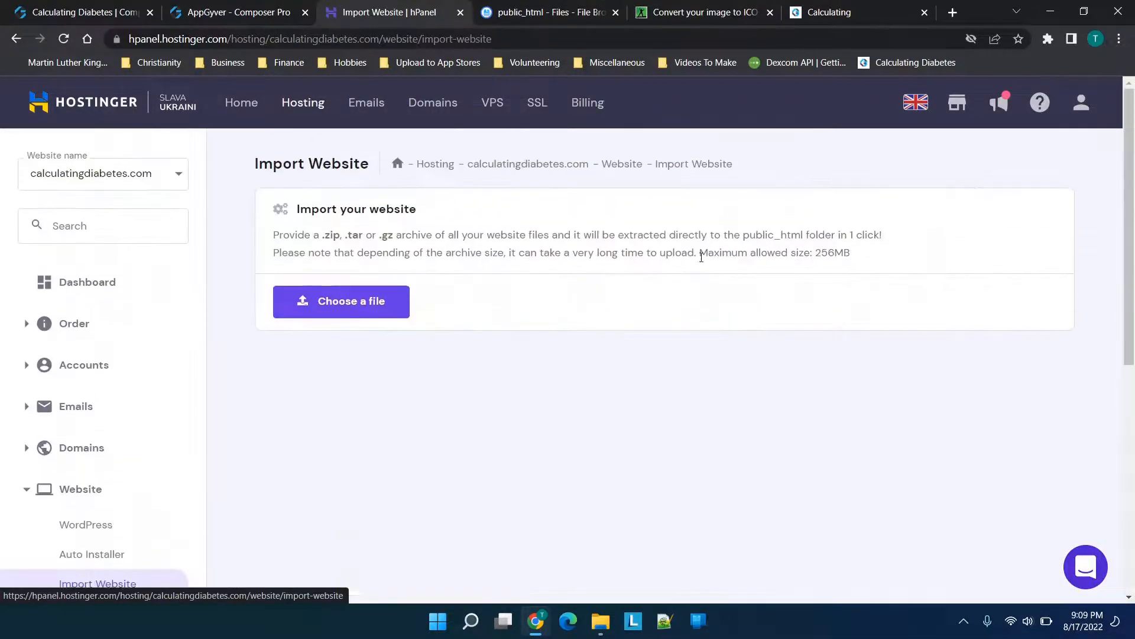
Step: Import the New WinRAR ZIP archive until it reports Imported, then return to public_html
left_click(341, 301)
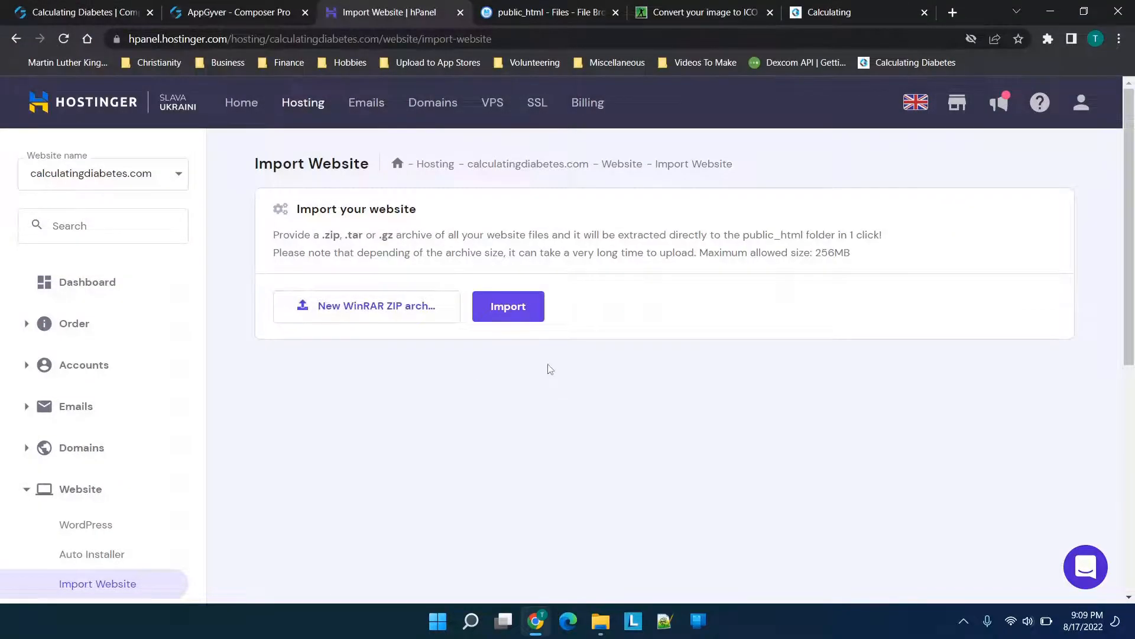
left_click(507, 305)
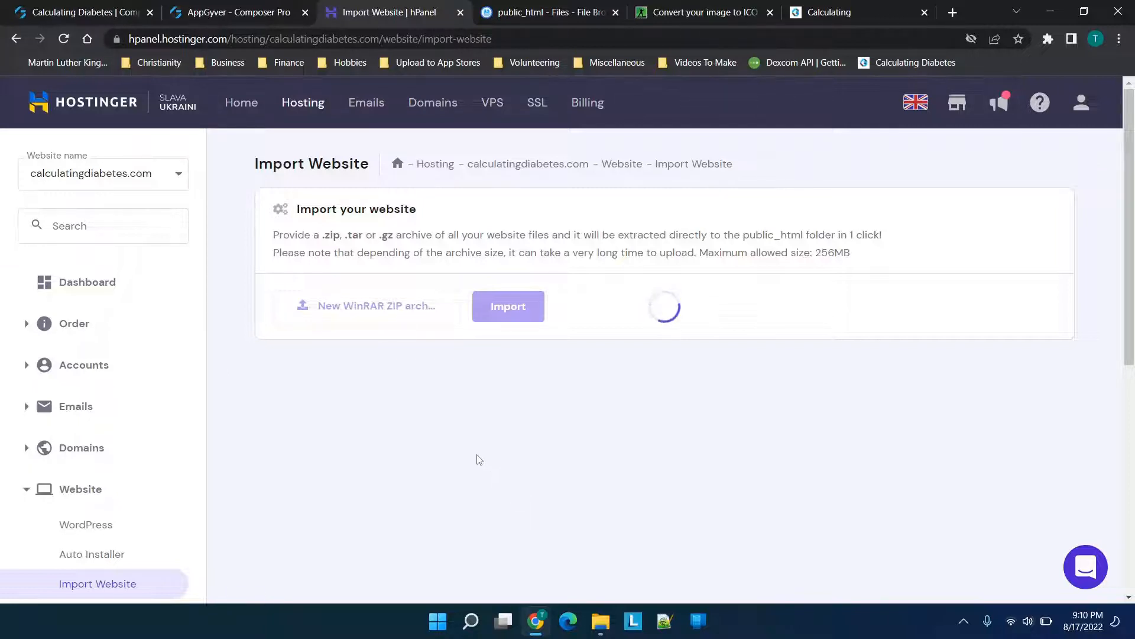
mouse_move(1127, 550)
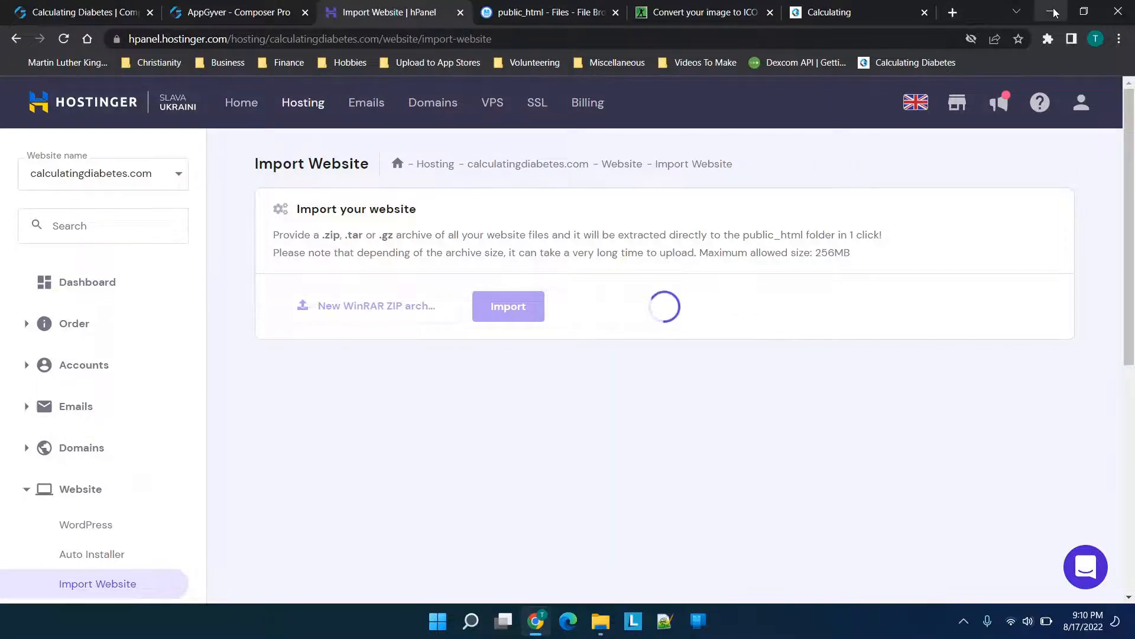
left_click(1054, 10)
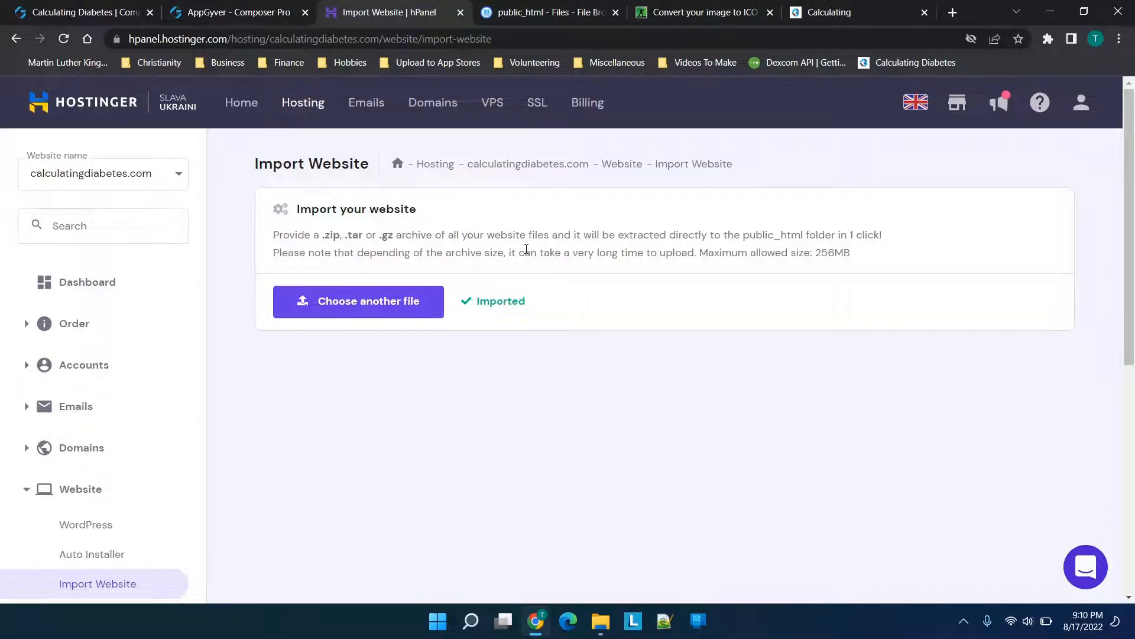
mouse_move(475, 242)
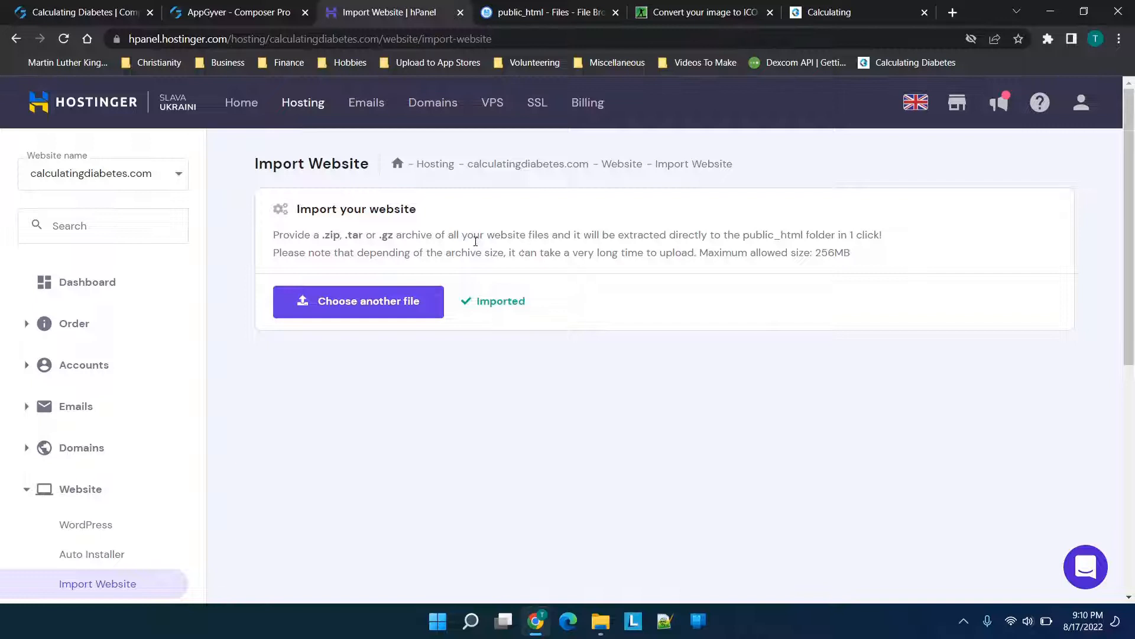
mouse_move(483, 202)
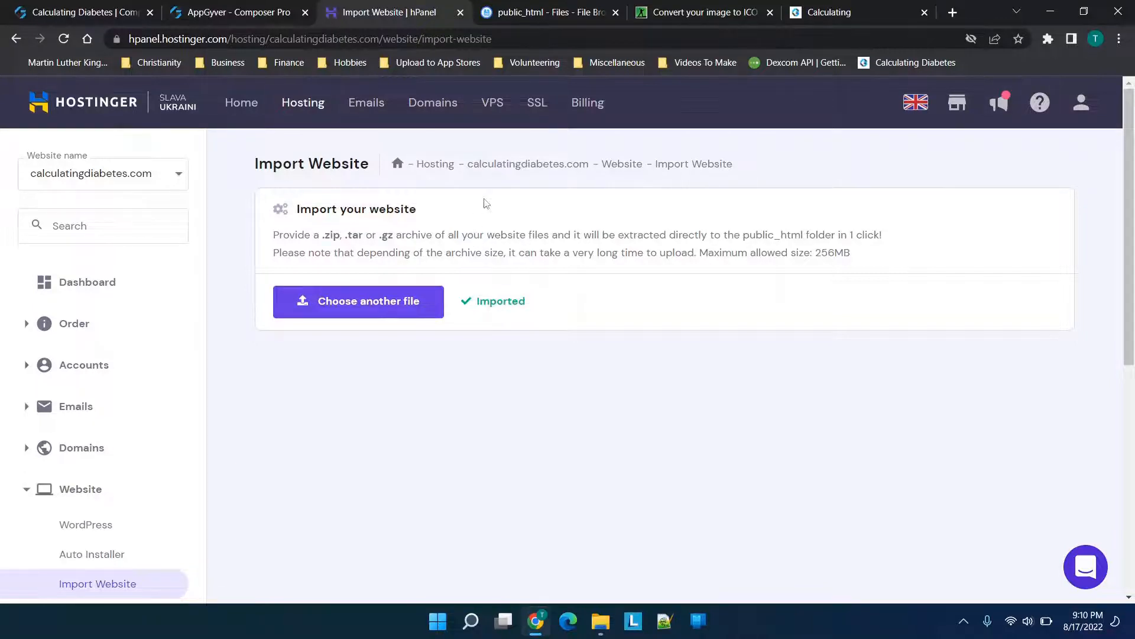
left_click(547, 12)
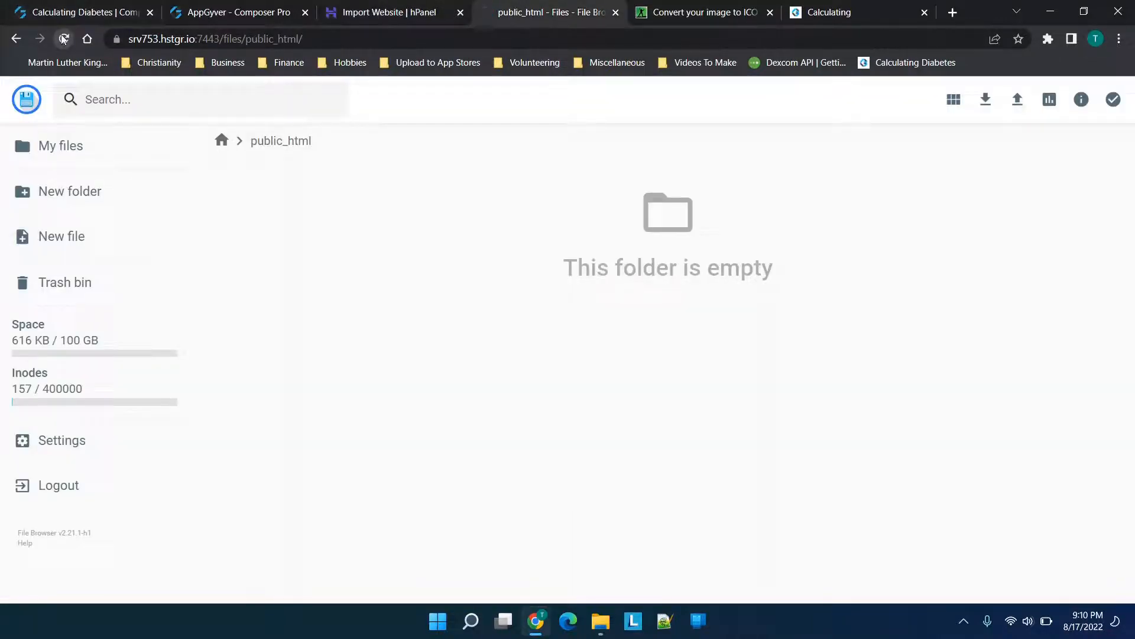
Step: Reload public_html so index.html and favicon.ico appear, then view the live site
left_click(63, 39)
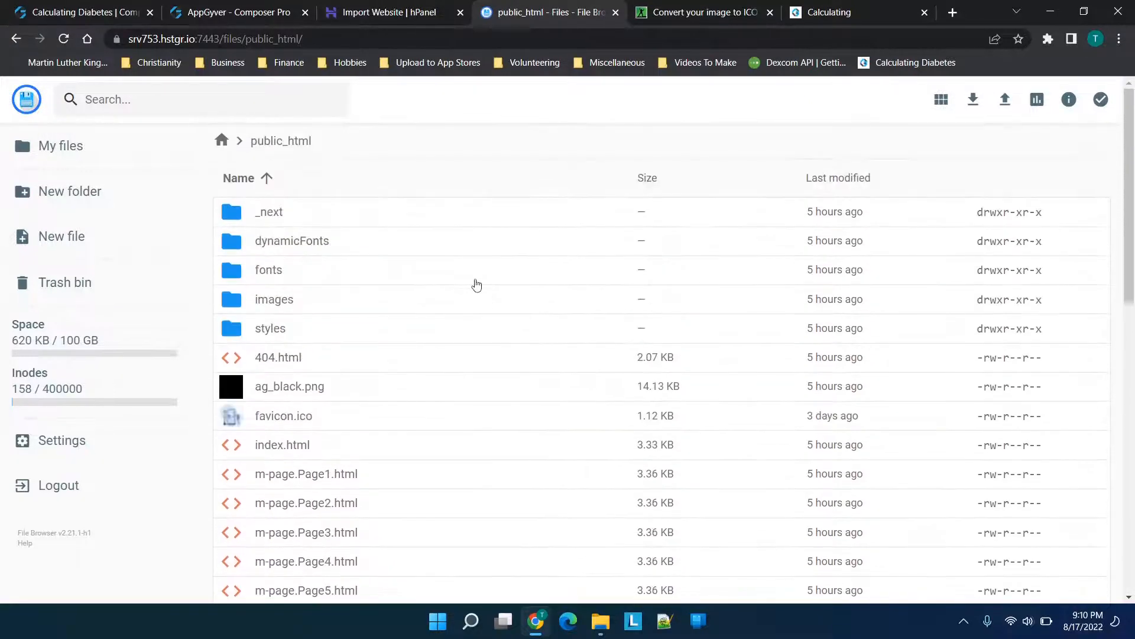
scroll("down", 3)
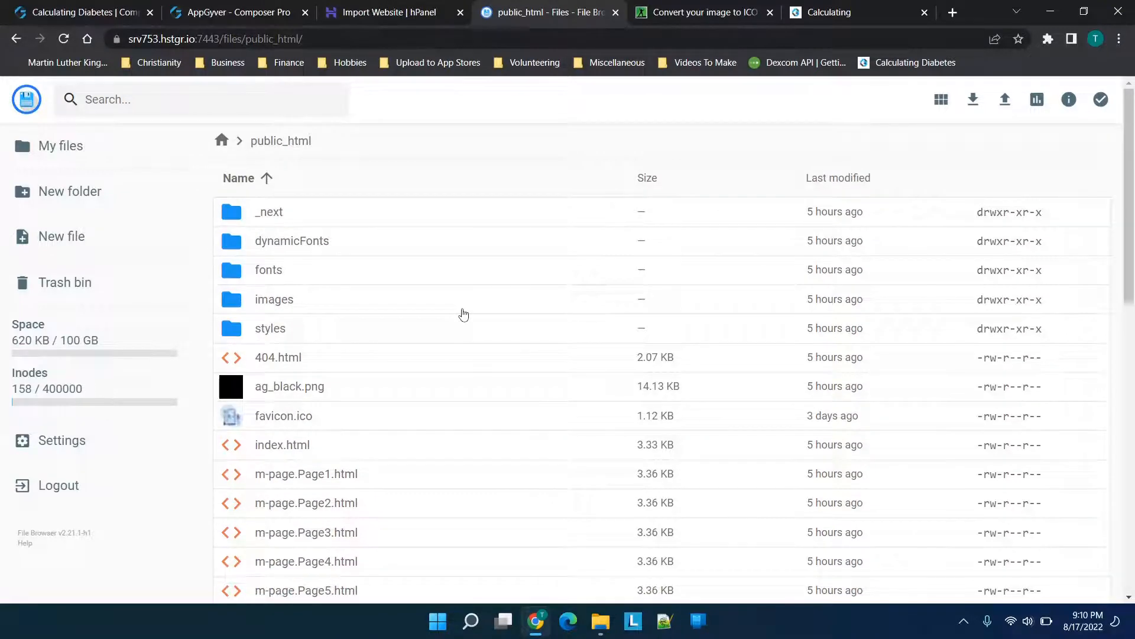
mouse_move(859, 11)
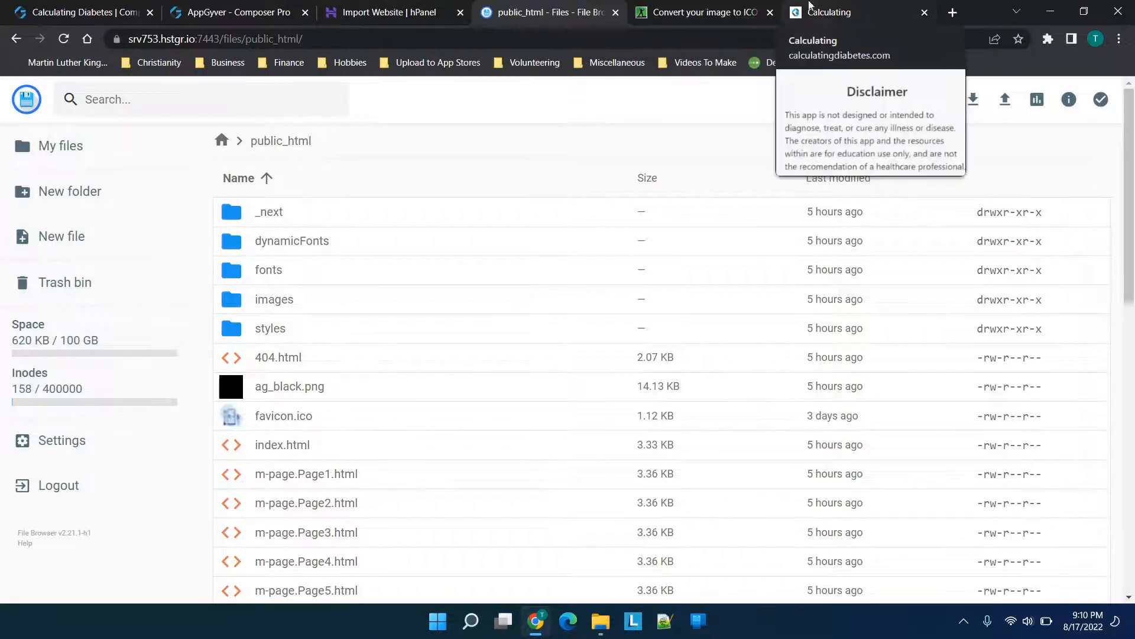
left_click(854, 12)
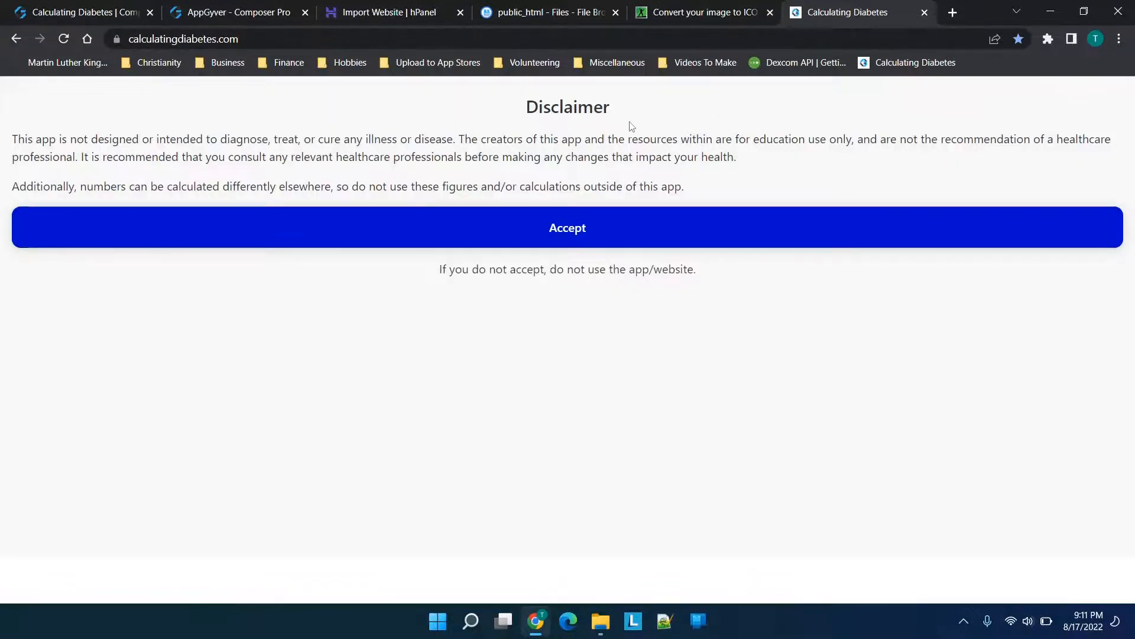
mouse_move(862, 12)
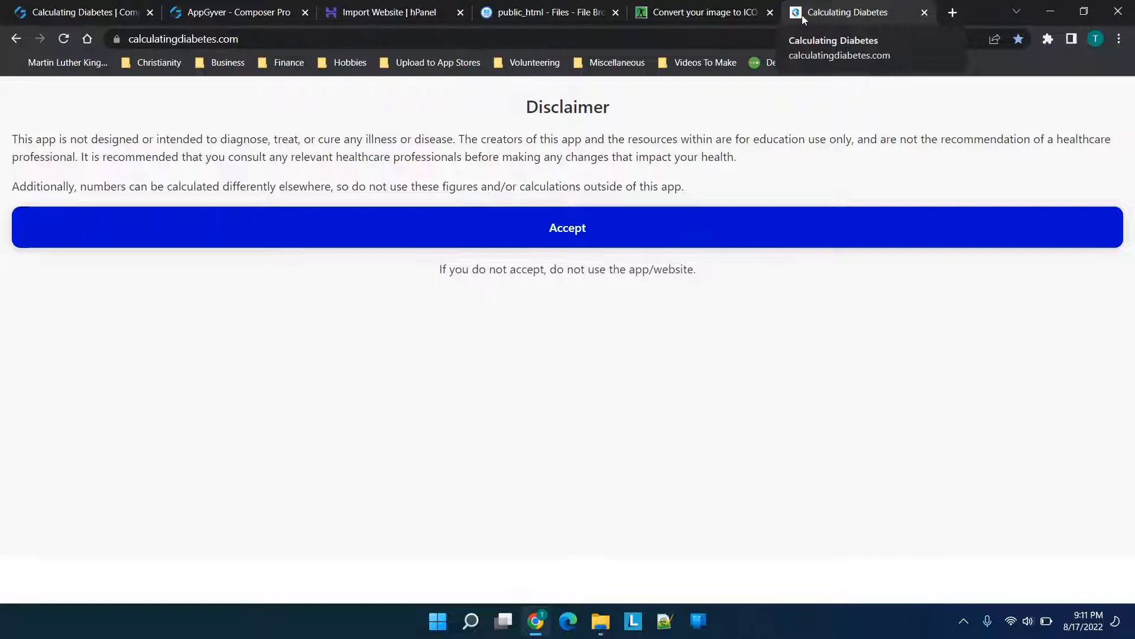
mouse_move(923, 13)
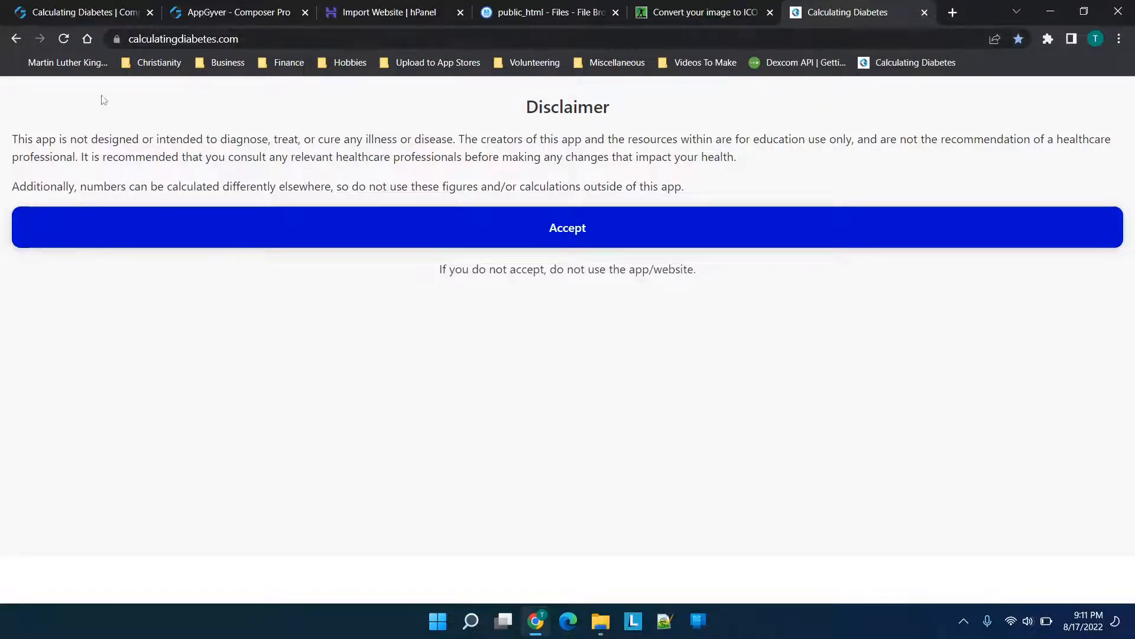
Step: Reload the live site so the tab reads Calculating Diabetes and bring up the page context menu
left_click(63, 39)
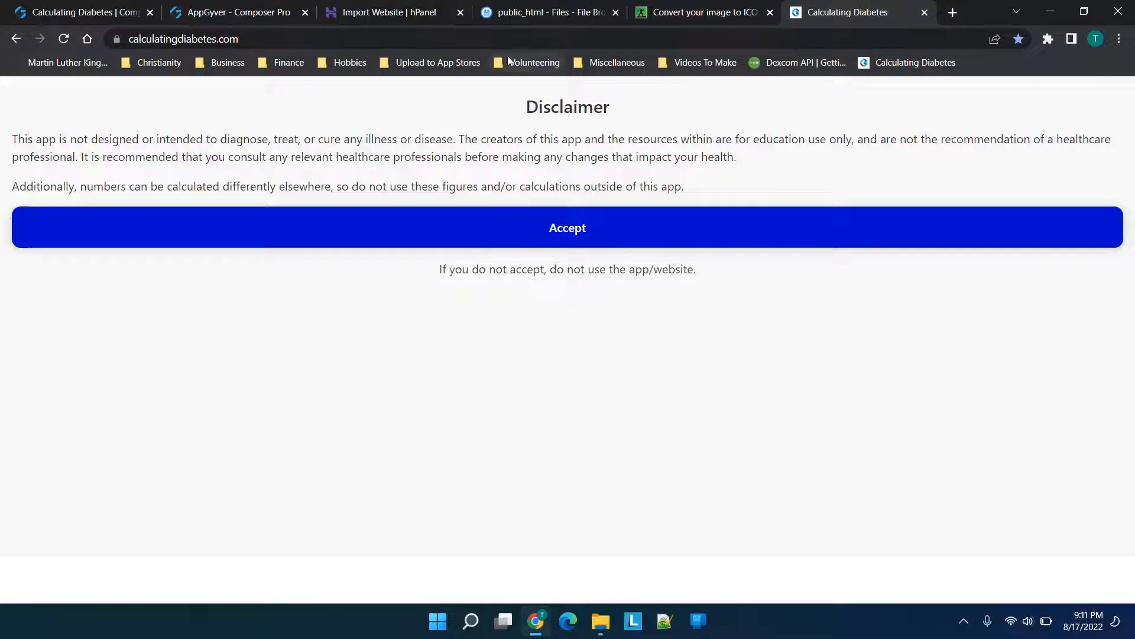
left_click(547, 12)
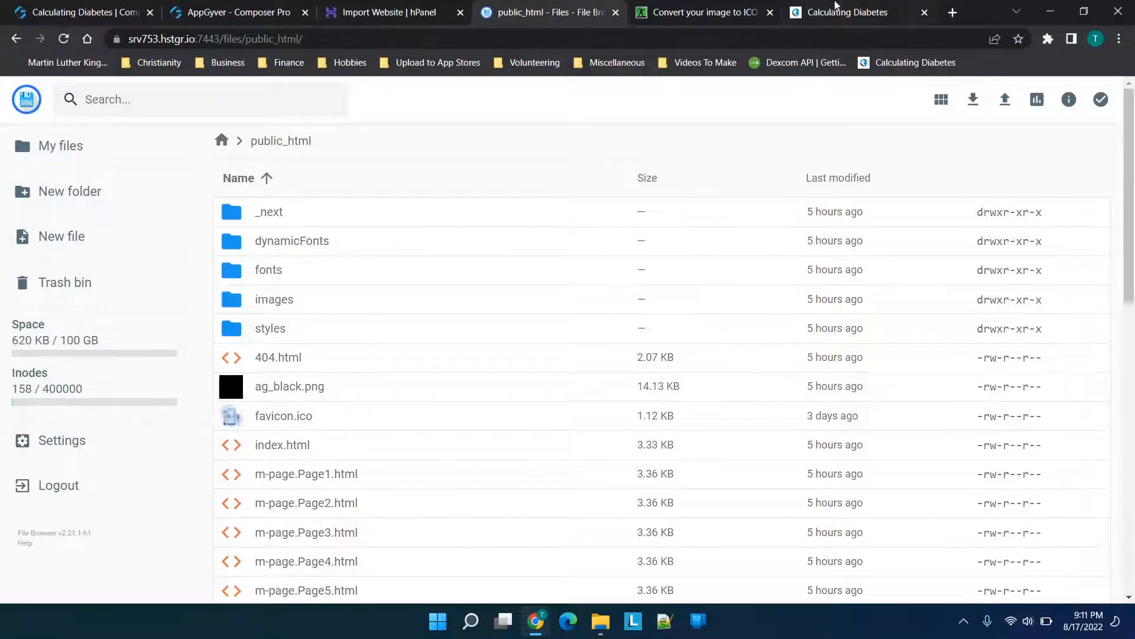
left_click(840, 12)
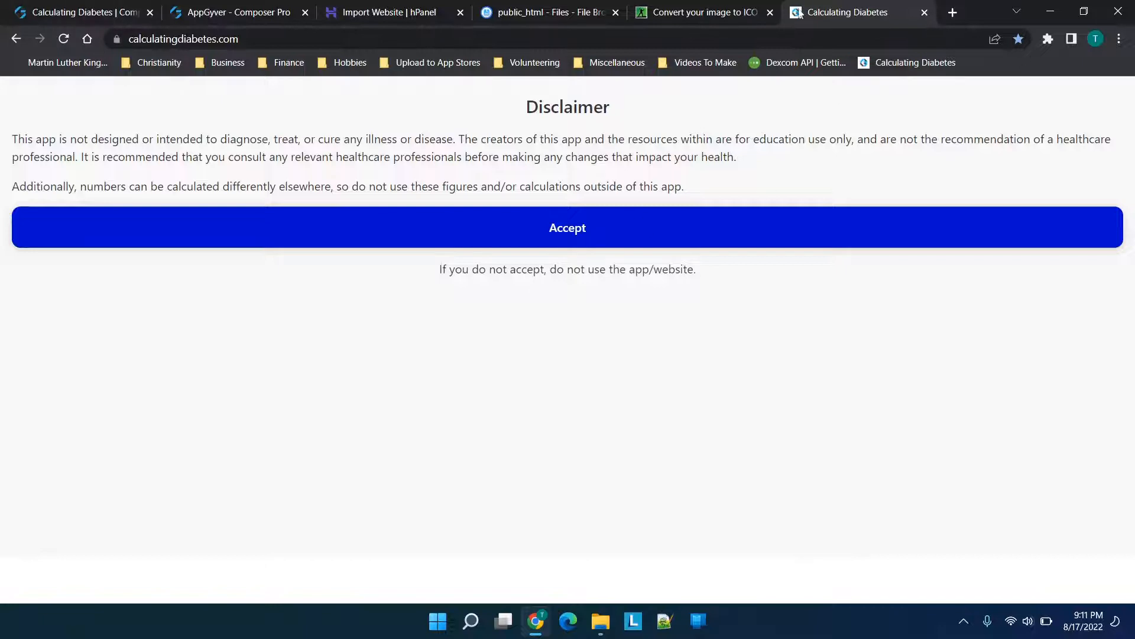
right_click(676, 447)
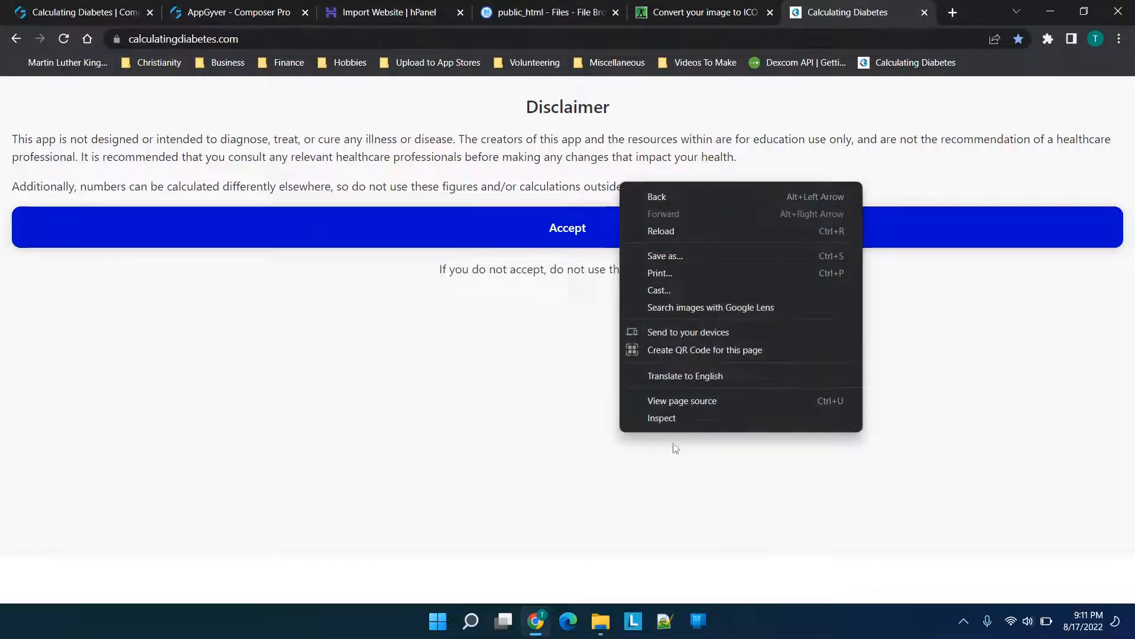
left_click(662, 418)
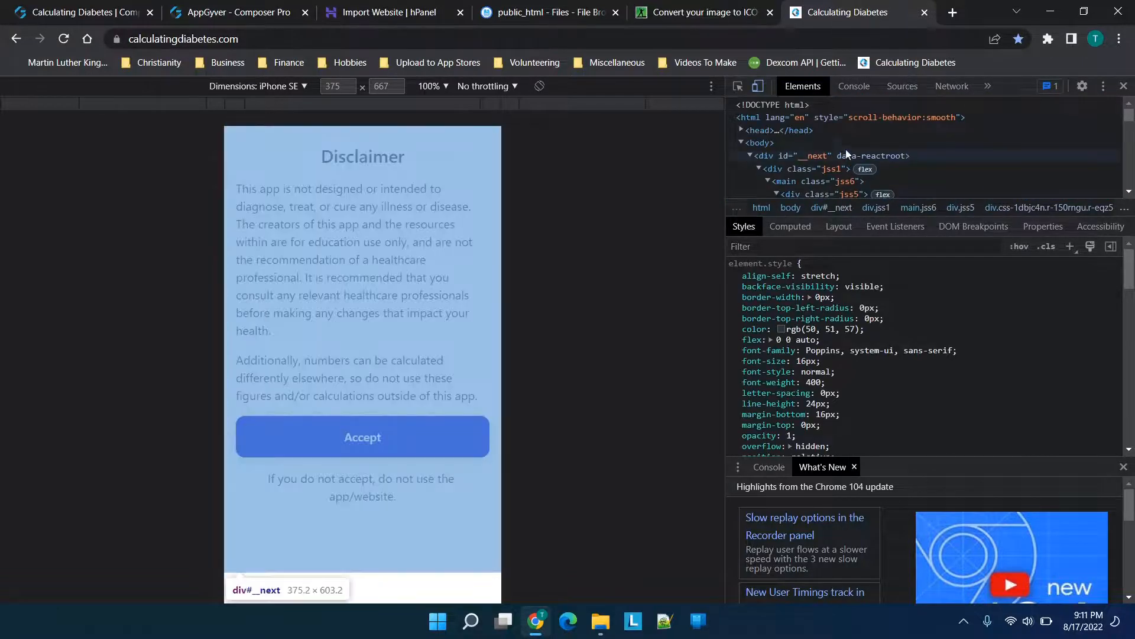
type("appgyver")
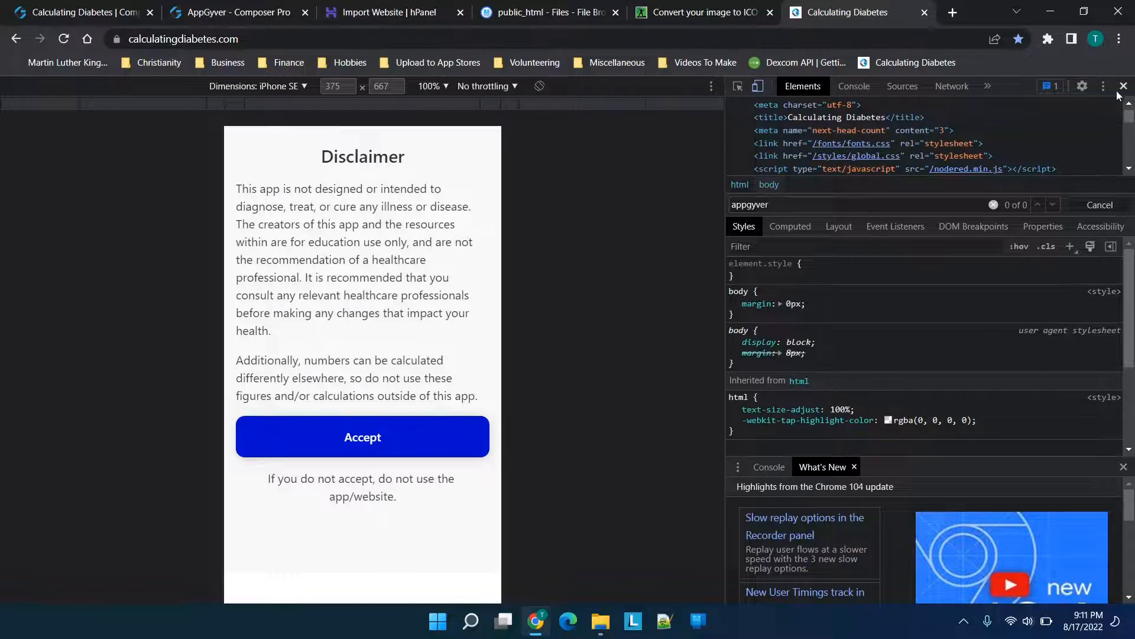
left_click(1121, 86)
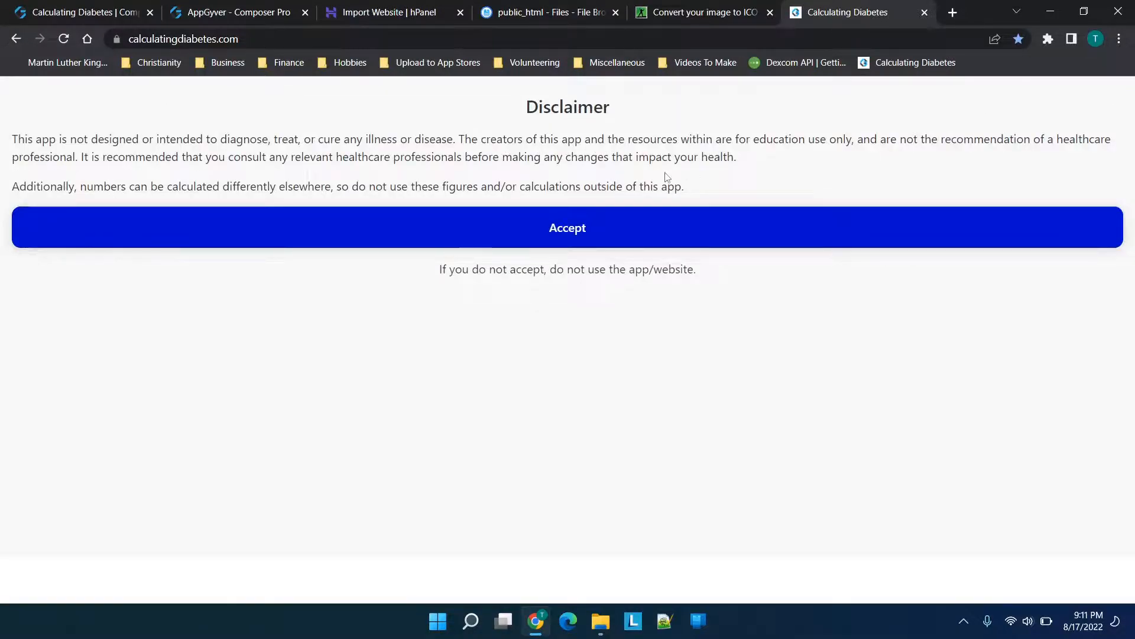
mouse_move(738, 179)
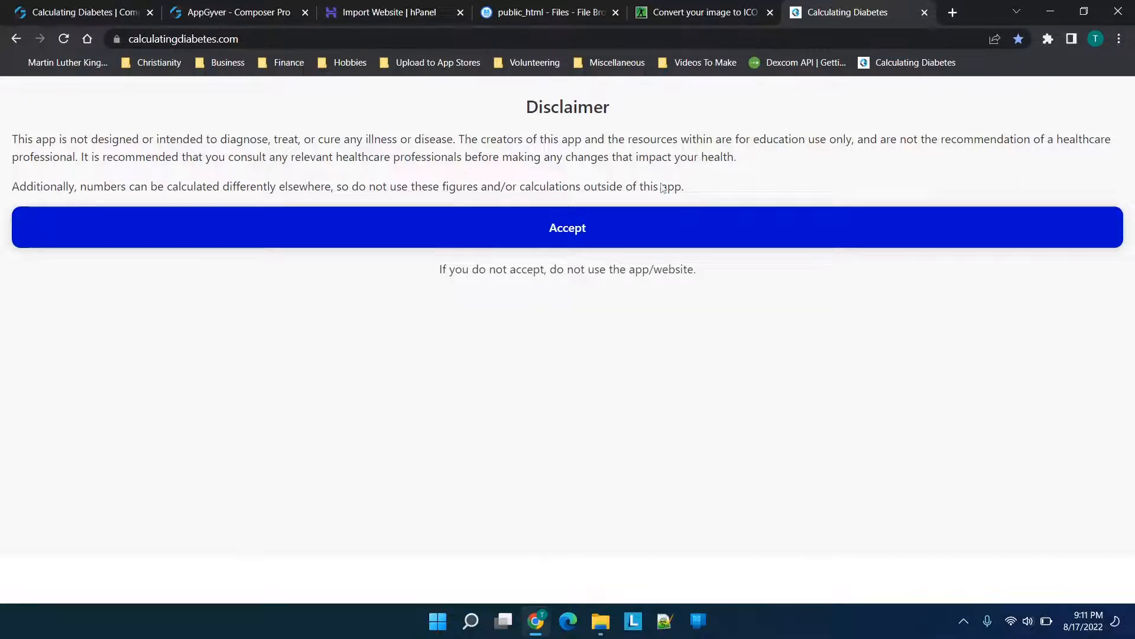
Step: Start a new Chrome Incognito window from the three-dot menu
left_click(1118, 37)
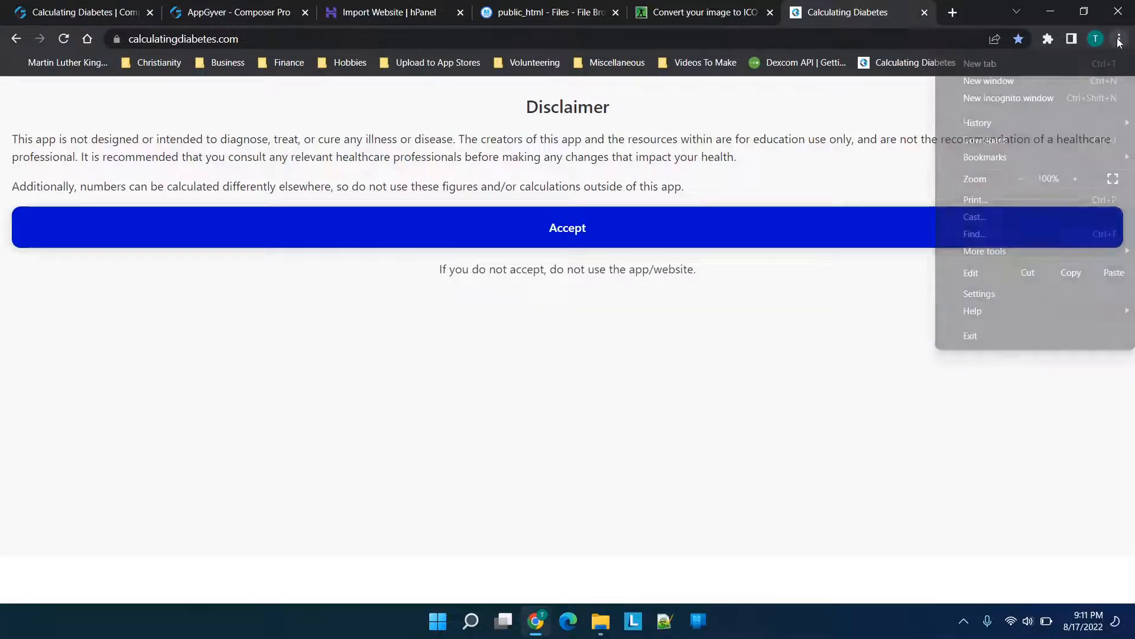
left_click(1008, 98)
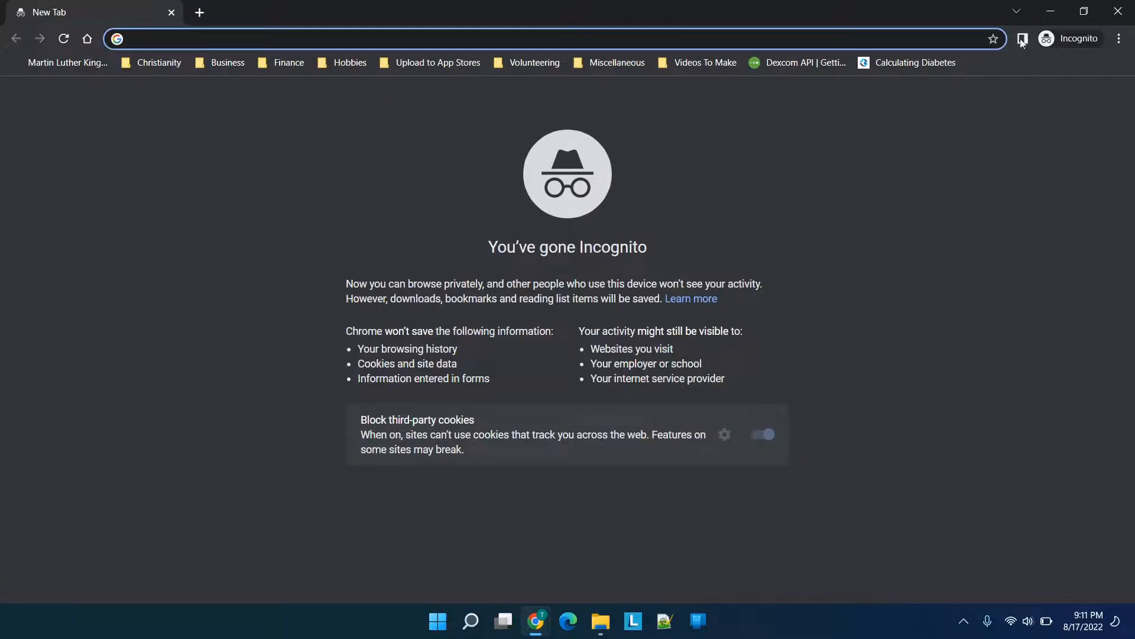
Step: Enter calculatingdiabetes.com in the Incognito address bar to load the Disclaimer page privately
left_click(915, 63)
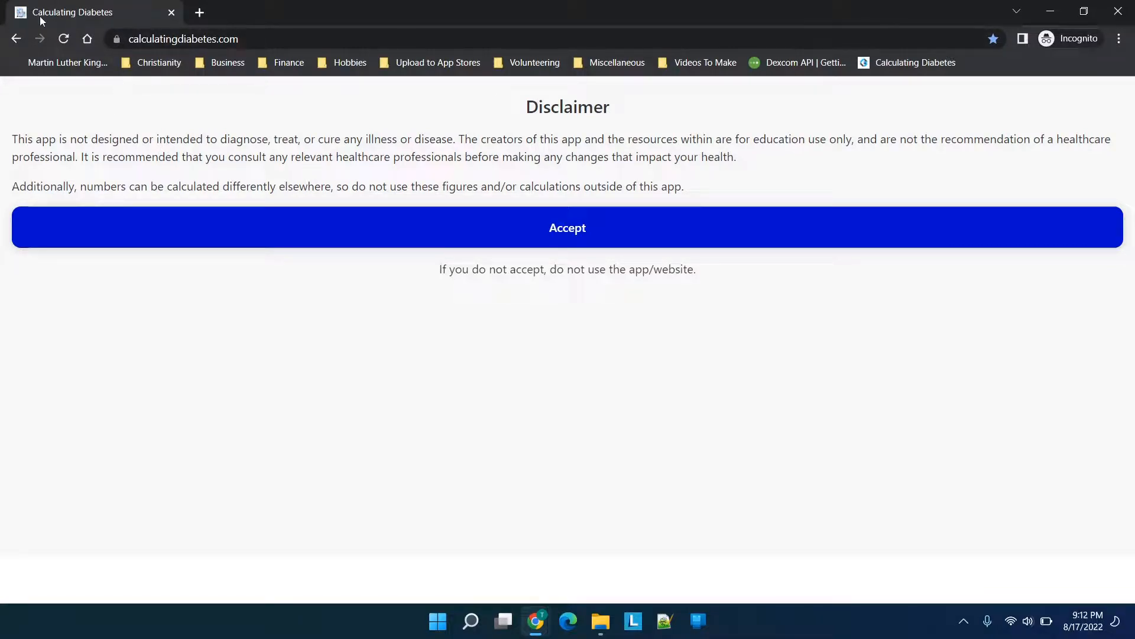
mouse_move(72, 12)
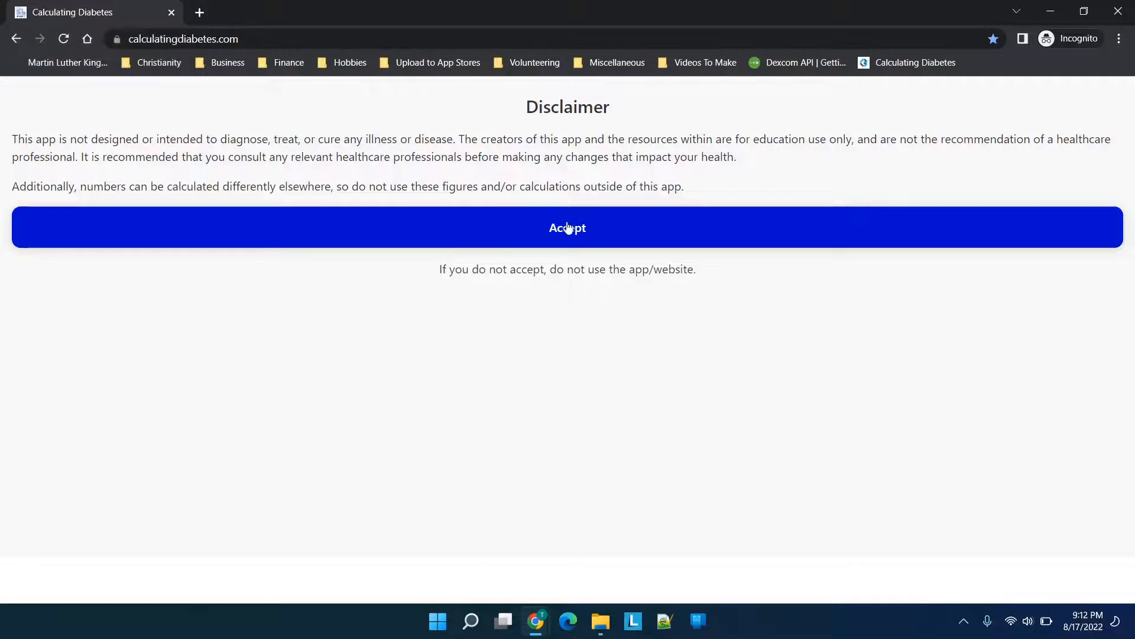
mouse_move(660, 227)
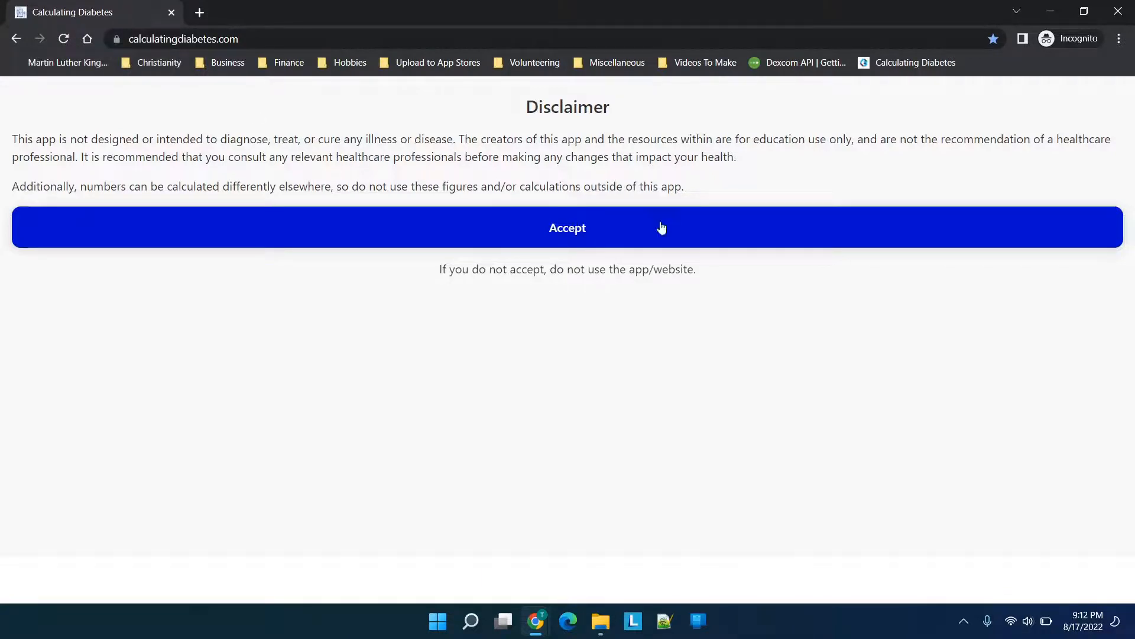